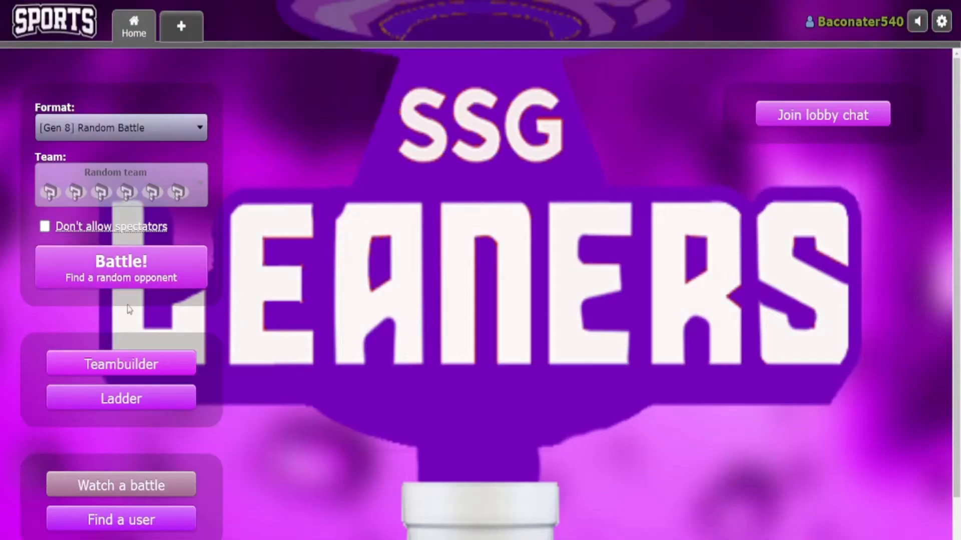
# - Rename the LC National Dex team to 'LGL Week 5 vs. Gar…' in the Teambuilder
pyautogui.click(122, 365)
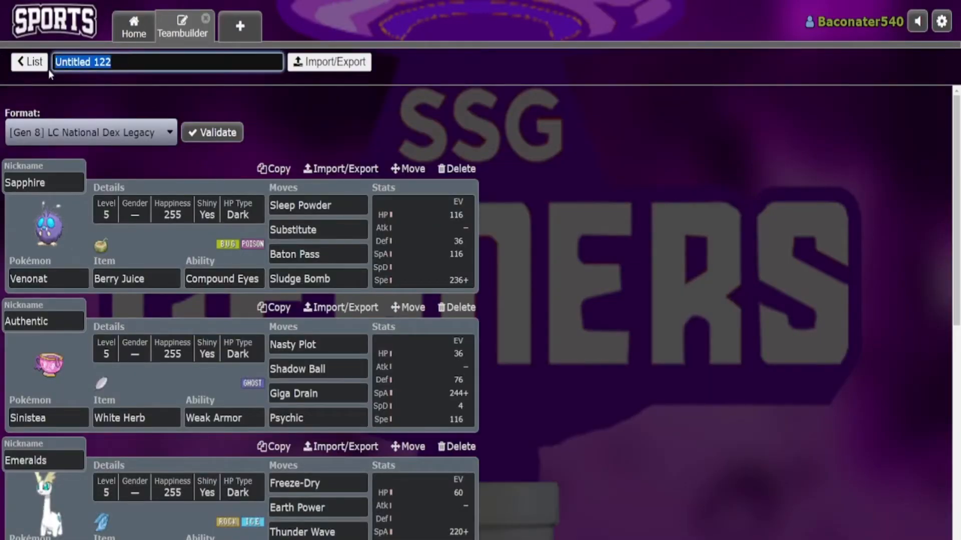
pyautogui.write('LGL Week')
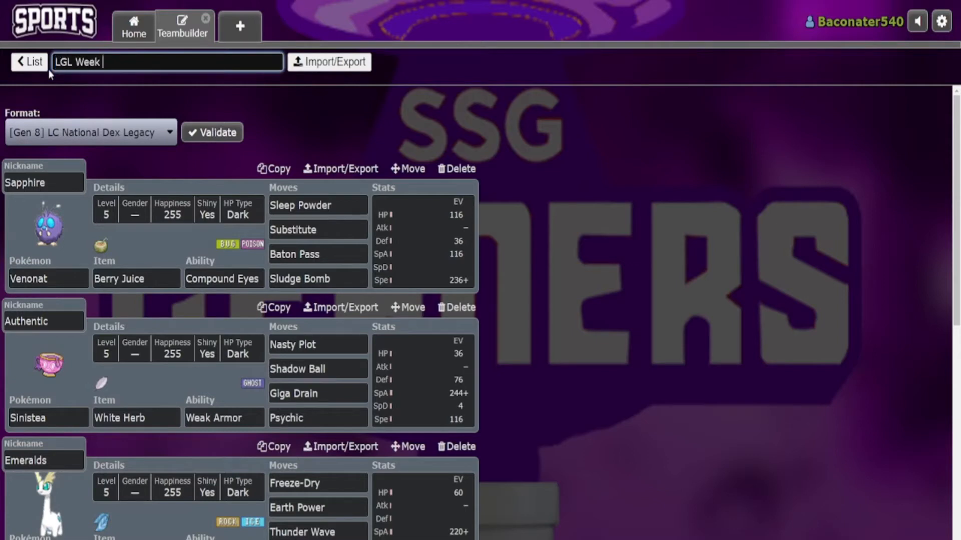
pyautogui.write('5 vs. Gar')
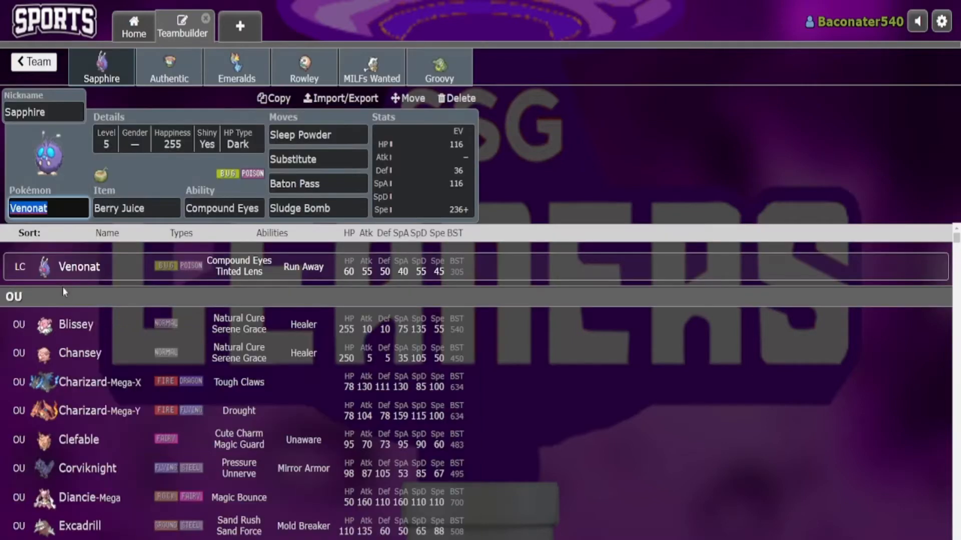
# - Review Sapphire the Venonat's Sleep Powder move and its Timid EV/IV spread
pyautogui.click(317, 135)
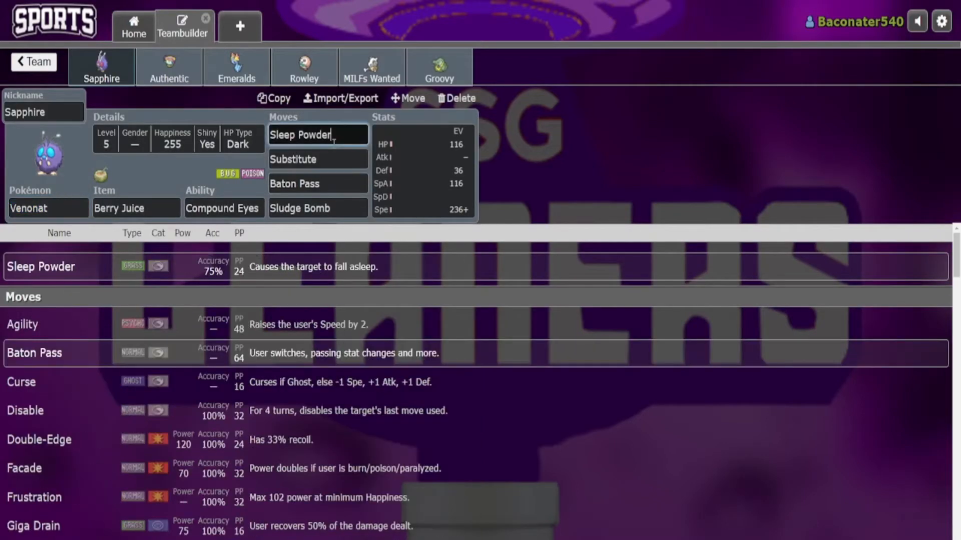
pyautogui.moveTo(398, 176)
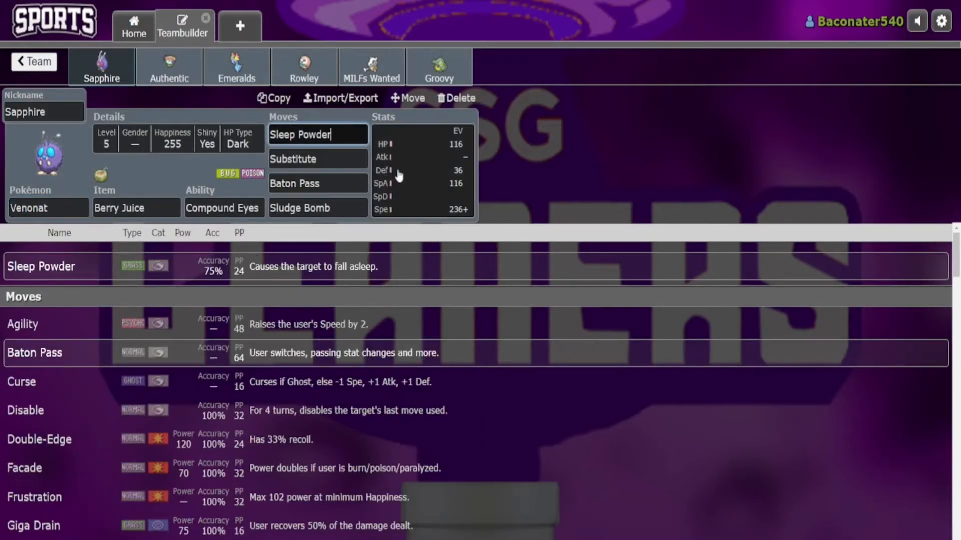
pyautogui.click(422, 170)
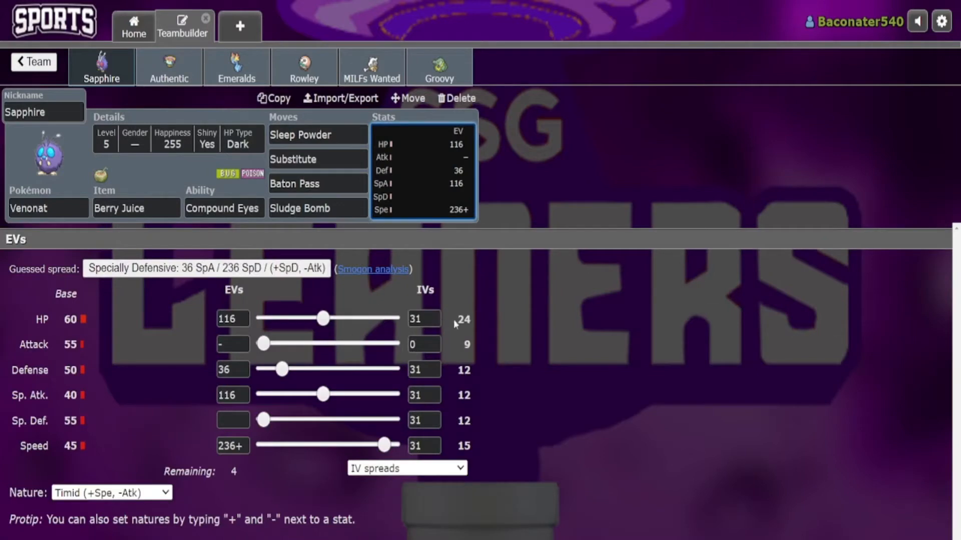
pyautogui.moveTo(500, 329)
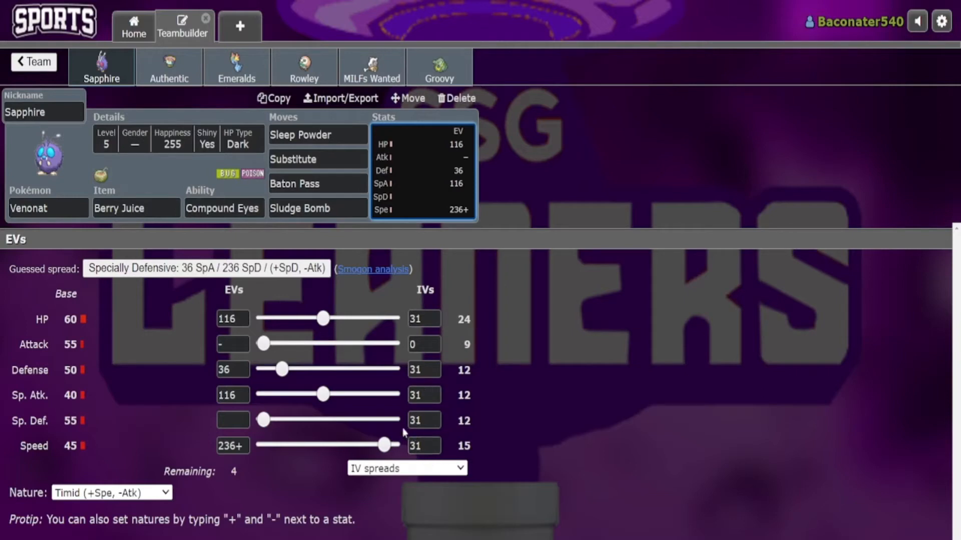
pyautogui.click(224, 208)
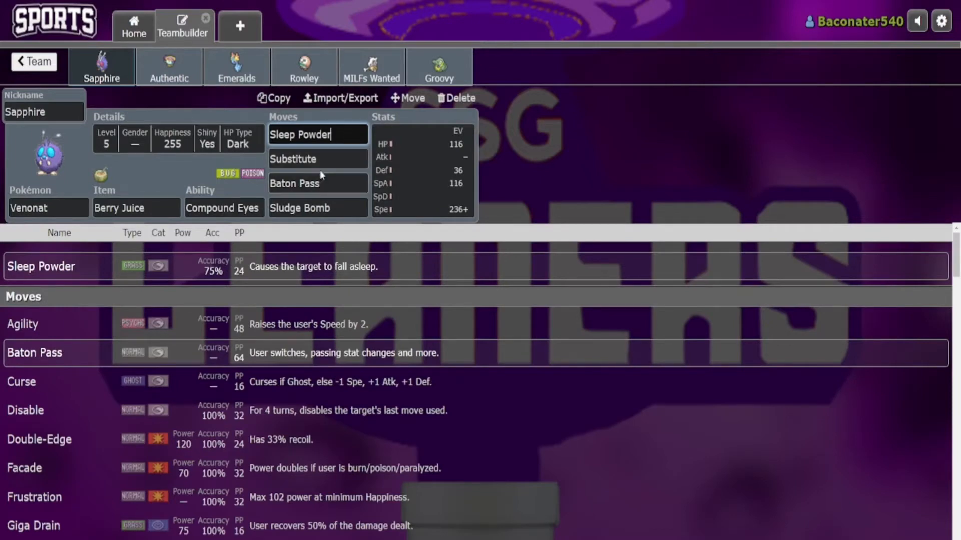
# - Review Sapphire's Substitute, Baton Pass and Sludge Bomb moves
pyautogui.click(317, 160)
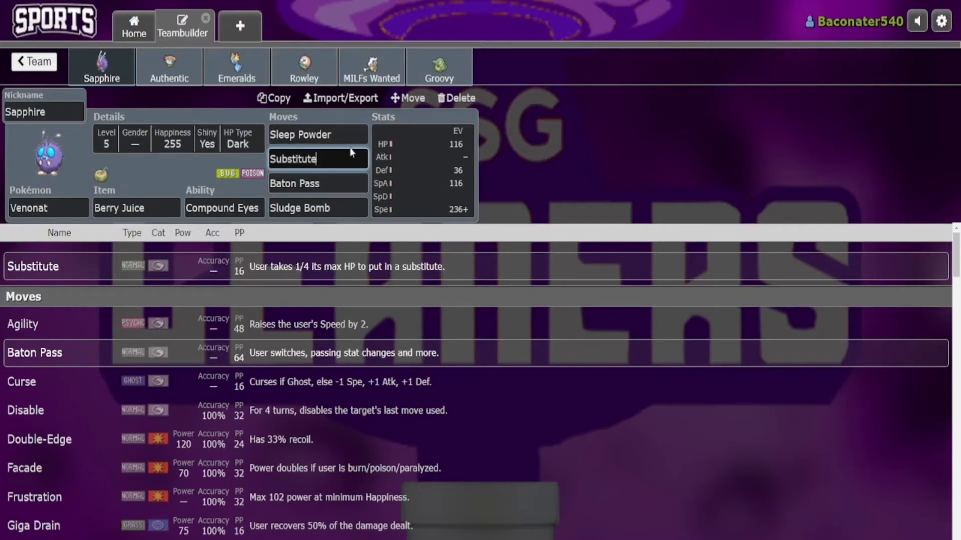
pyautogui.click(318, 185)
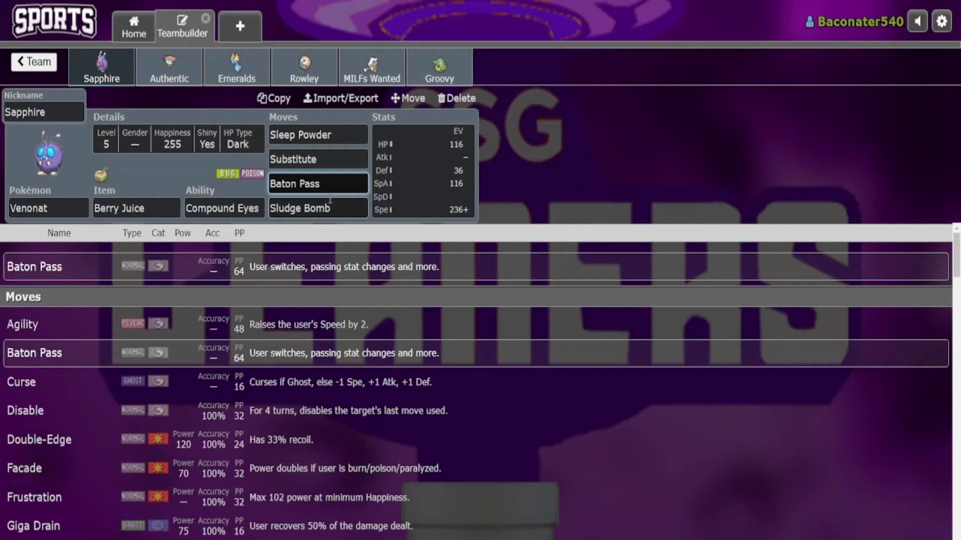
pyautogui.moveTo(380, 142)
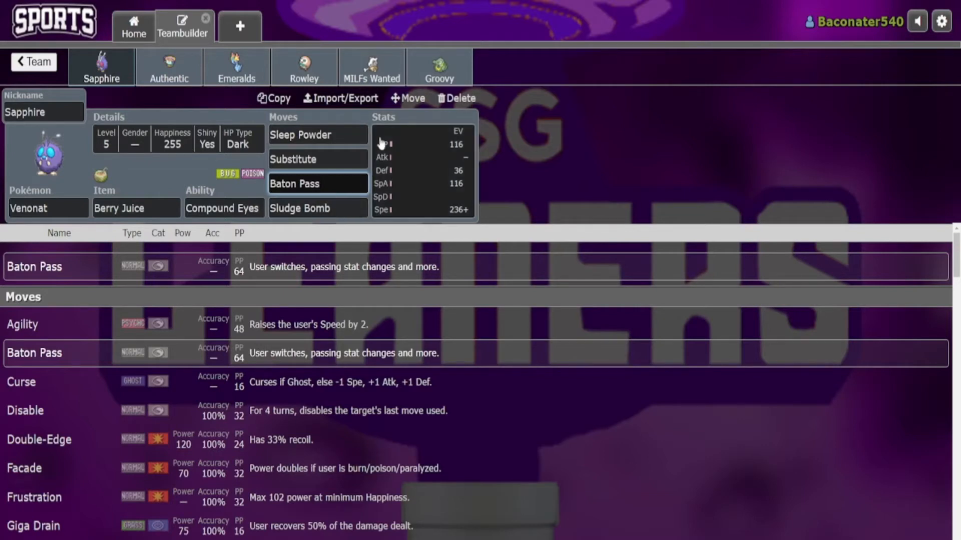
pyautogui.click(318, 208)
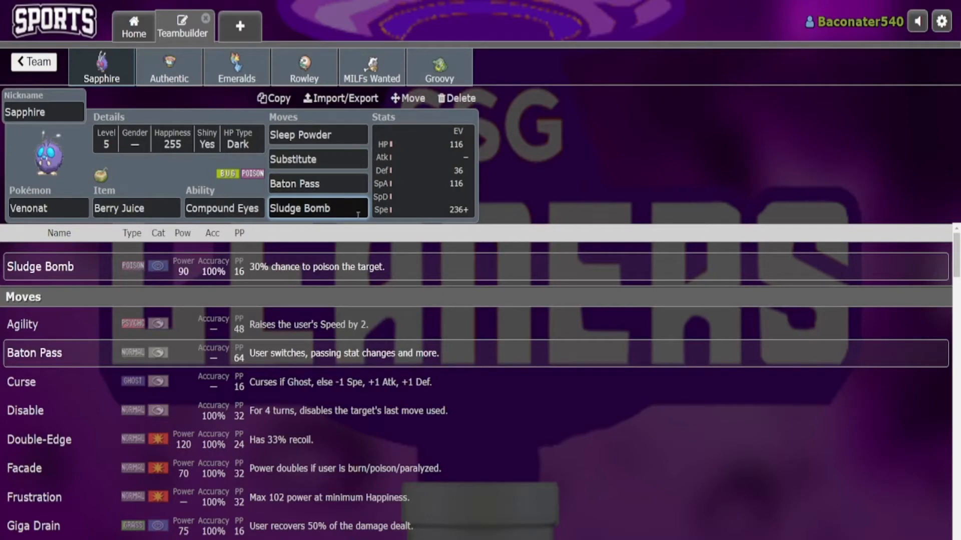
pyautogui.moveTo(362, 75)
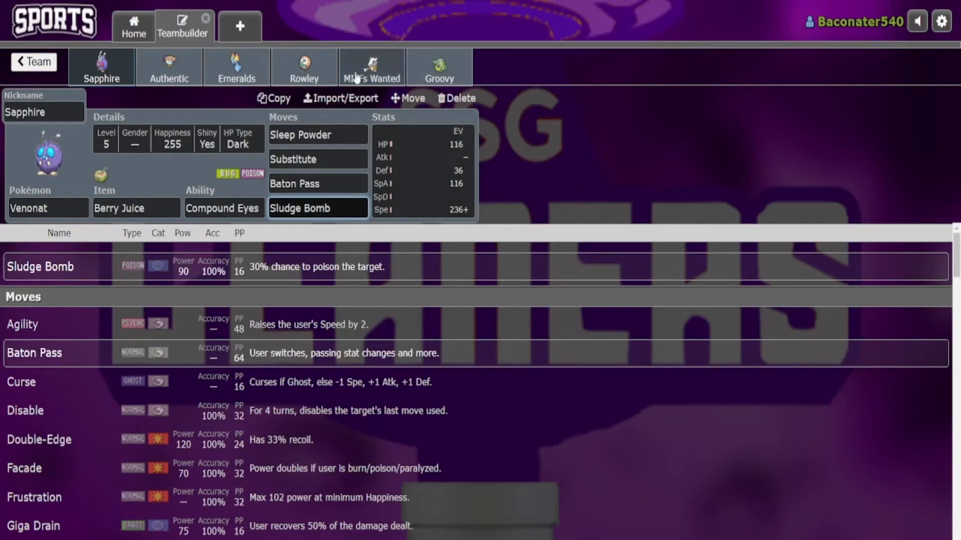
# - Bring up Authentic the Sinistea and check its Weak Armor ability and White Herb item
pyautogui.click(168, 66)
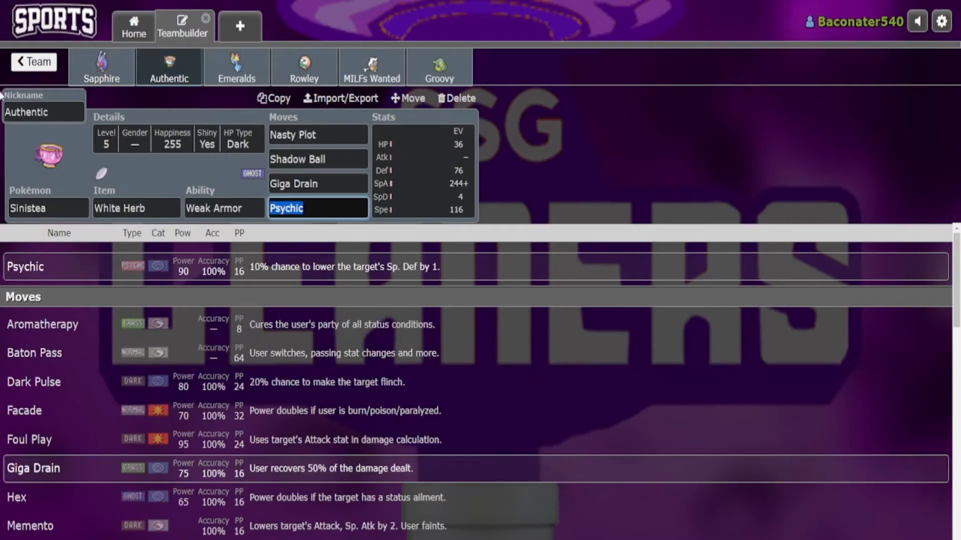
pyautogui.click(101, 66)
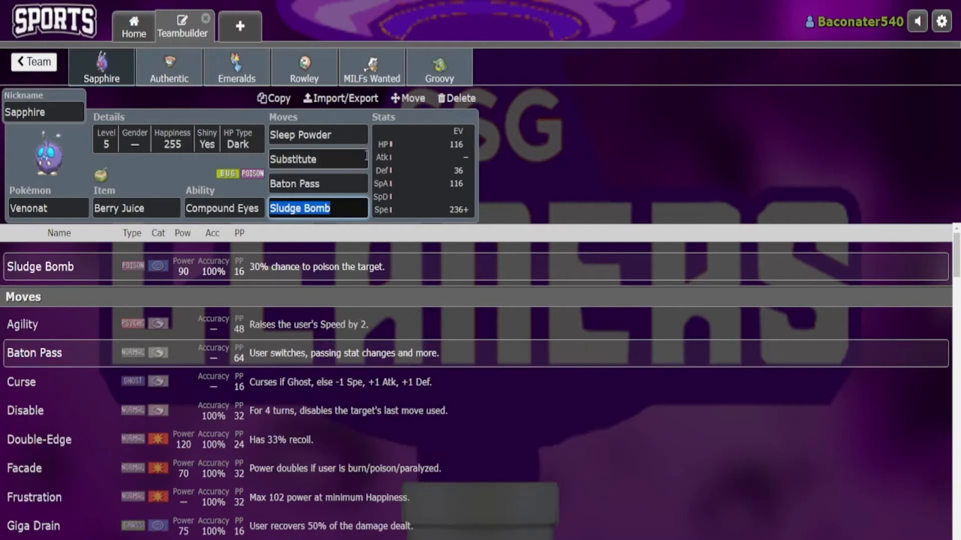
pyautogui.click(168, 66)
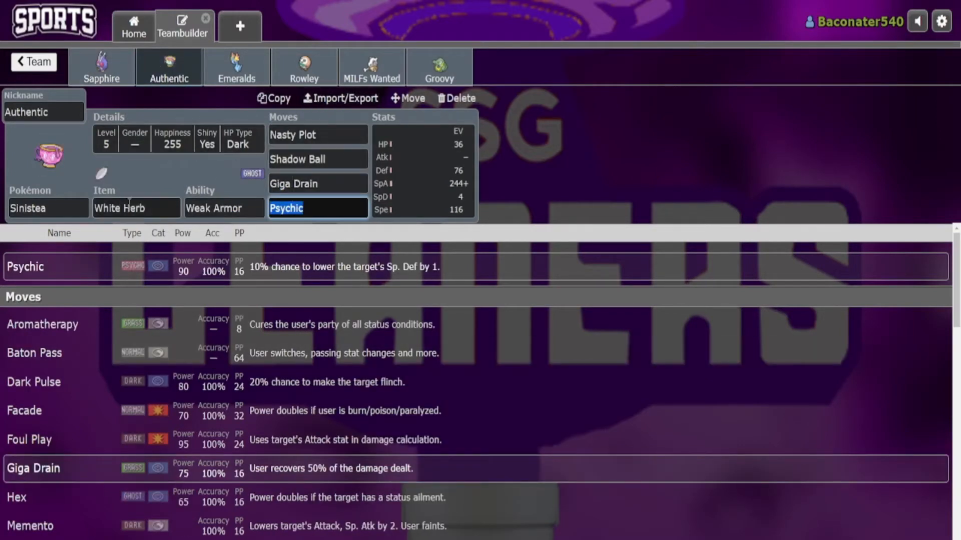
pyautogui.click(223, 208)
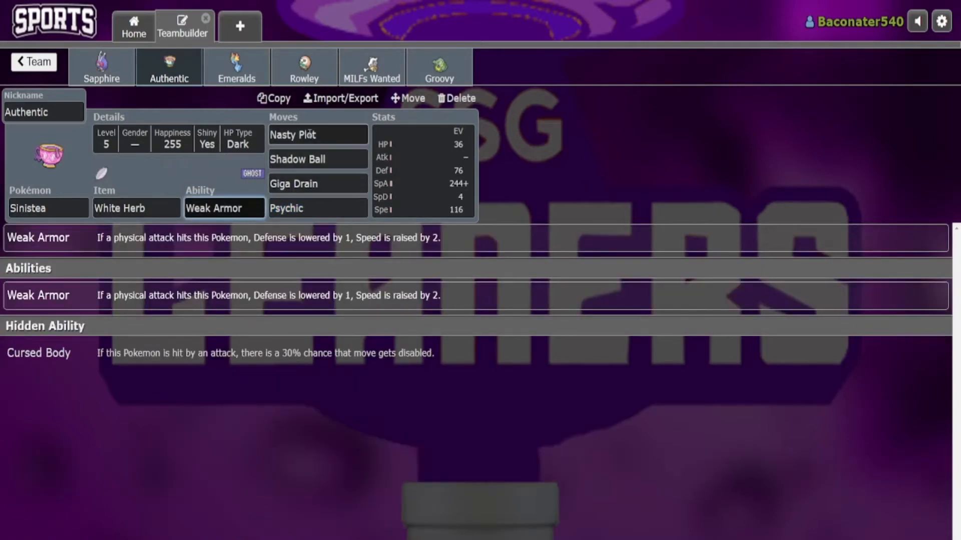
pyautogui.click(136, 208)
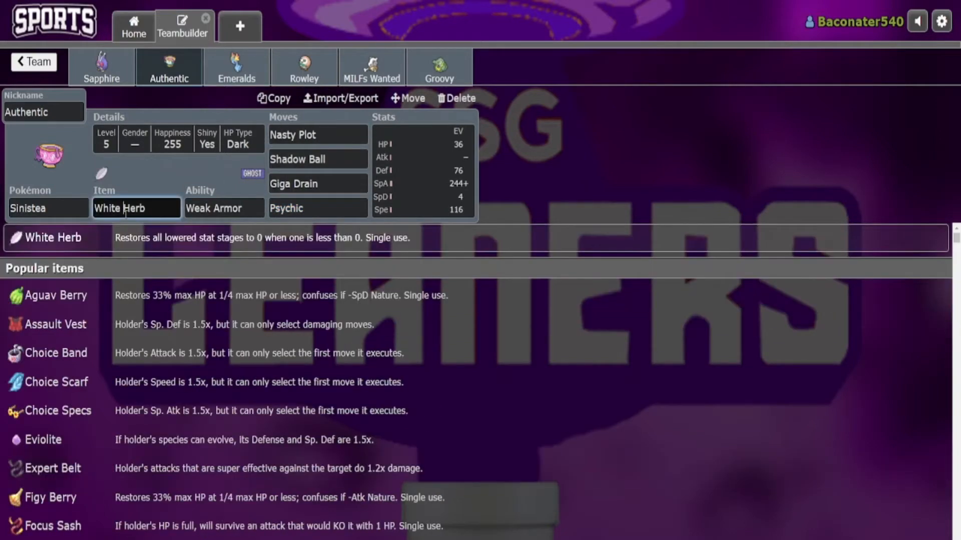
pyautogui.moveTo(261, 195)
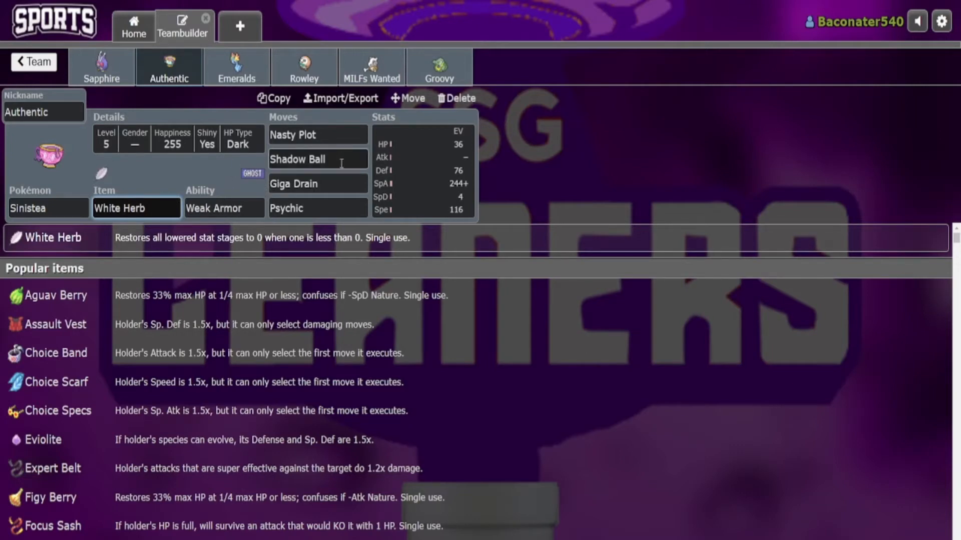
# - Review Authentic's Shadow Ball, Psychic and Giga Drain moves, then show Emeralds the Amaura
pyautogui.click(317, 159)
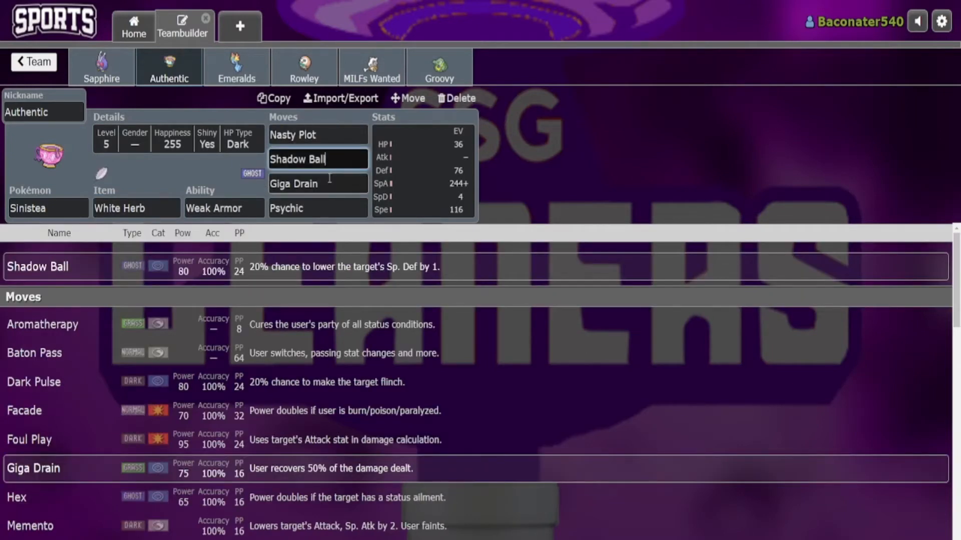
pyautogui.click(319, 208)
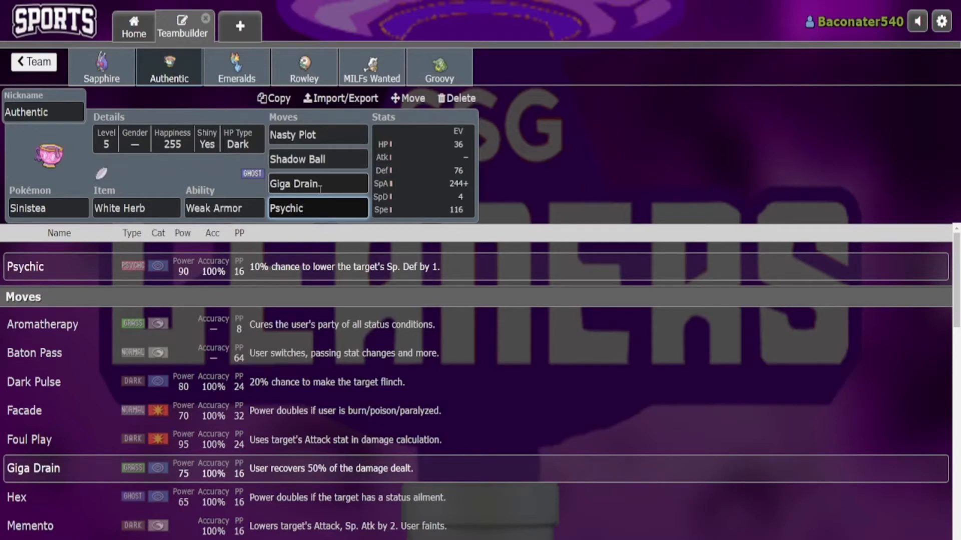
pyautogui.click(317, 208)
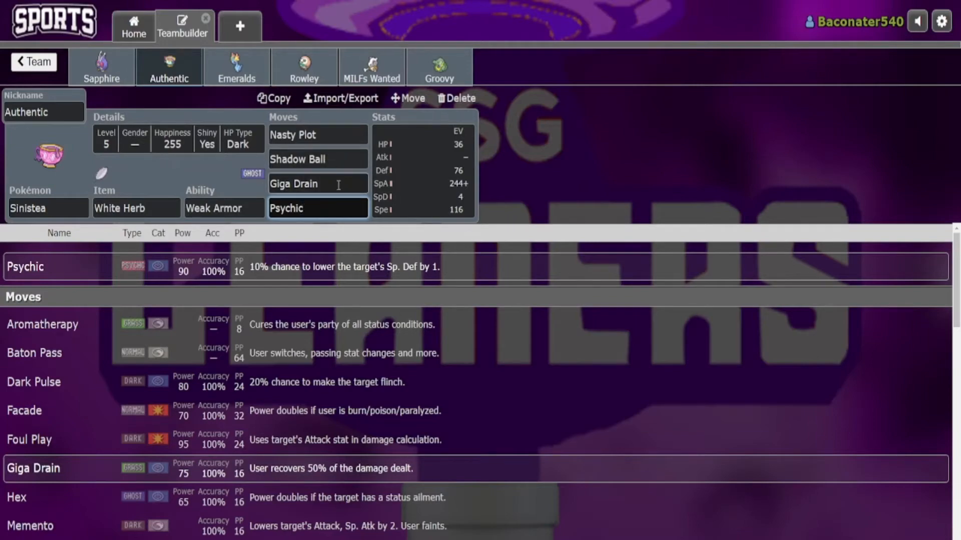
pyautogui.click(317, 184)
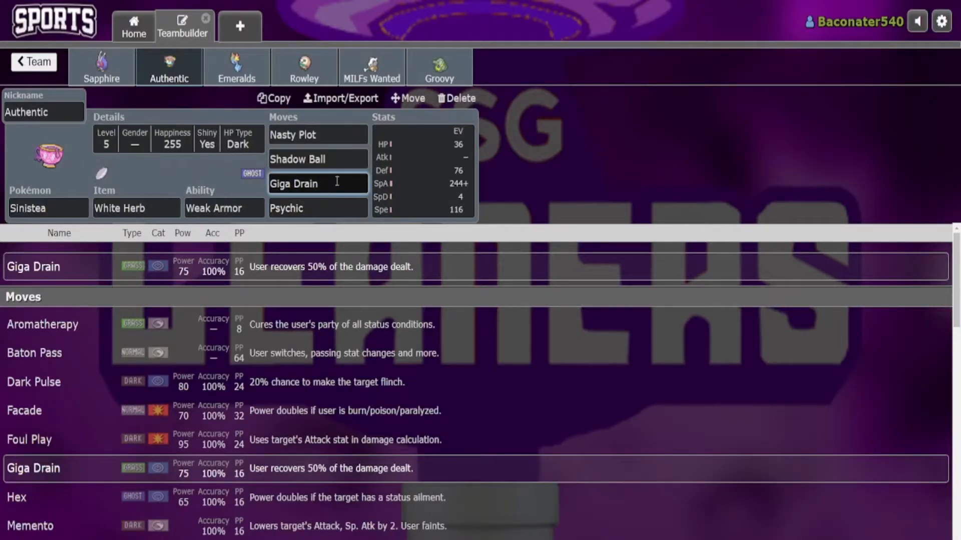
pyautogui.click(317, 208)
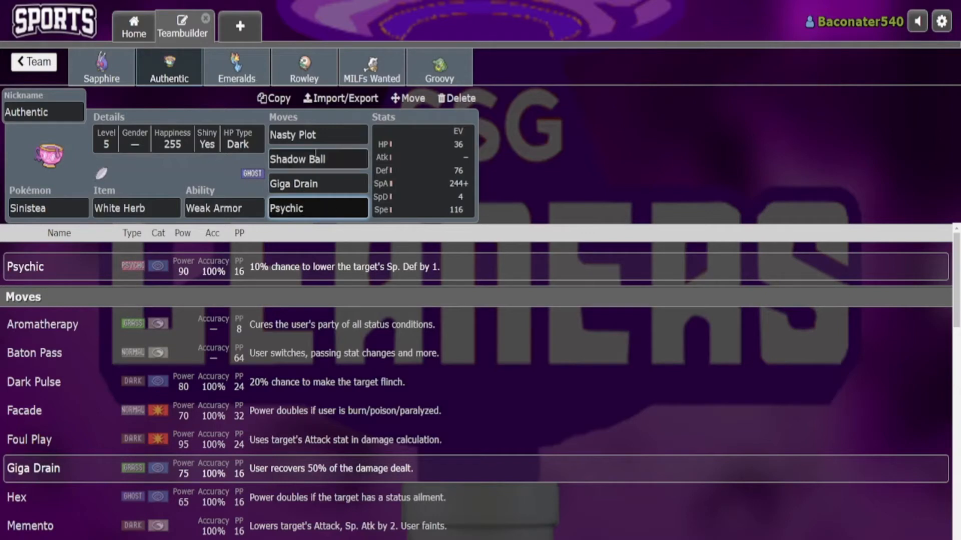
pyautogui.click(236, 66)
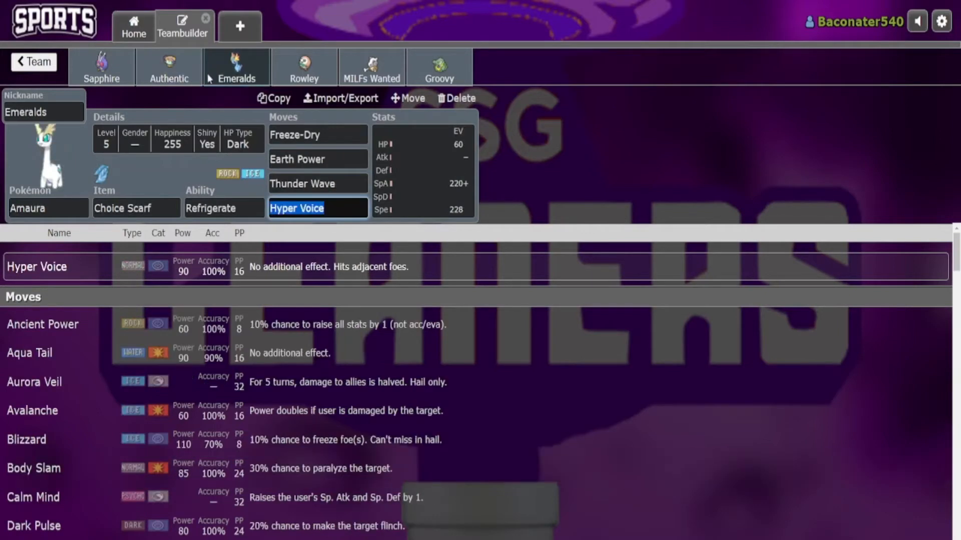
# - Check Emeralds' Freeze-Dry and Hyper Voice, then bring up Rowley the Rowlet's Brave Bird set
pyautogui.click(317, 136)
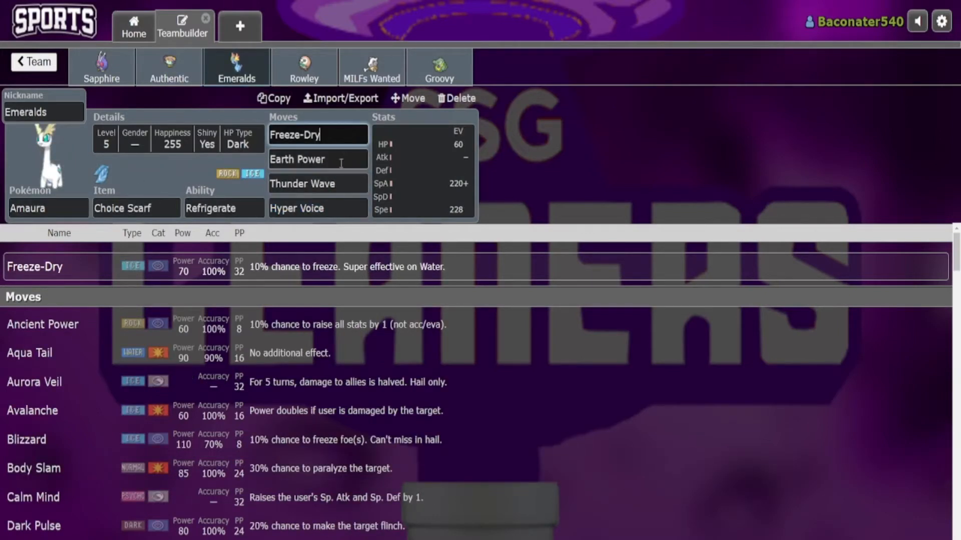
pyautogui.click(318, 208)
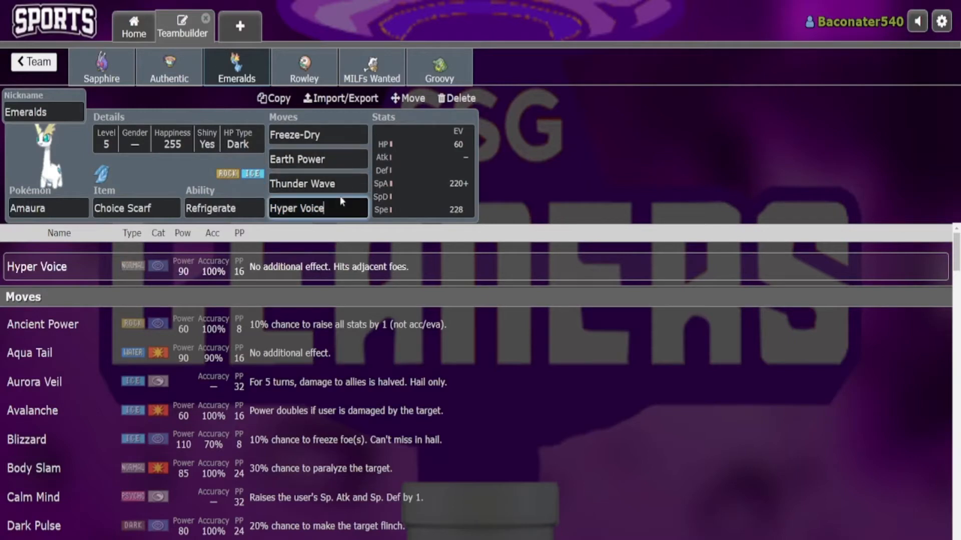
pyautogui.moveTo(264, 140)
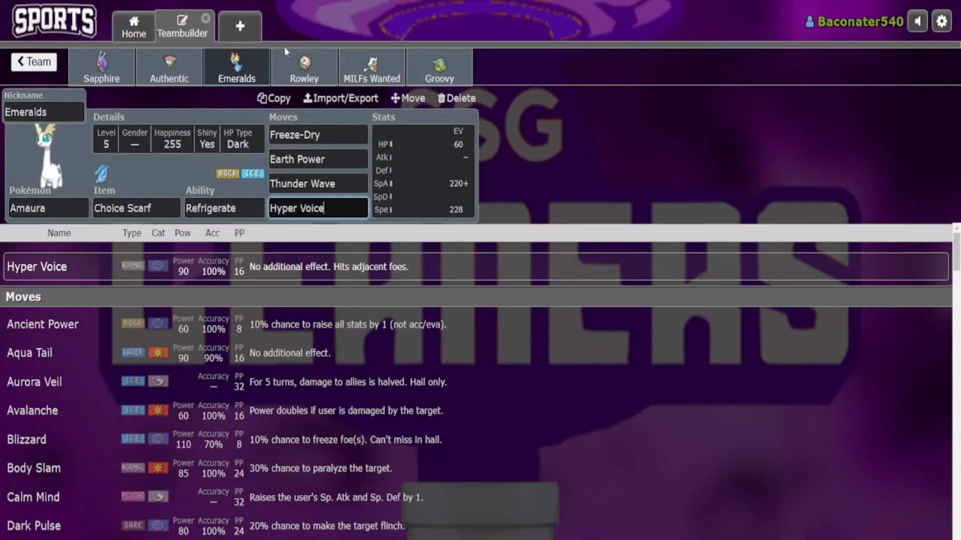
pyautogui.click(304, 66)
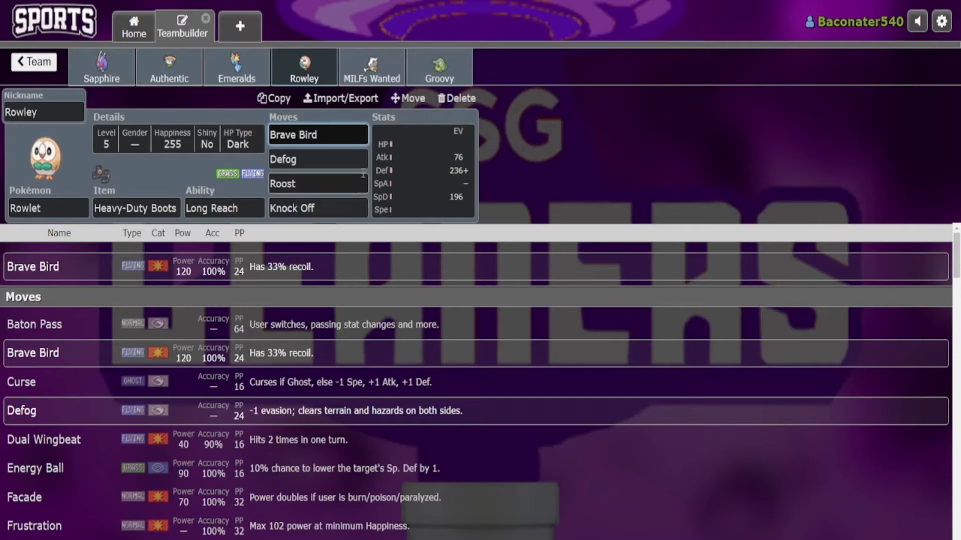
pyautogui.moveTo(361, 176)
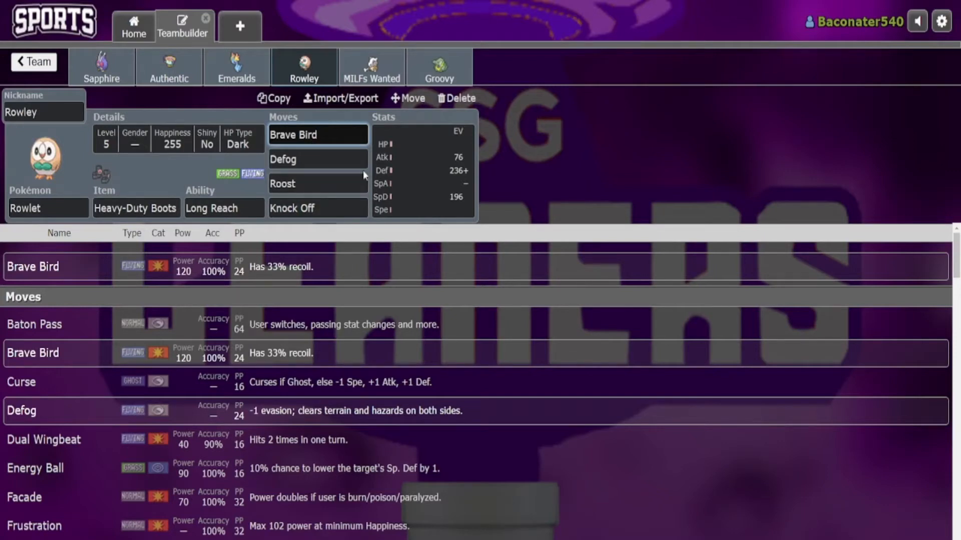
pyautogui.moveTo(526, 116)
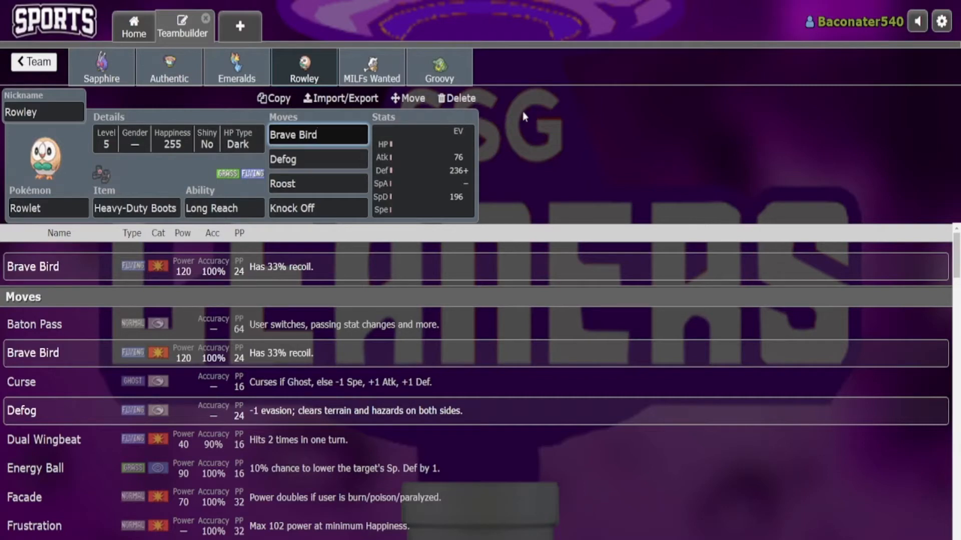
pyautogui.click(317, 135)
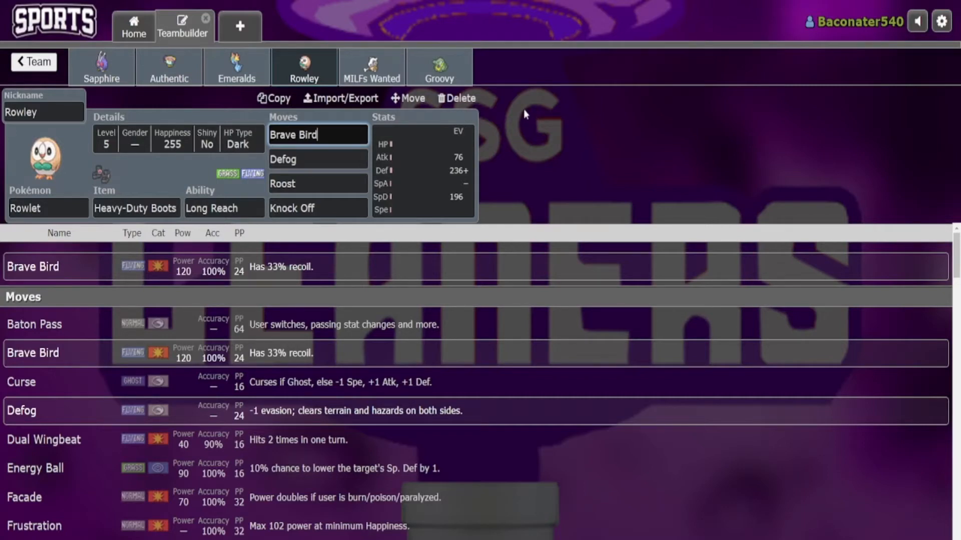
pyautogui.moveTo(102, 66)
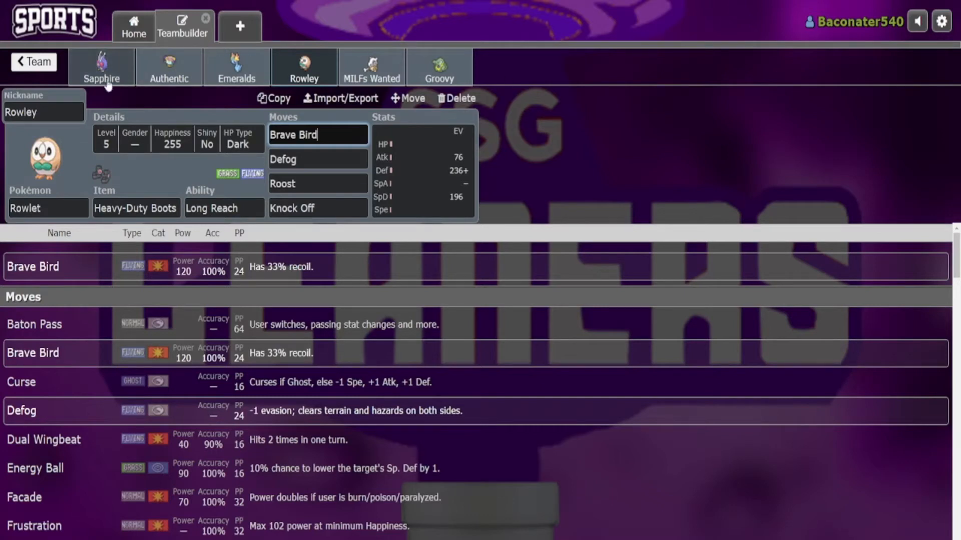
pyautogui.moveTo(379, 64)
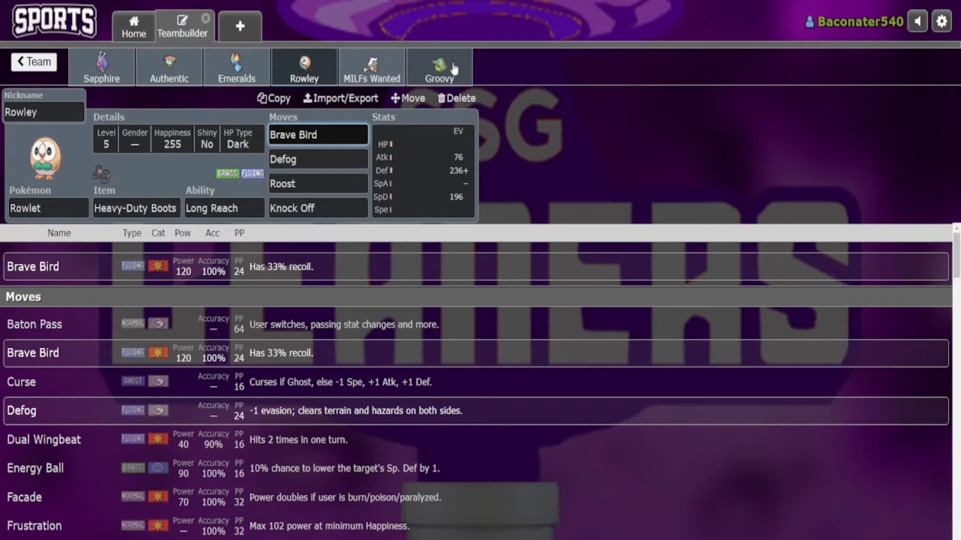
pyautogui.moveTo(447, 67)
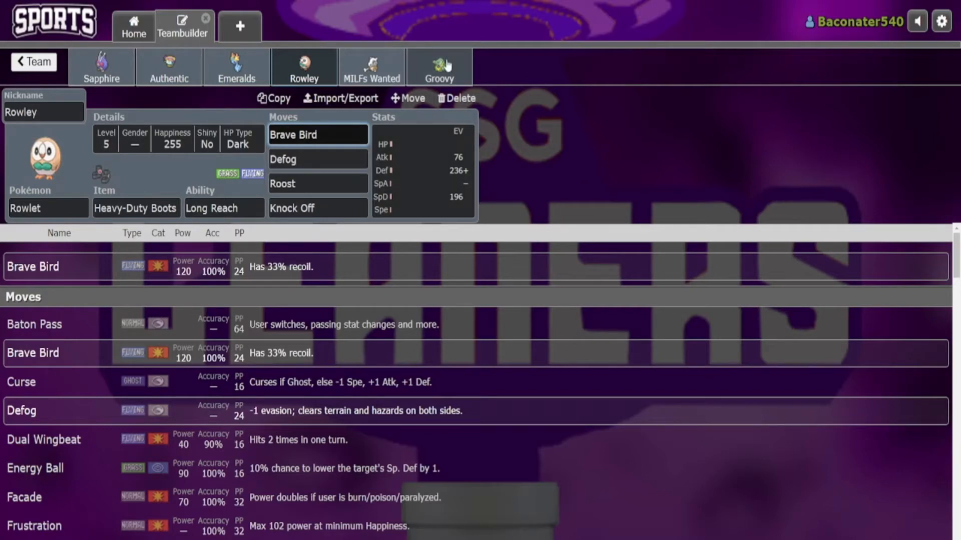
# - Bring up MILFs Wanted the Cubone and show its Jolly EV spread: 196 Atk, 76 Def, 236+ Spe
pyautogui.click(372, 66)
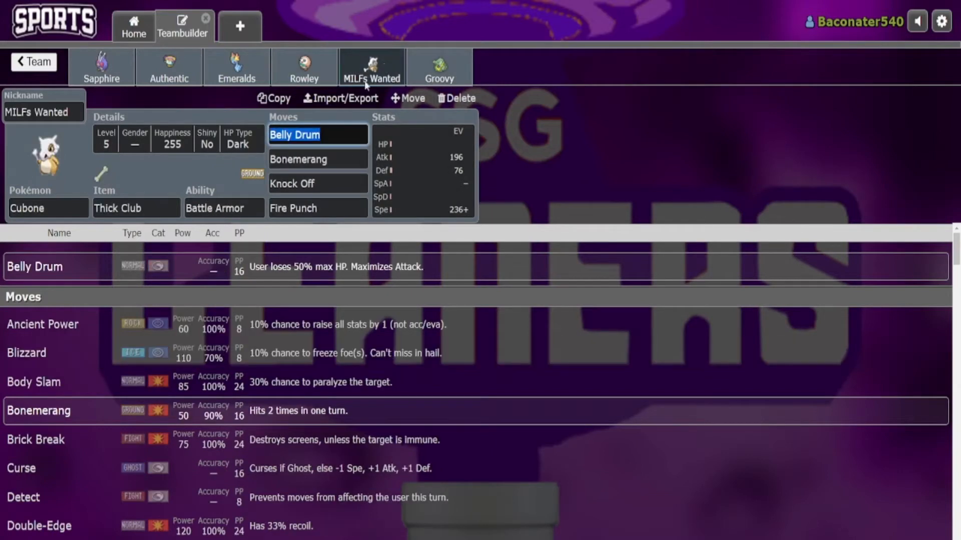
pyautogui.moveTo(340, 90)
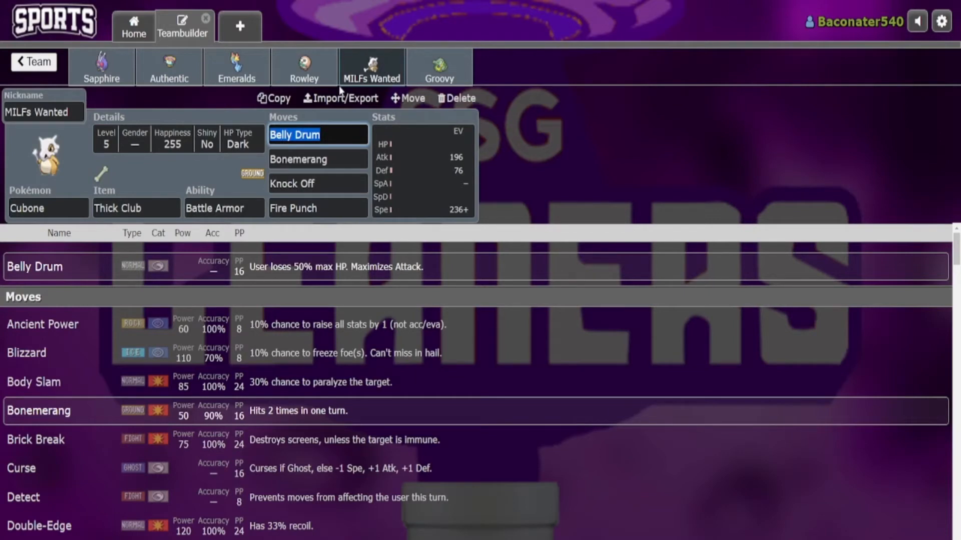
pyautogui.click(101, 66)
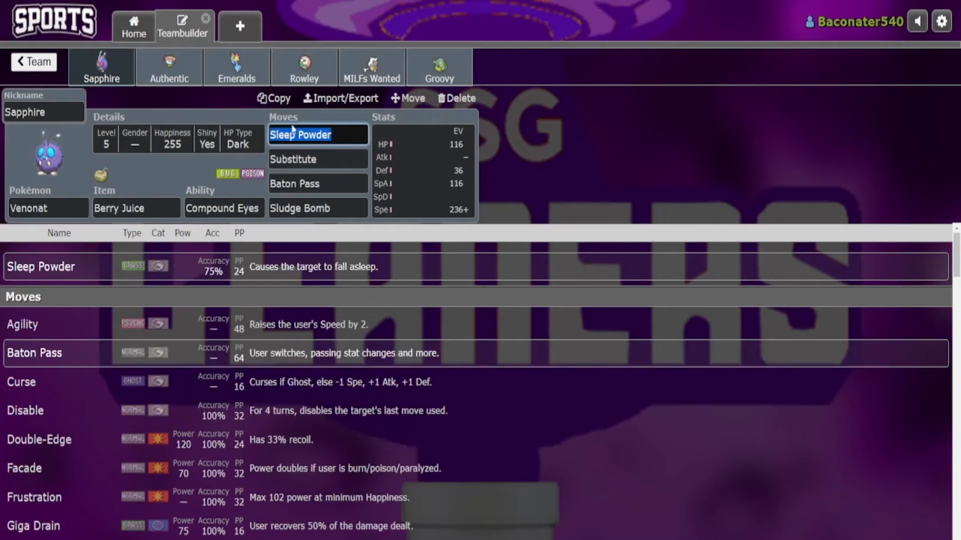
pyautogui.moveTo(329, 176)
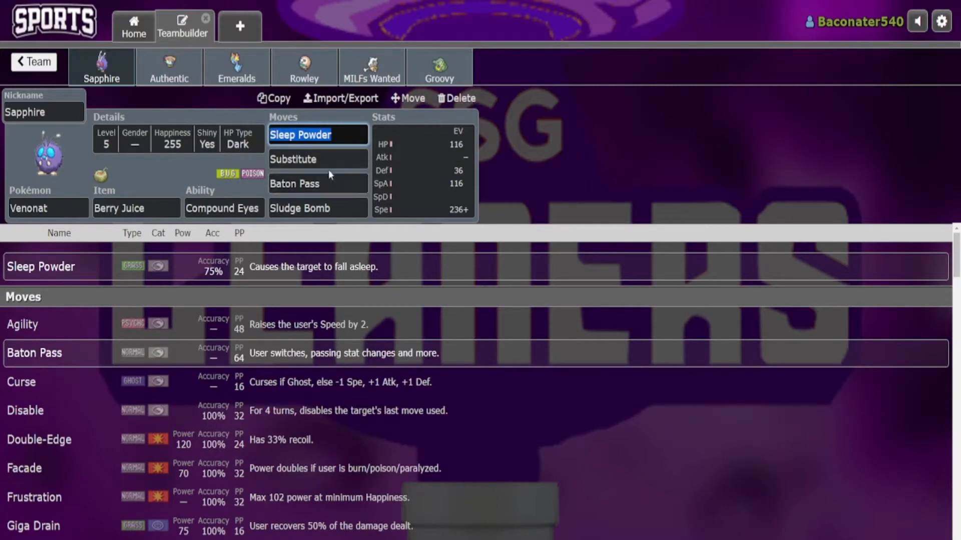
pyautogui.click(372, 66)
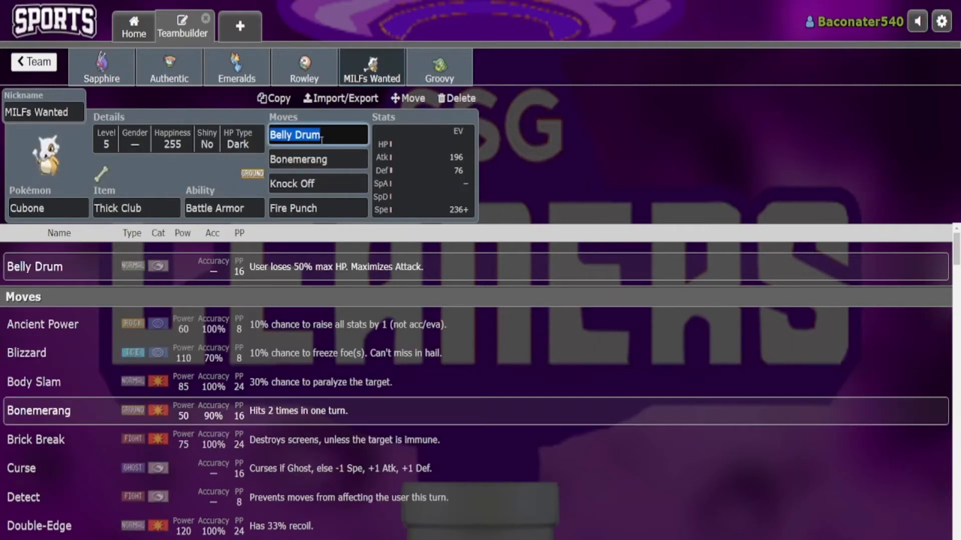
pyautogui.click(422, 170)
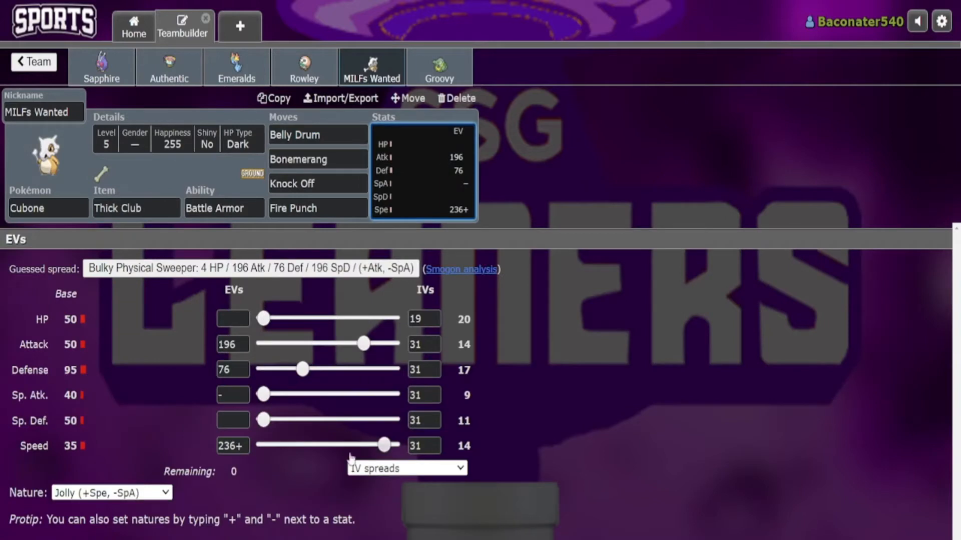
pyautogui.moveTo(340, 437)
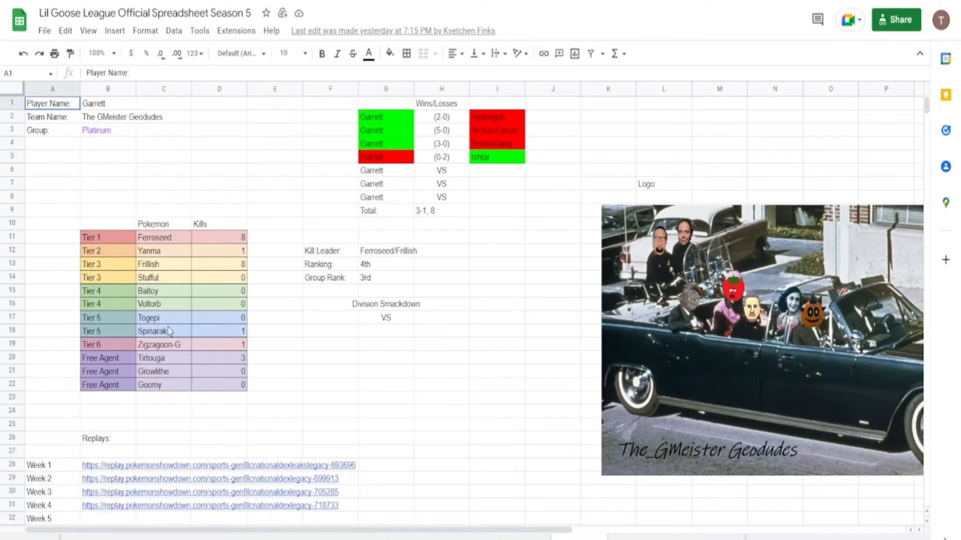
pyautogui.moveTo(164, 280)
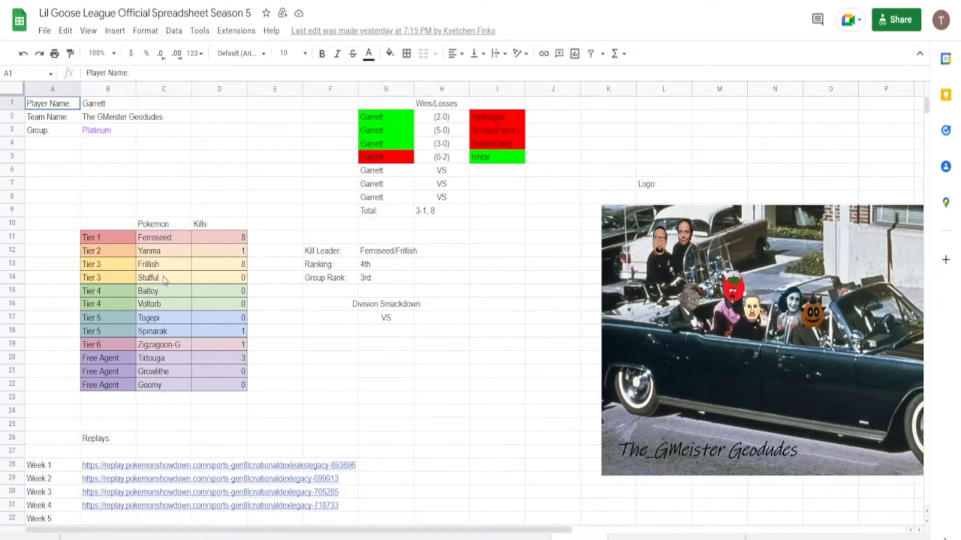
pyautogui.moveTo(172, 245)
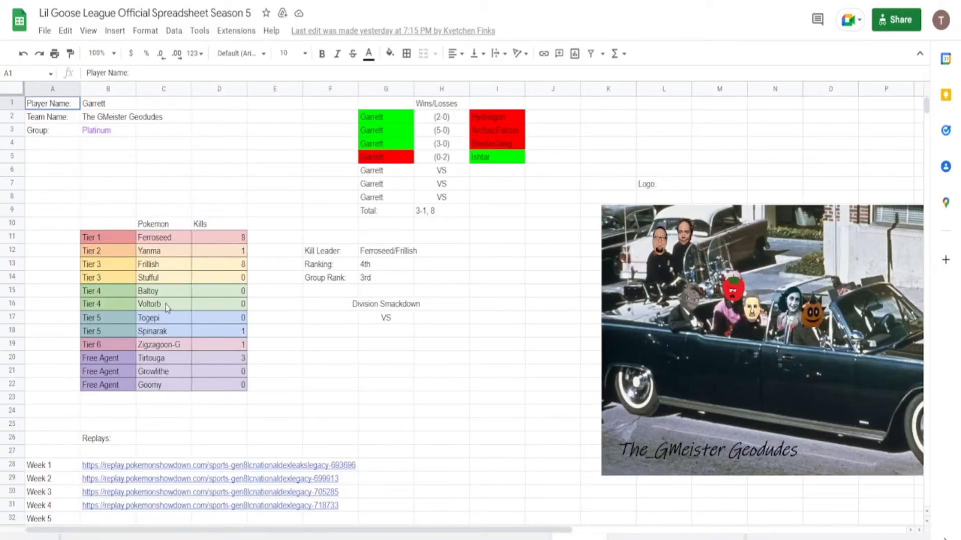
pyautogui.moveTo(160, 298)
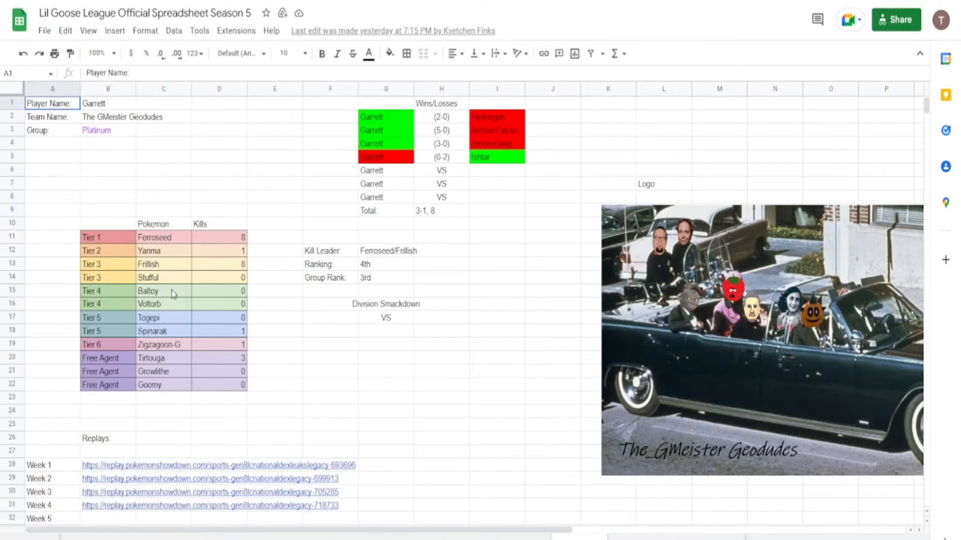
pyautogui.moveTo(202, 313)
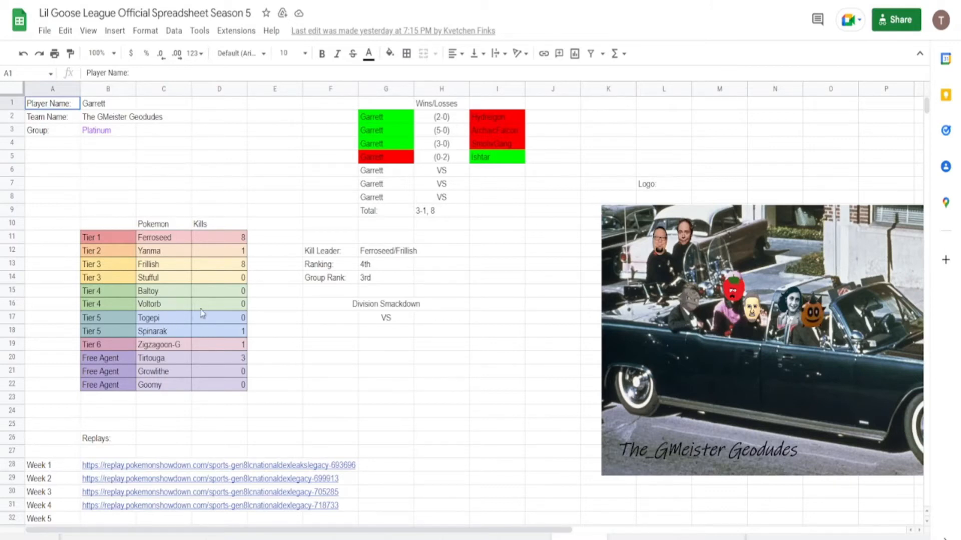
pyautogui.moveTo(182, 327)
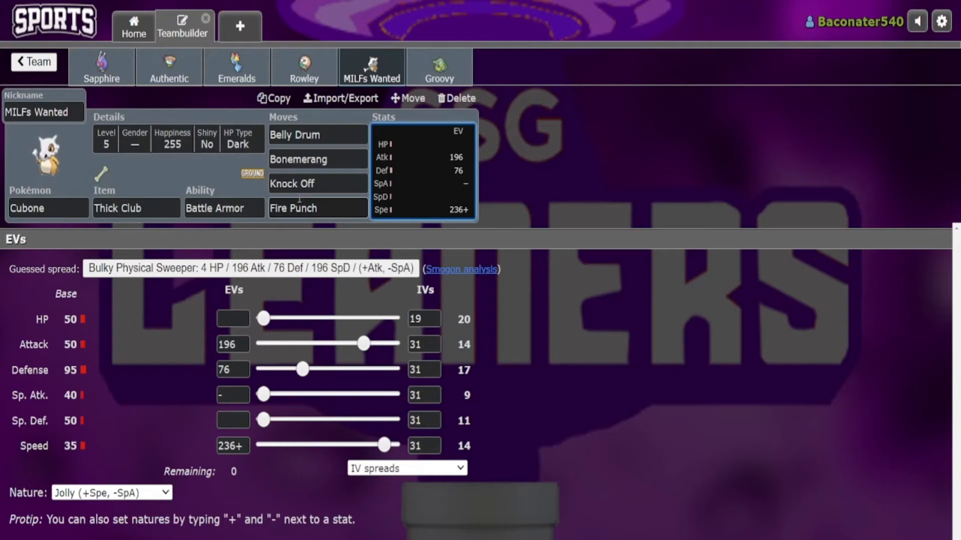
pyautogui.moveTo(397, 176)
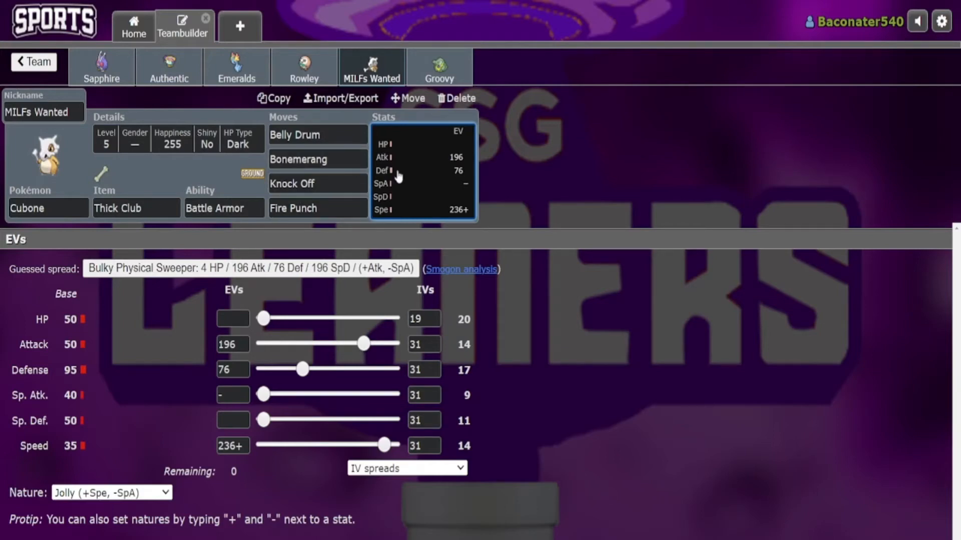
pyautogui.moveTo(443, 347)
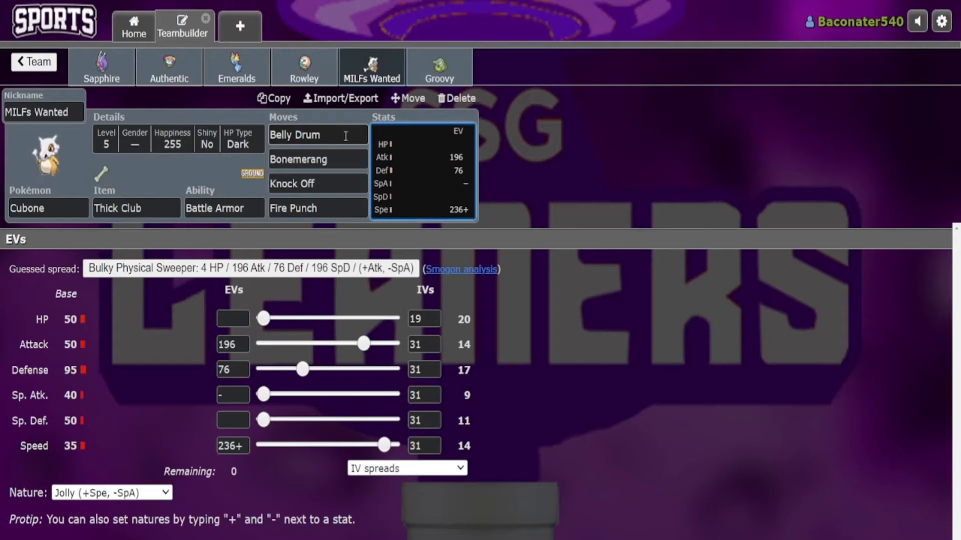
pyautogui.moveTo(292, 127)
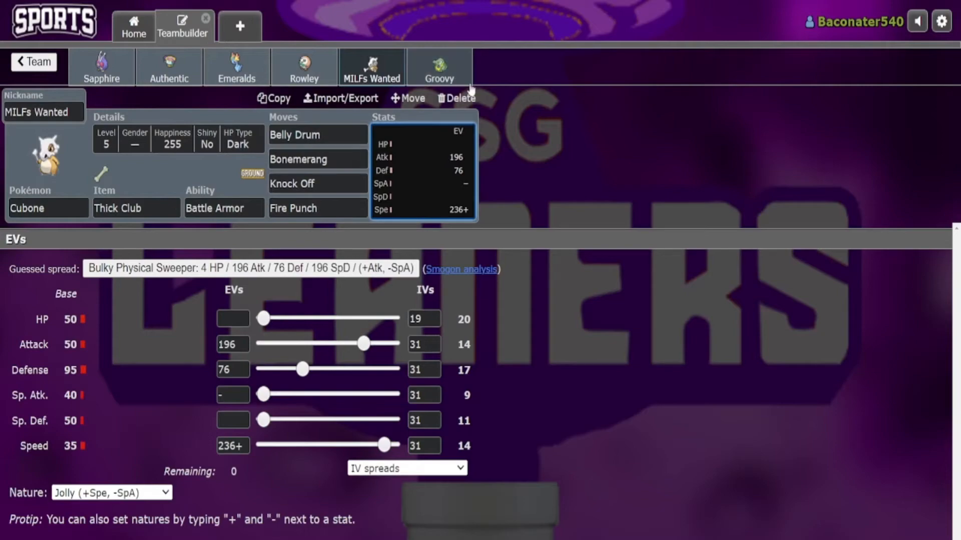
# - Look over Groovy the Grimer-Alola's item and moves, then show Sapphire and Rowley's sets
pyautogui.click(438, 66)
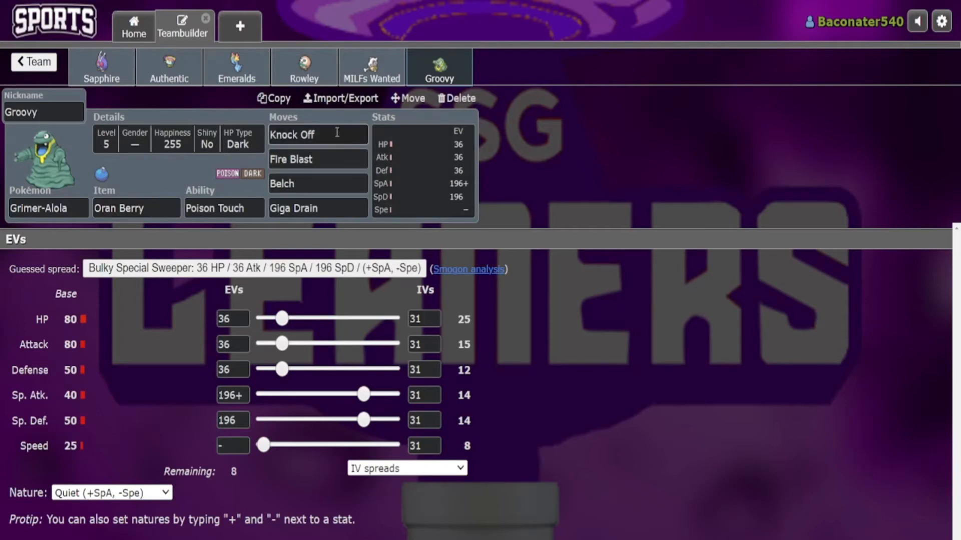
pyautogui.moveTo(424, 180)
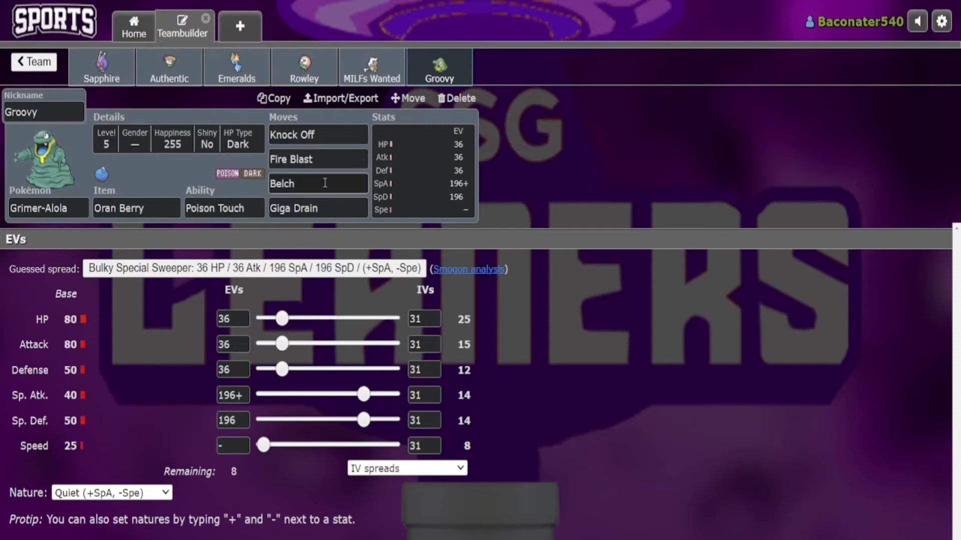
pyautogui.moveTo(329, 200)
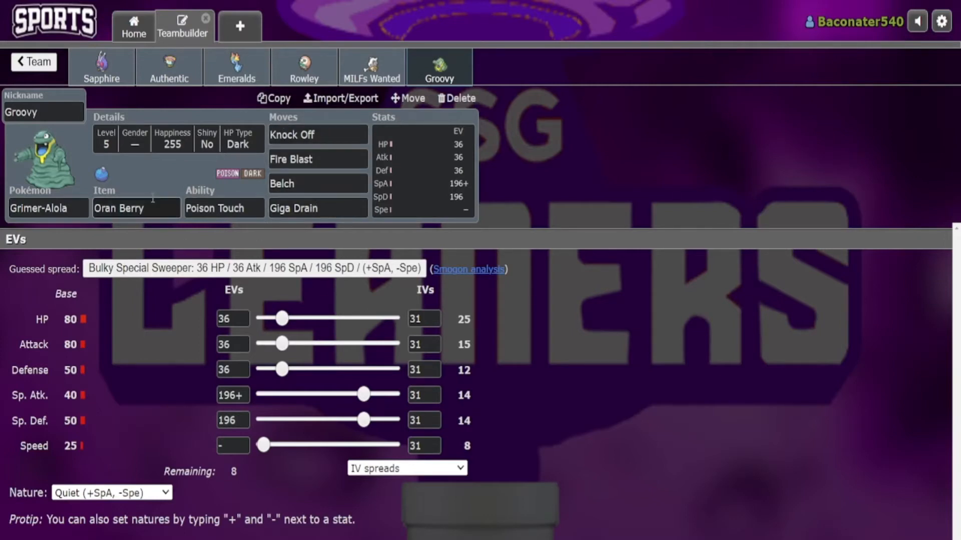
pyautogui.click(317, 183)
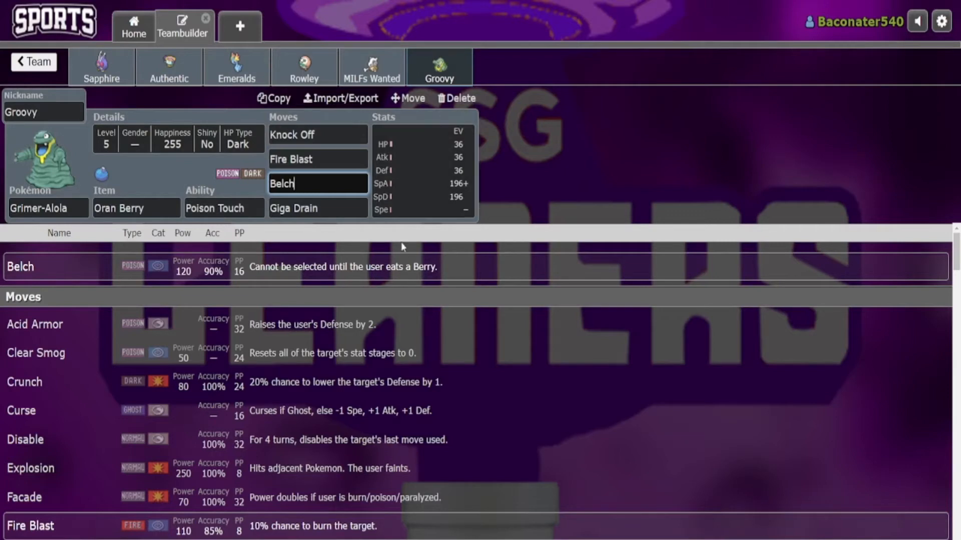
pyautogui.moveTo(349, 247)
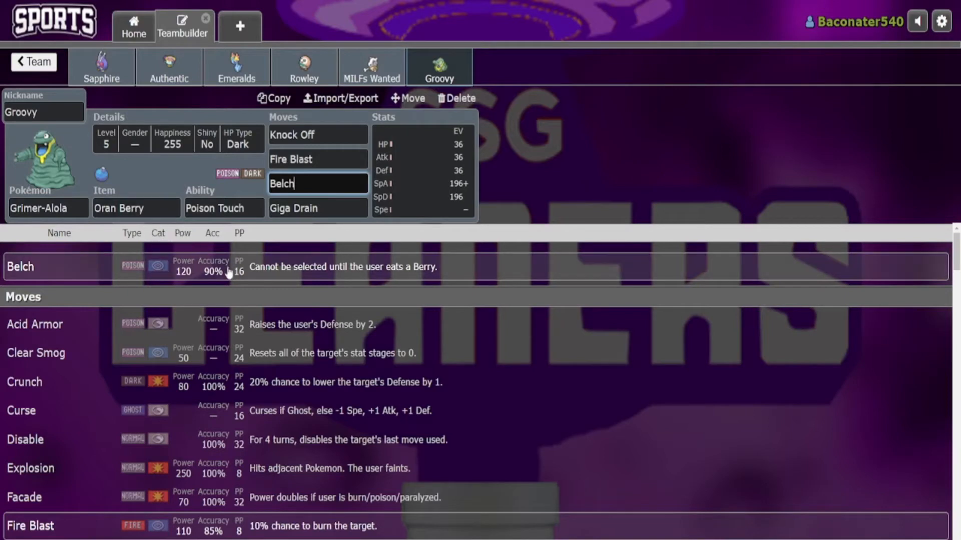
pyautogui.moveTo(143, 282)
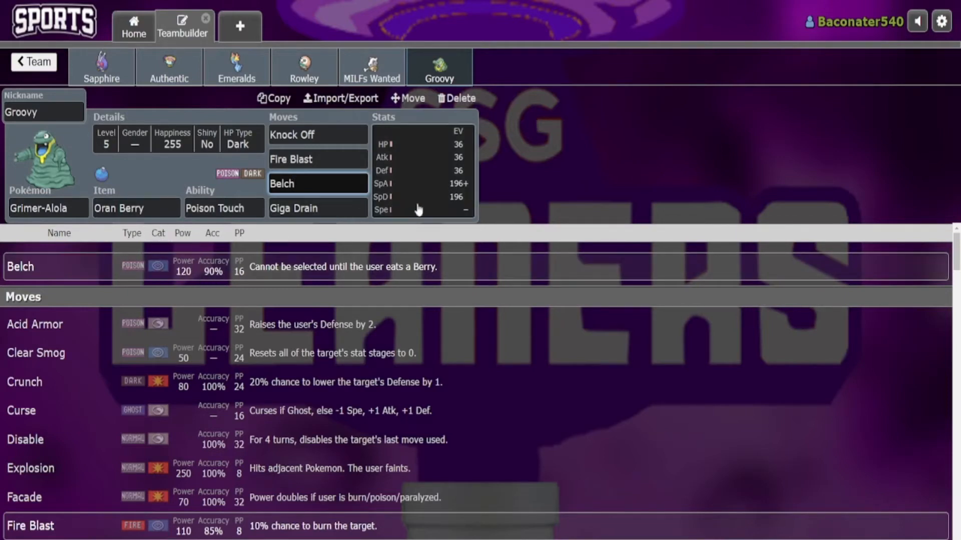
pyautogui.scroll(-3)
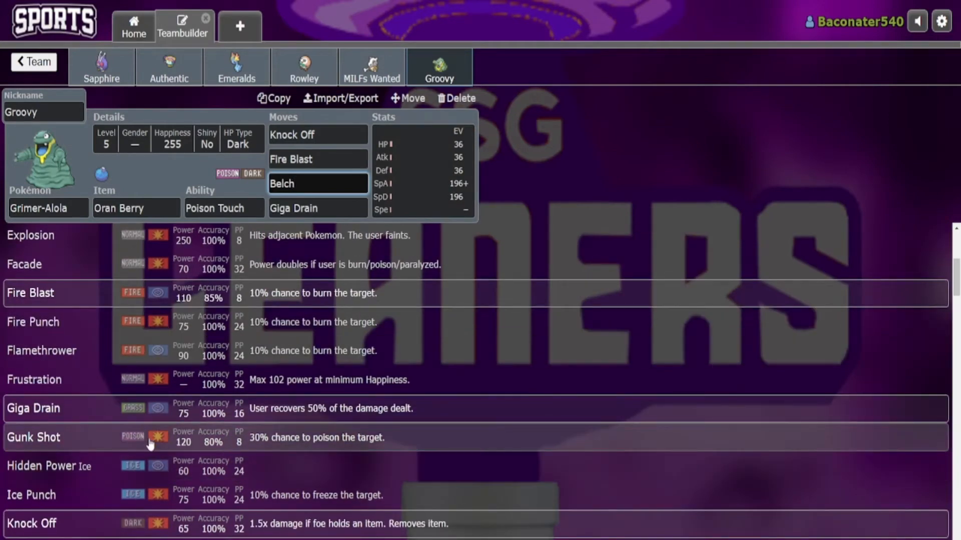
pyautogui.moveTo(300, 444)
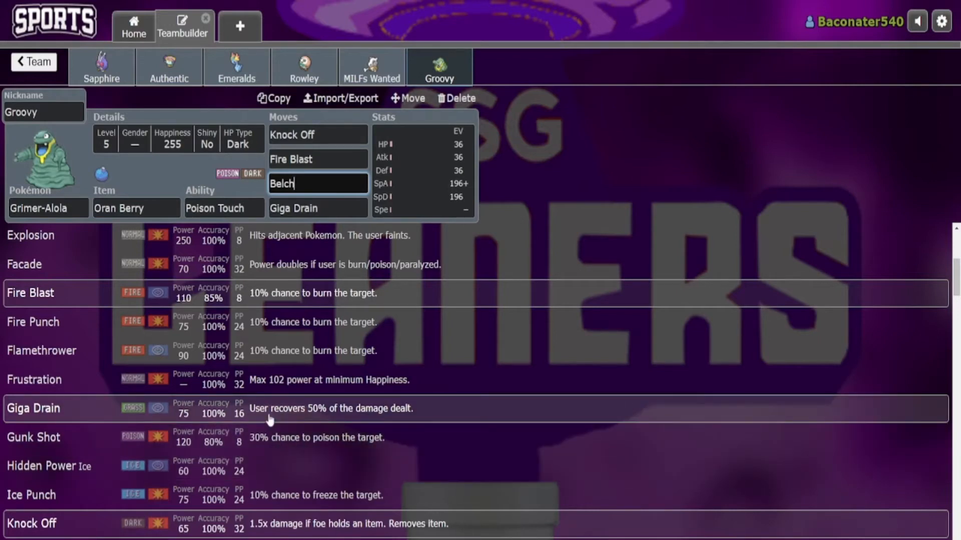
pyautogui.click(101, 66)
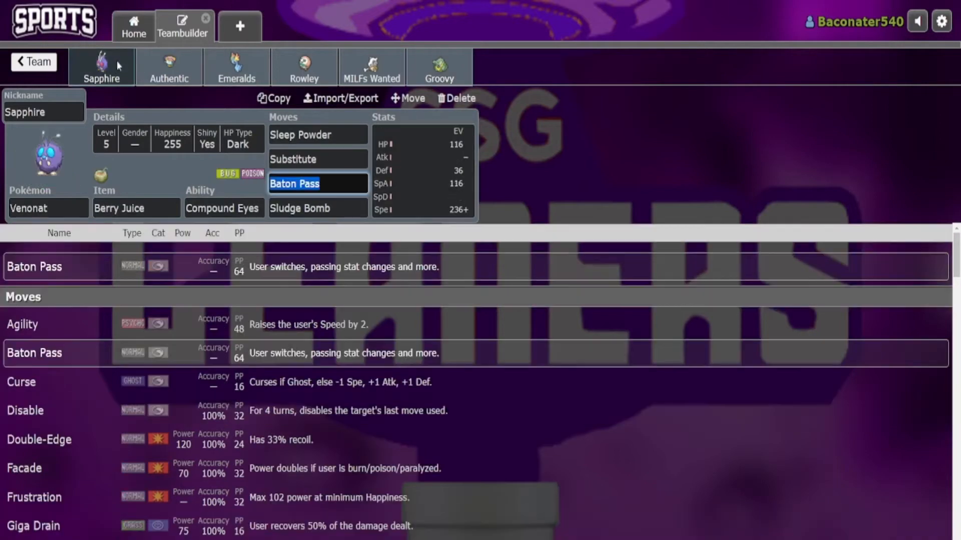
pyautogui.click(304, 66)
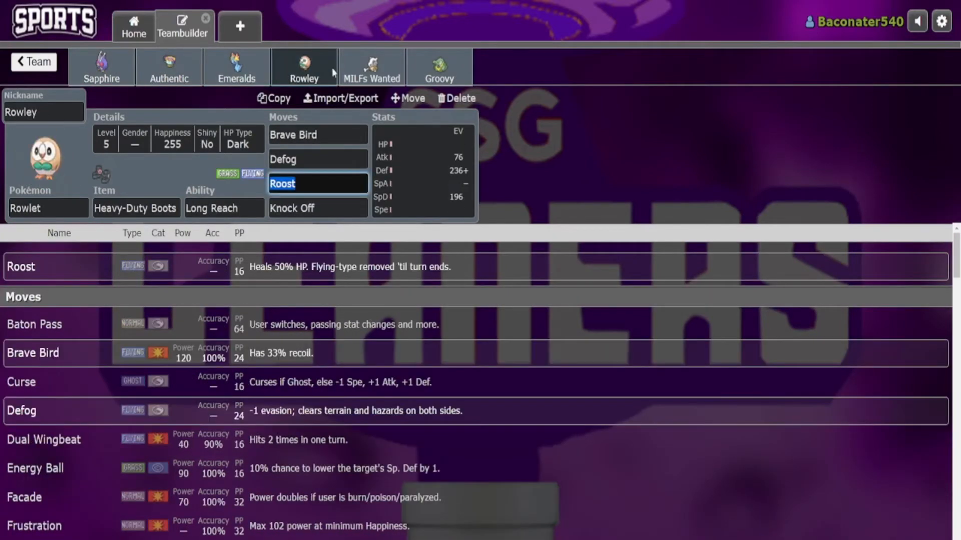
pyautogui.moveTo(324, 83)
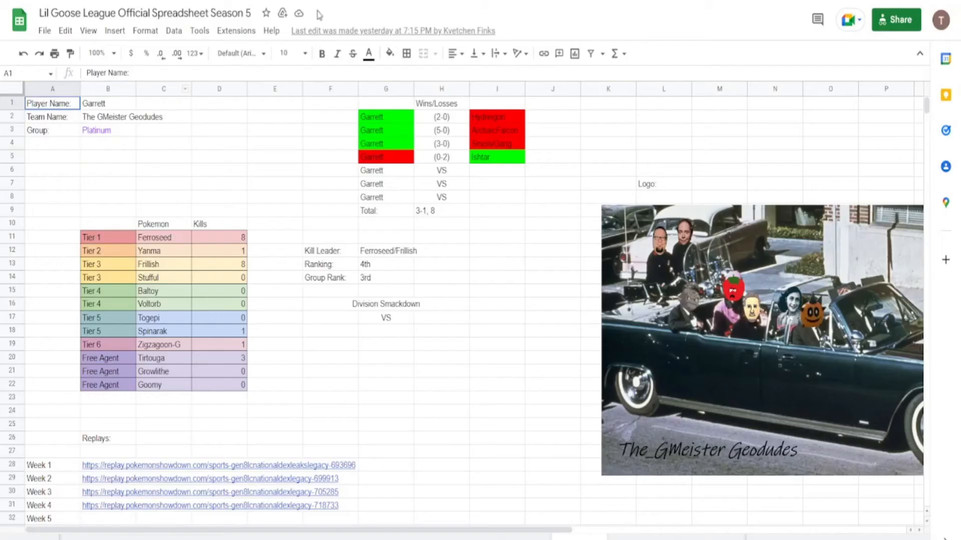
pyautogui.moveTo(339, 450)
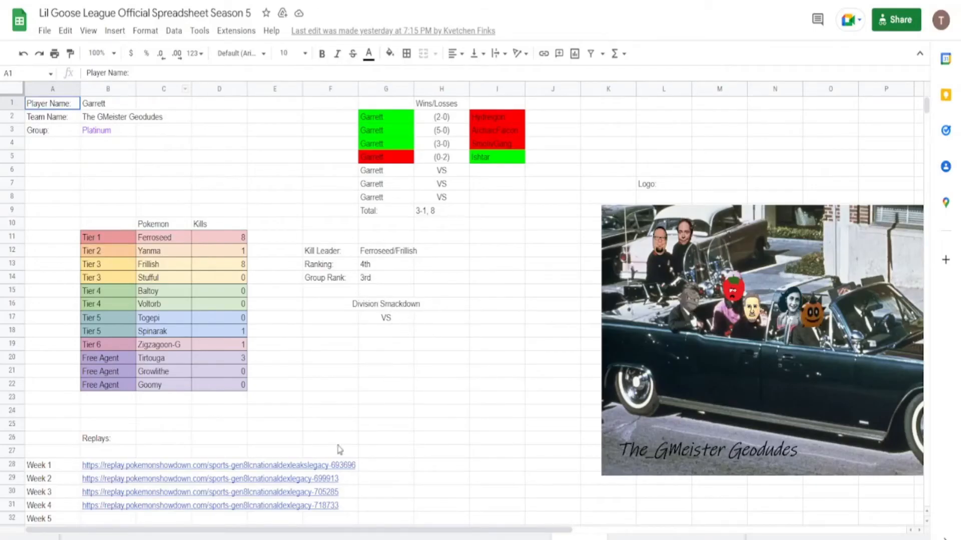
pyautogui.moveTo(323, 231)
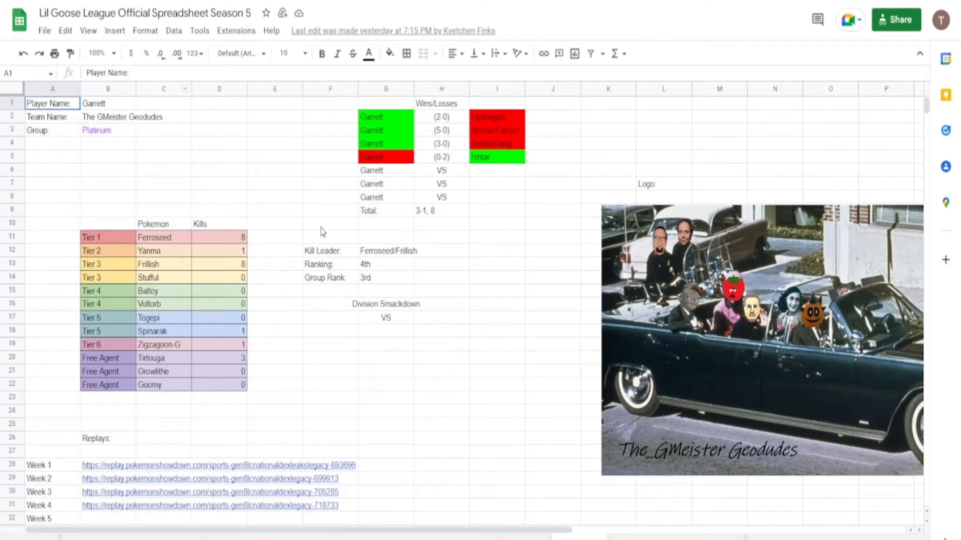
pyautogui.moveTo(433, 219)
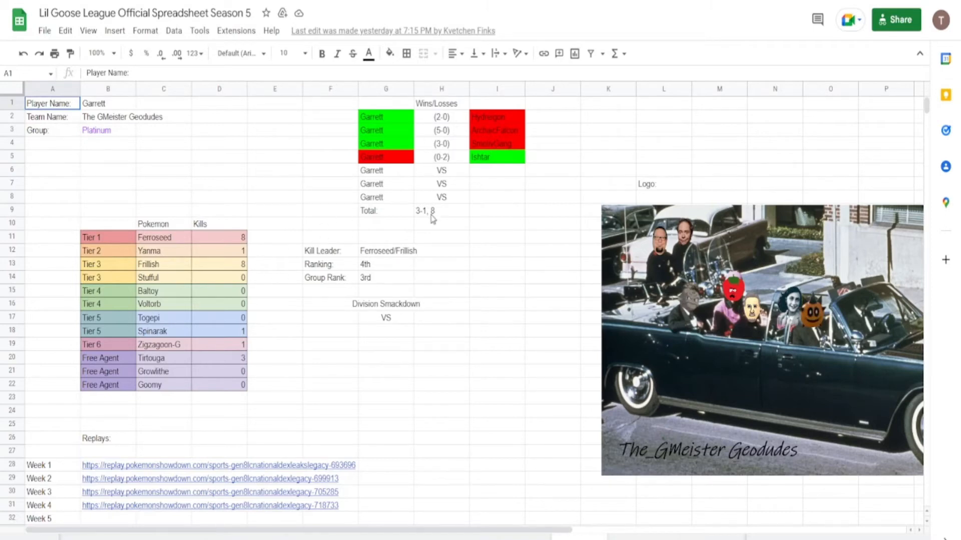
pyautogui.moveTo(424, 222)
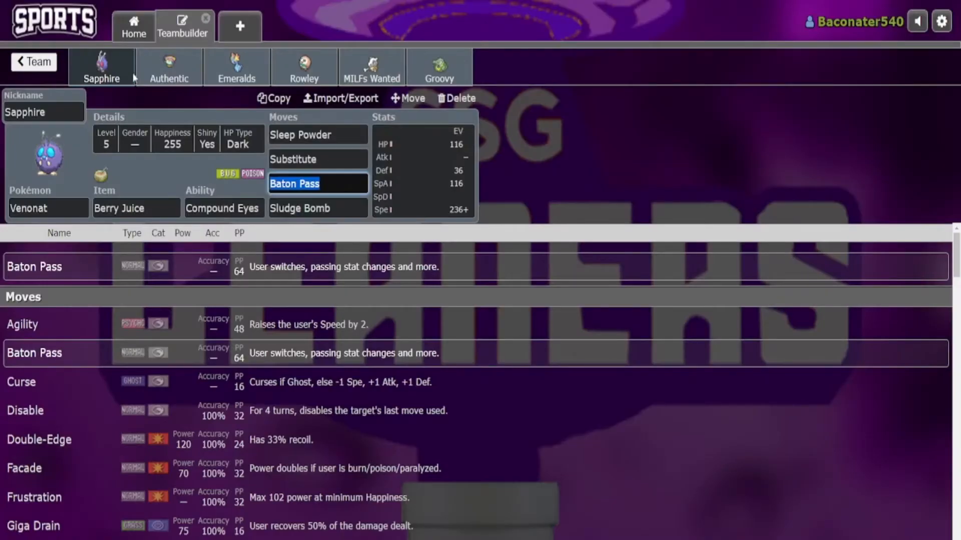
pyautogui.moveTo(372, 66)
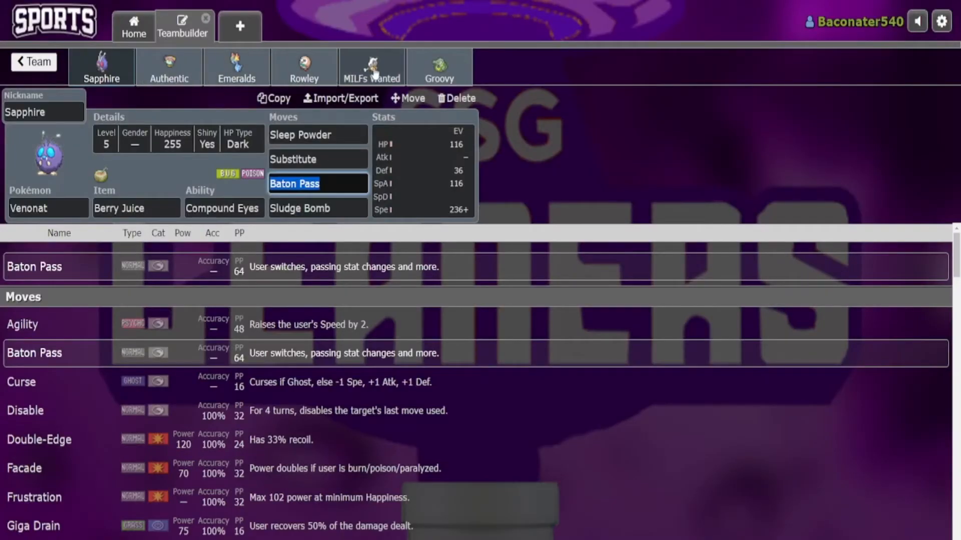
# - Flip through Authentic, Emeralds and Rowley's sets, finishing on MILFs Wanted the Cubone
pyautogui.click(168, 66)
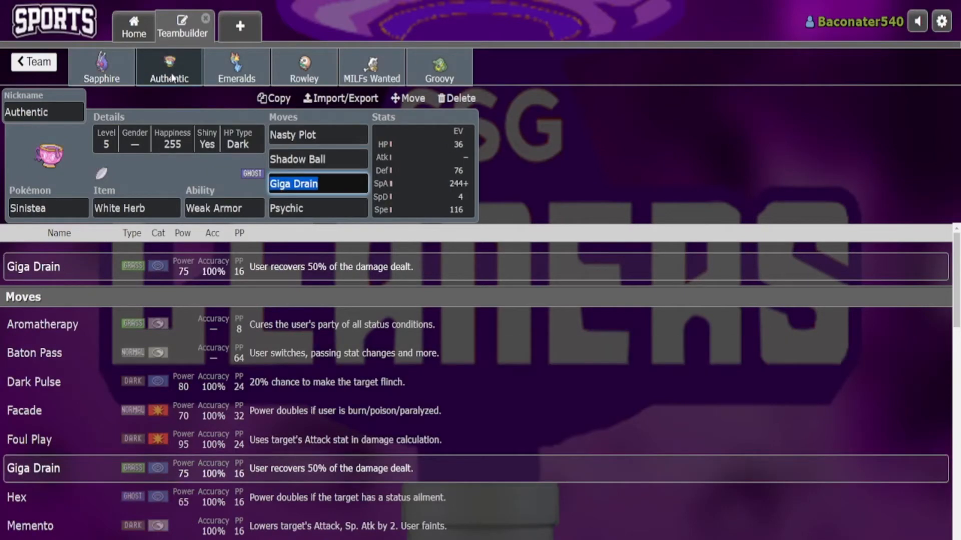
pyautogui.click(236, 66)
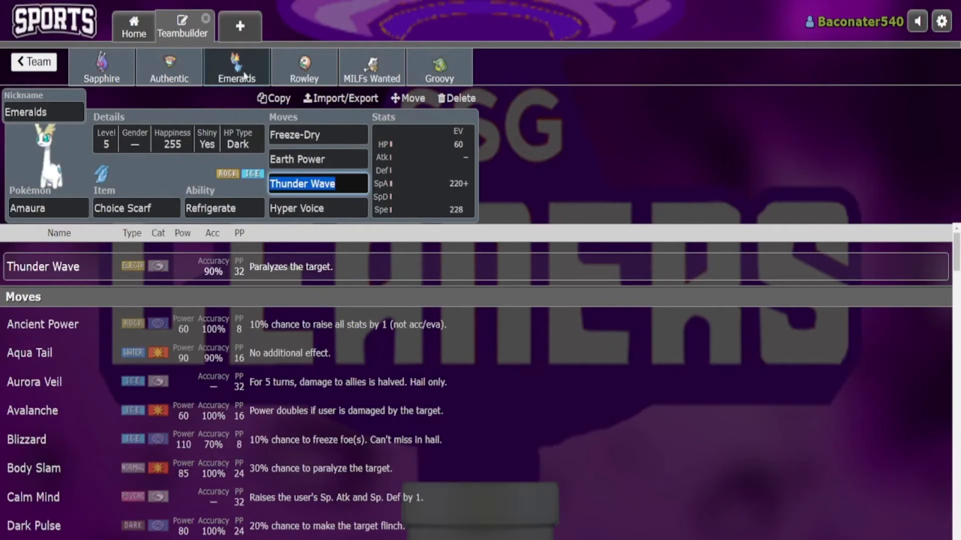
pyautogui.click(305, 66)
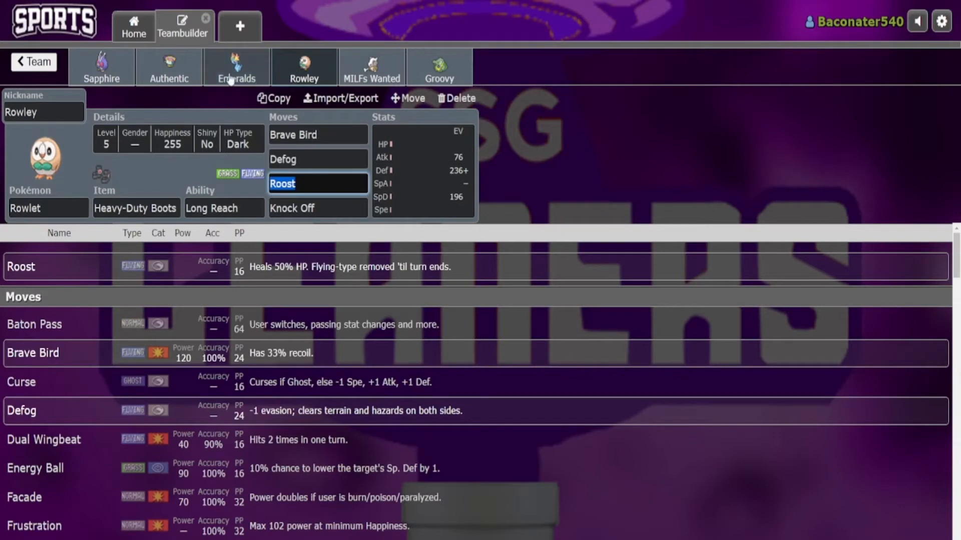
pyautogui.click(372, 66)
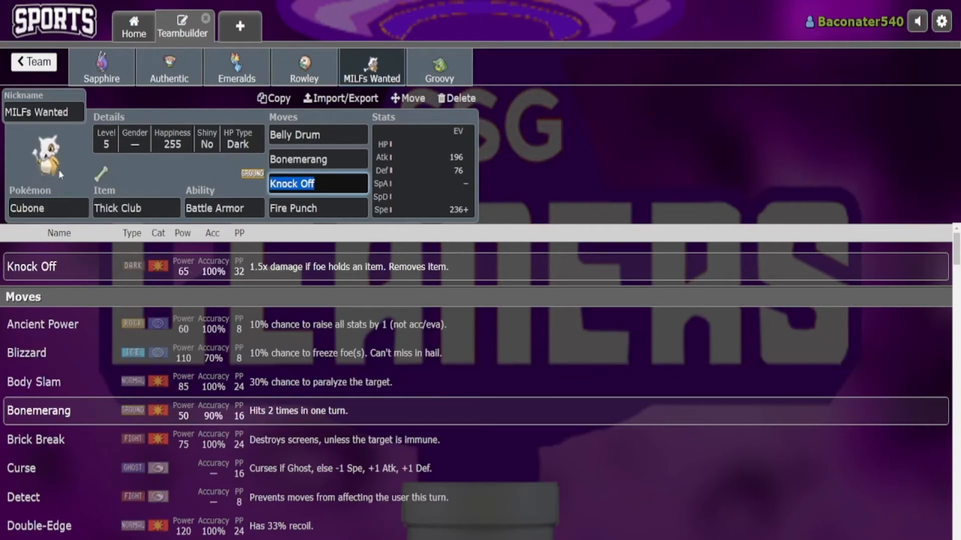
pyautogui.moveTo(291, 107)
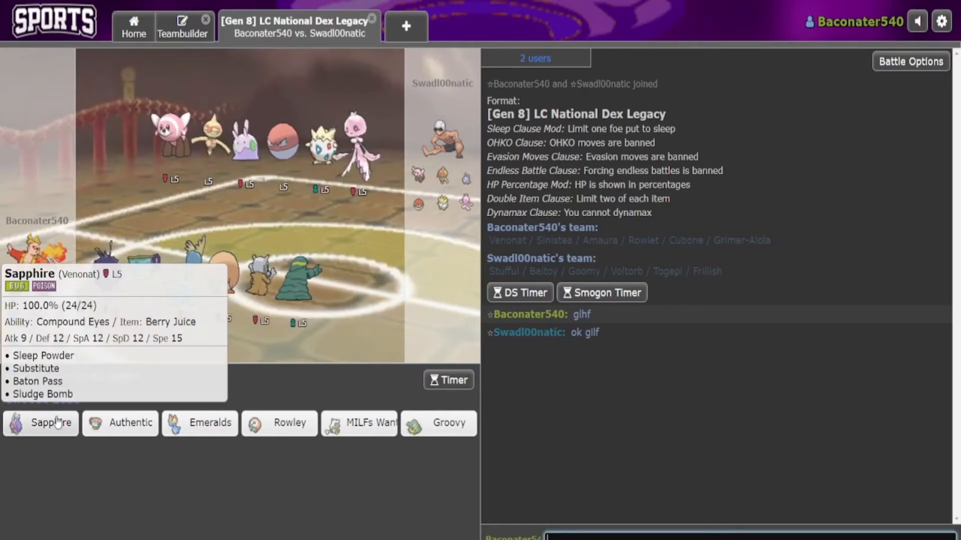
# - Send Sapphire the Venonat out as the lead in team preview
pyautogui.click(40, 422)
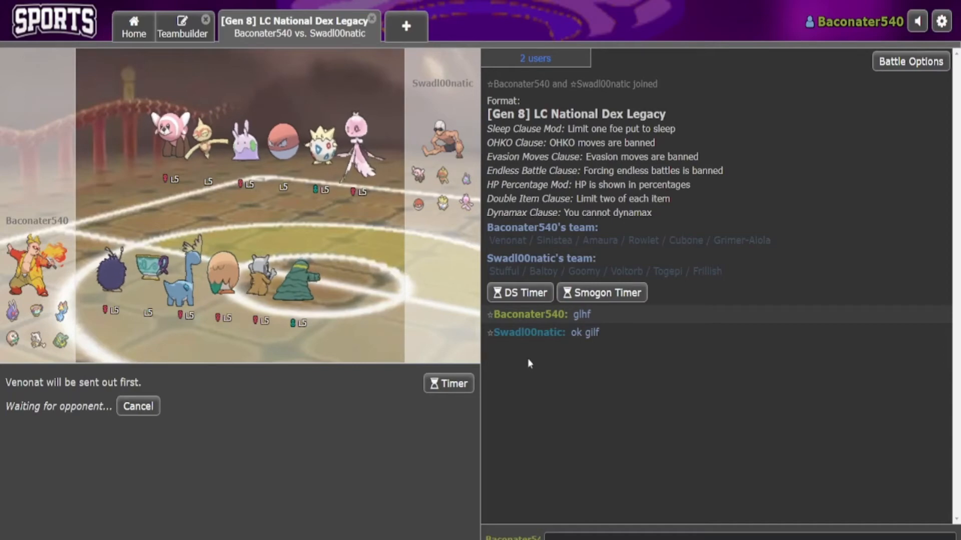
pyautogui.moveTo(347, 422)
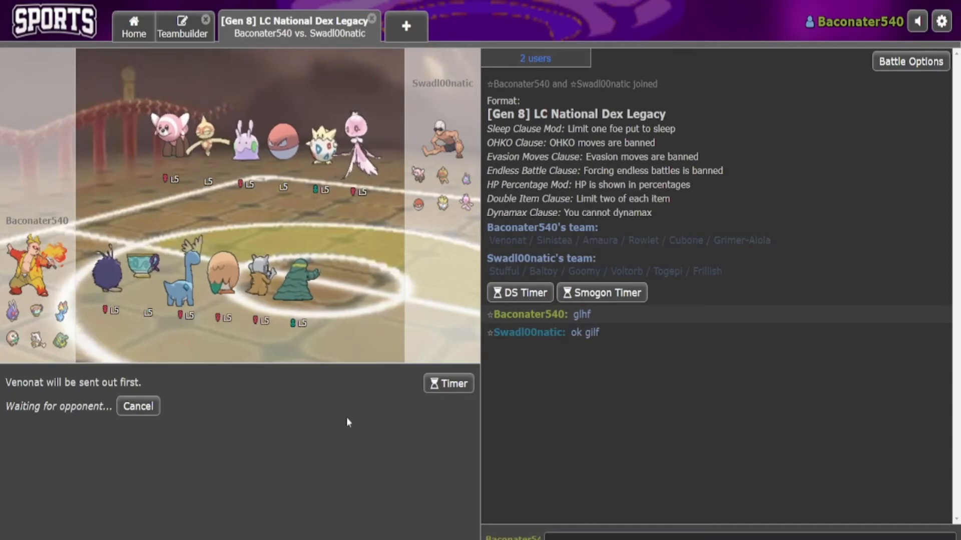
pyautogui.moveTo(239, 373)
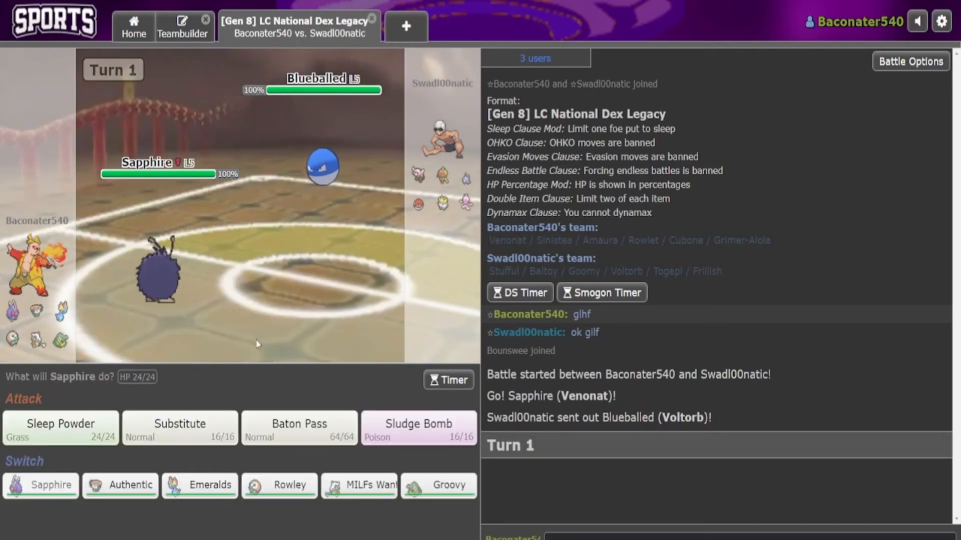
pyautogui.moveTo(61, 427)
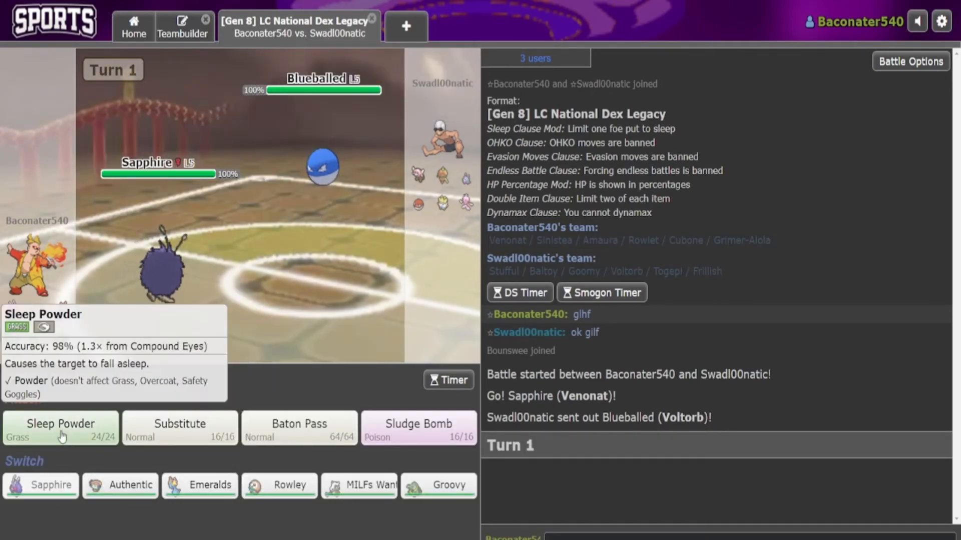
# - Have Venonat use Sleep Powder on turn 1
pyautogui.click(60, 427)
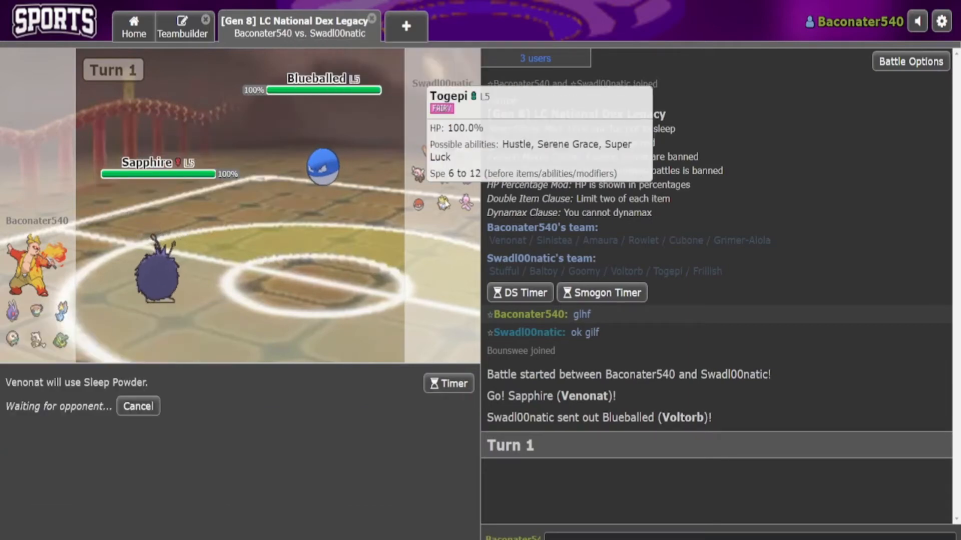
pyautogui.moveTo(472, 196)
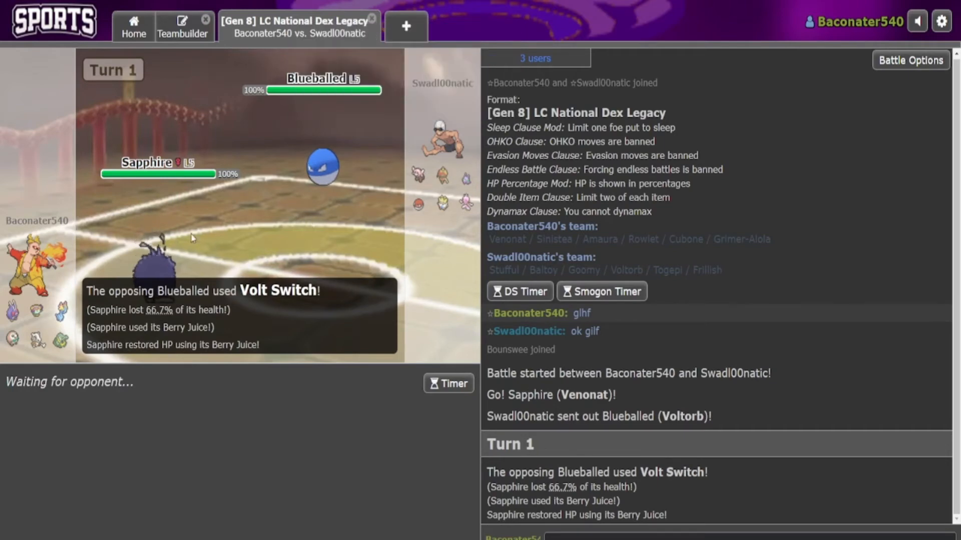
pyautogui.moveTo(323, 167)
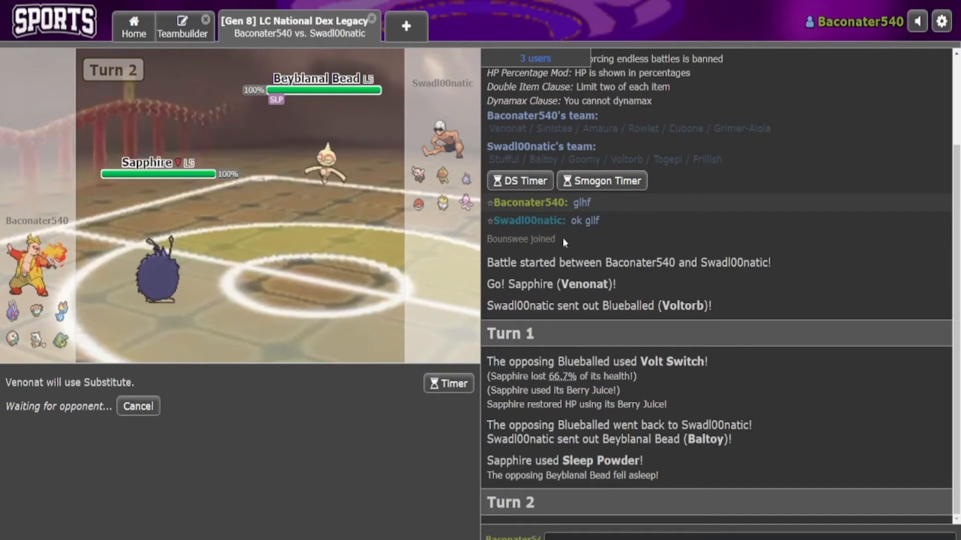
pyautogui.moveTo(159, 276)
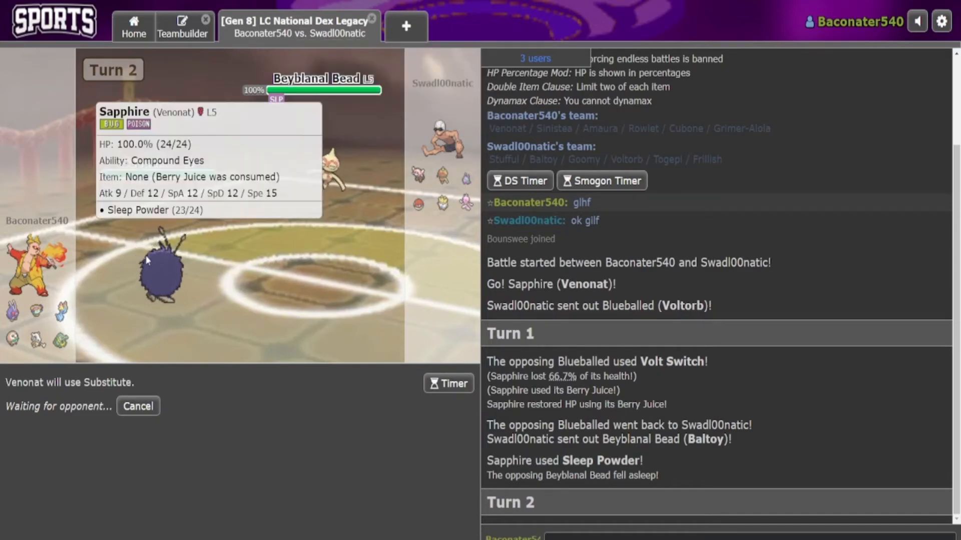
pyautogui.moveTo(359, 413)
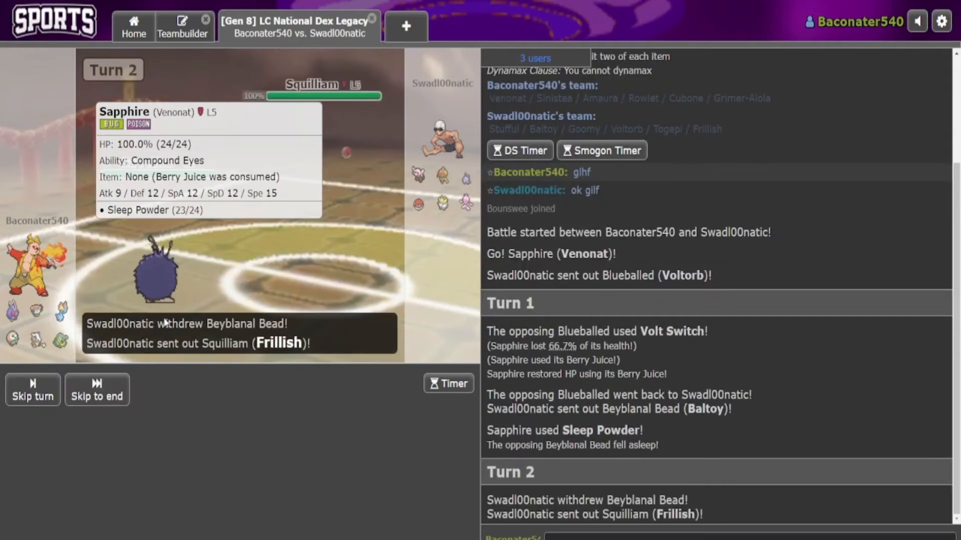
# - Use Baton Pass with Sapphire and hand its substitute to Emeralds the Amaura
pyautogui.click(96, 389)
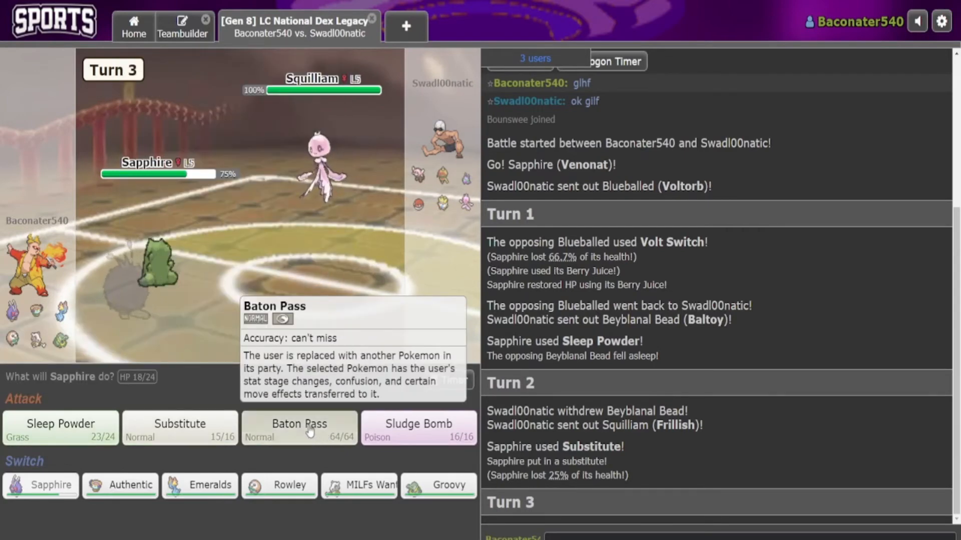
pyautogui.click(299, 428)
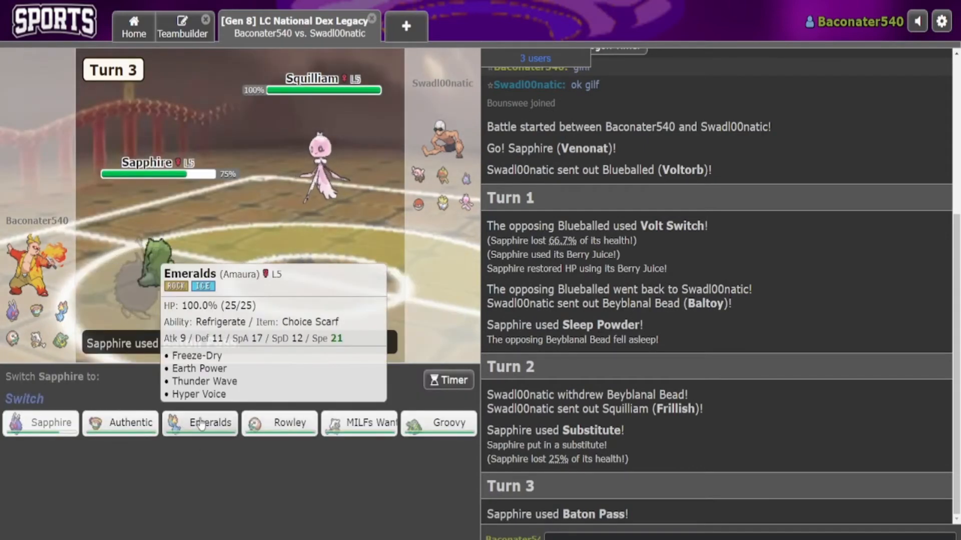
pyautogui.click(199, 423)
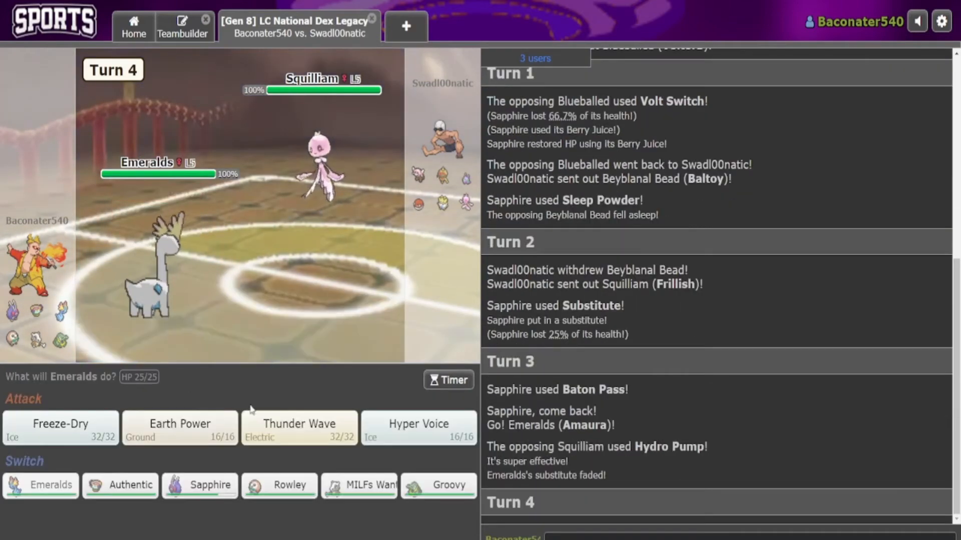
# - Hit Squilliam with Freeze-Dry, bring in Rowley and use Knock Off
pyautogui.click(60, 427)
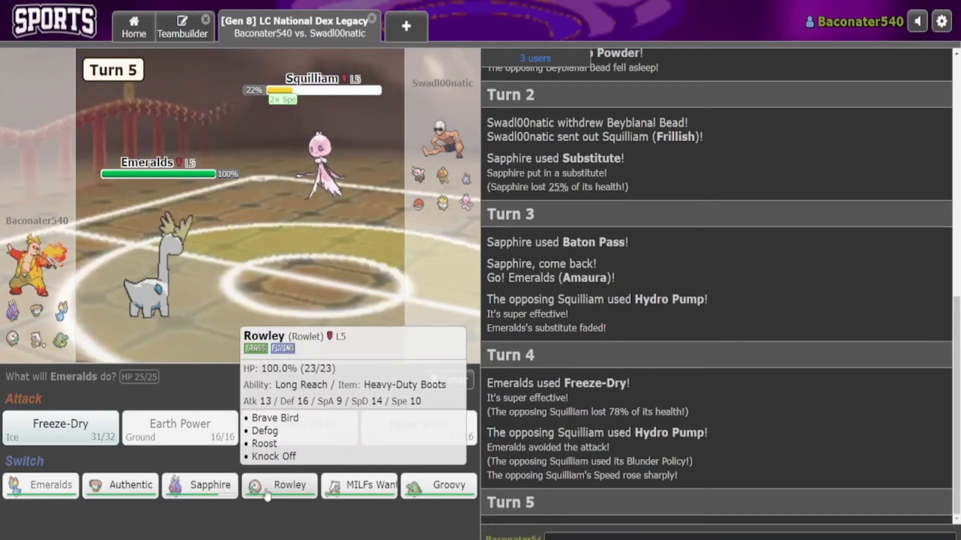
pyautogui.click(280, 485)
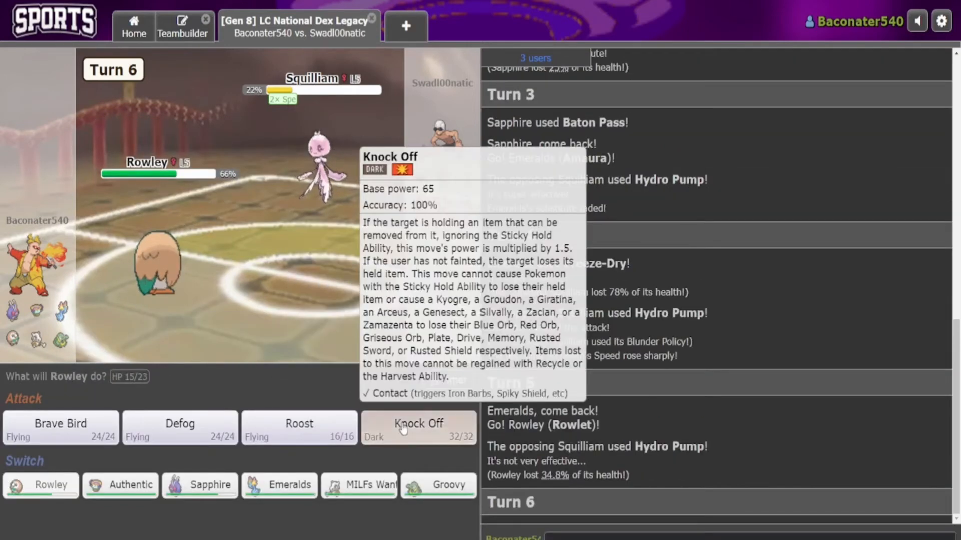
pyautogui.click(418, 427)
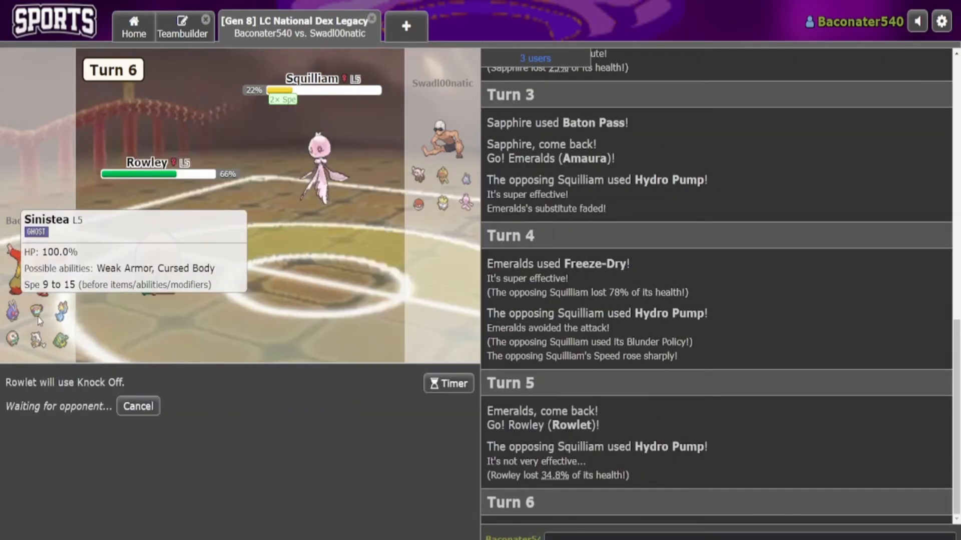
pyautogui.moveTo(36, 342)
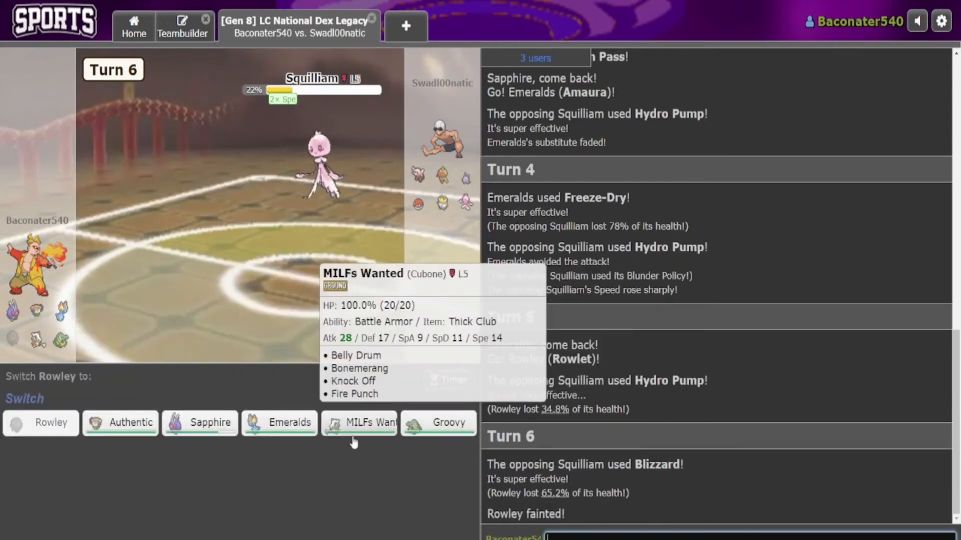
pyautogui.moveTo(200, 422)
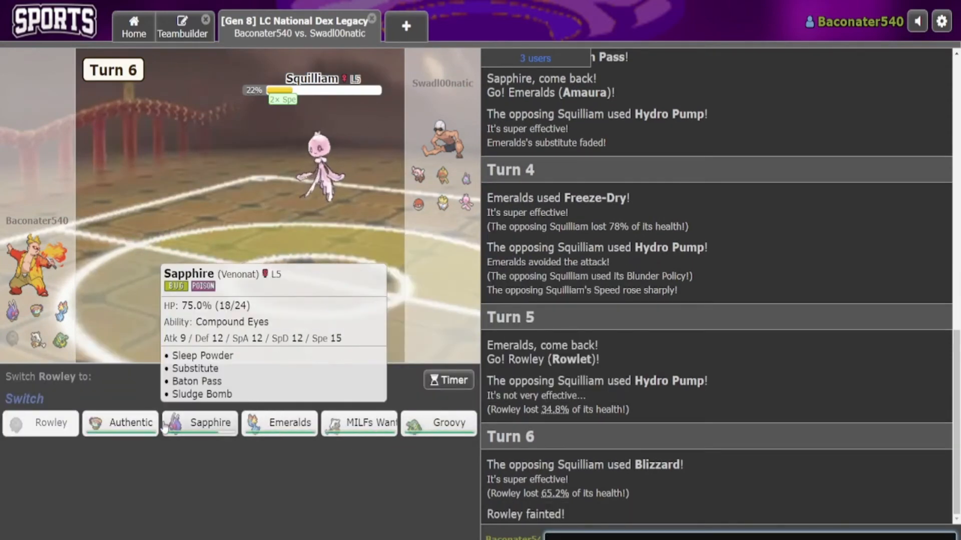
pyautogui.moveTo(246, 242)
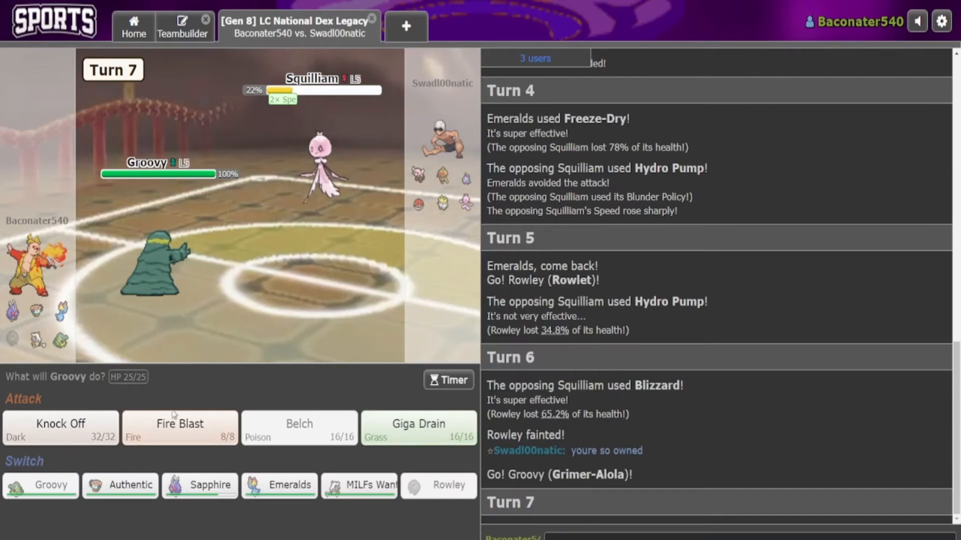
# - Have Groovy use Giga Drain, then send in Authentic the Sinistea after it faints
pyautogui.click(418, 428)
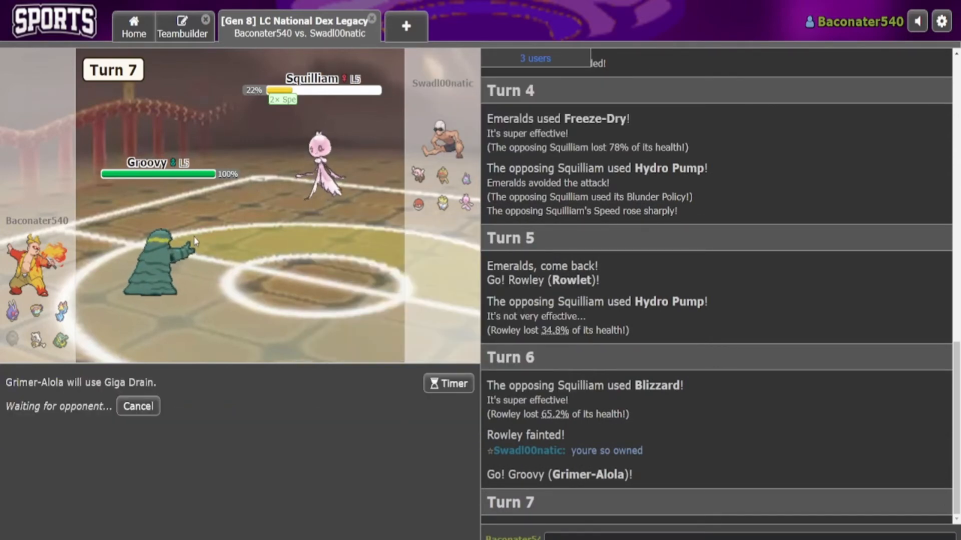
pyautogui.moveTo(459, 176)
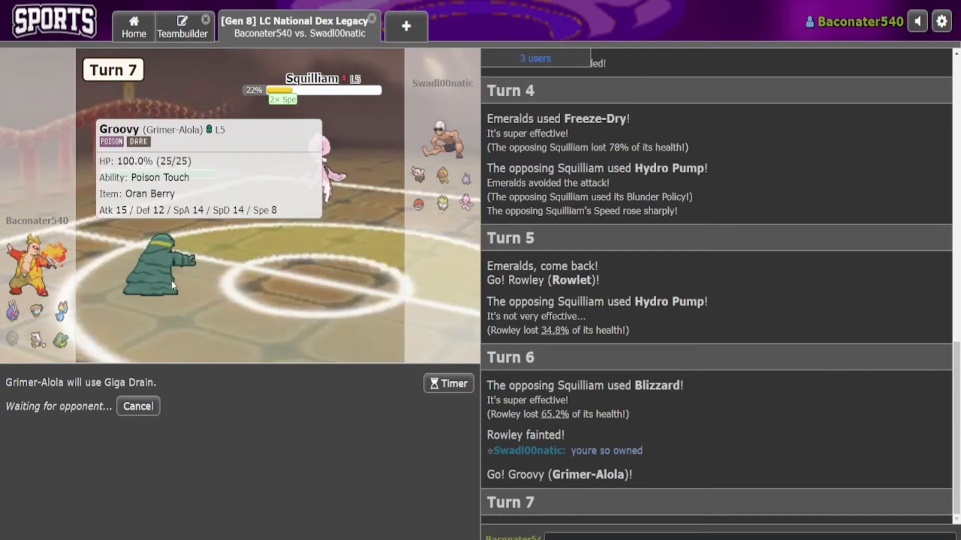
pyautogui.moveTo(418, 174)
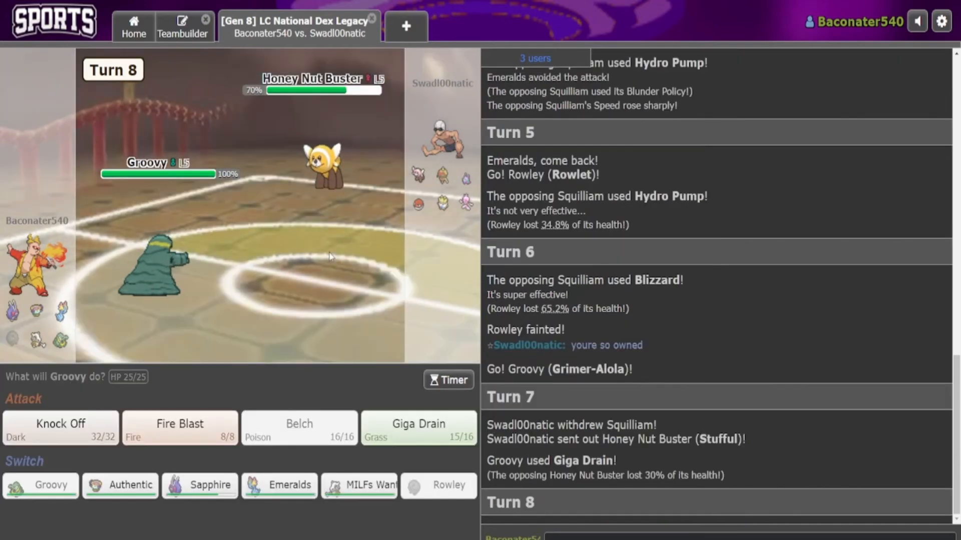
pyautogui.click(179, 427)
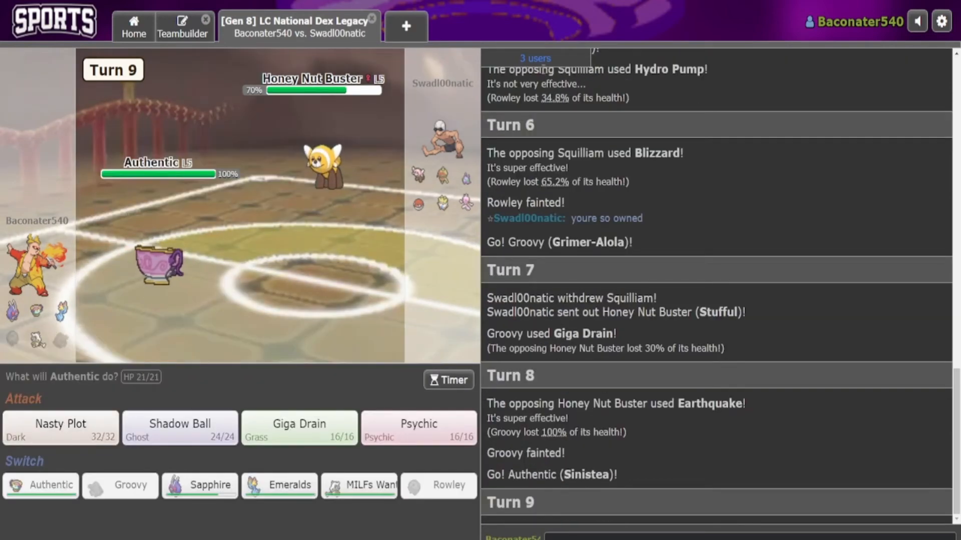
# - Boost Authentic with Nasty Plot on turn 9, then fire Psychic on turn 10 into the incoming Togepi
pyautogui.click(59, 428)
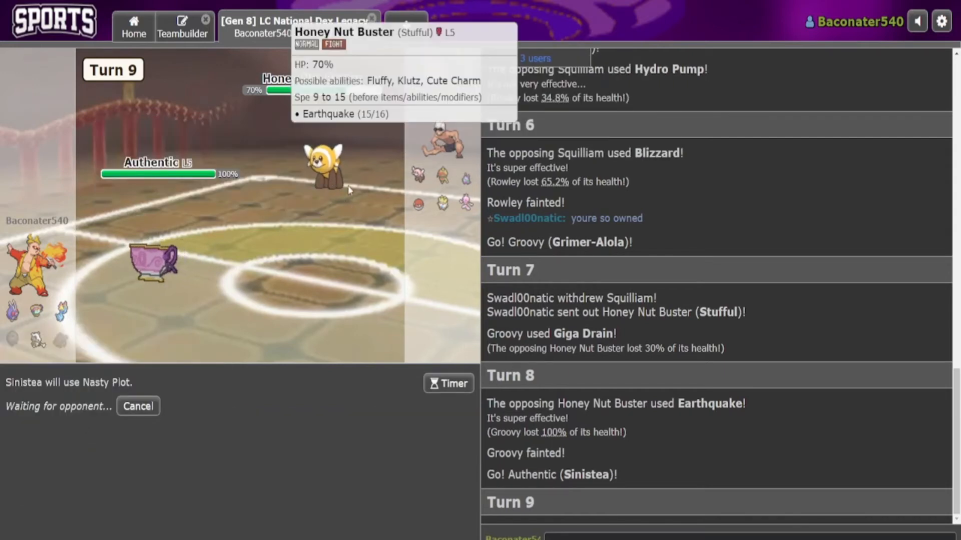
pyautogui.moveTo(357, 167)
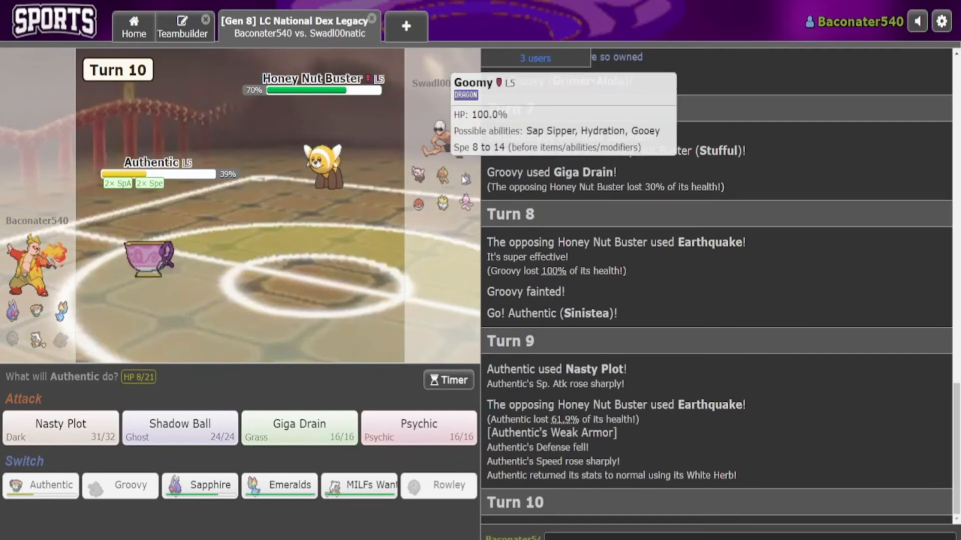
pyautogui.moveTo(419, 441)
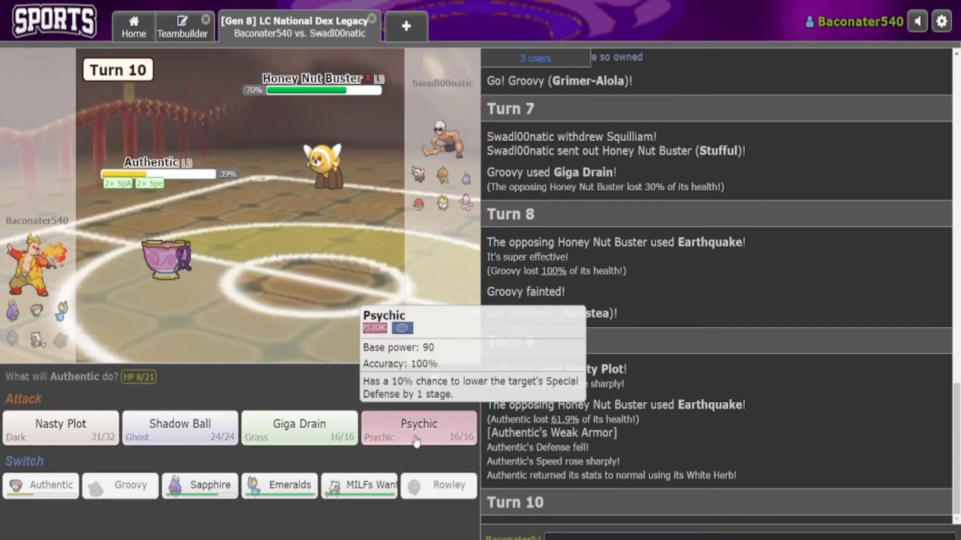
pyautogui.click(419, 428)
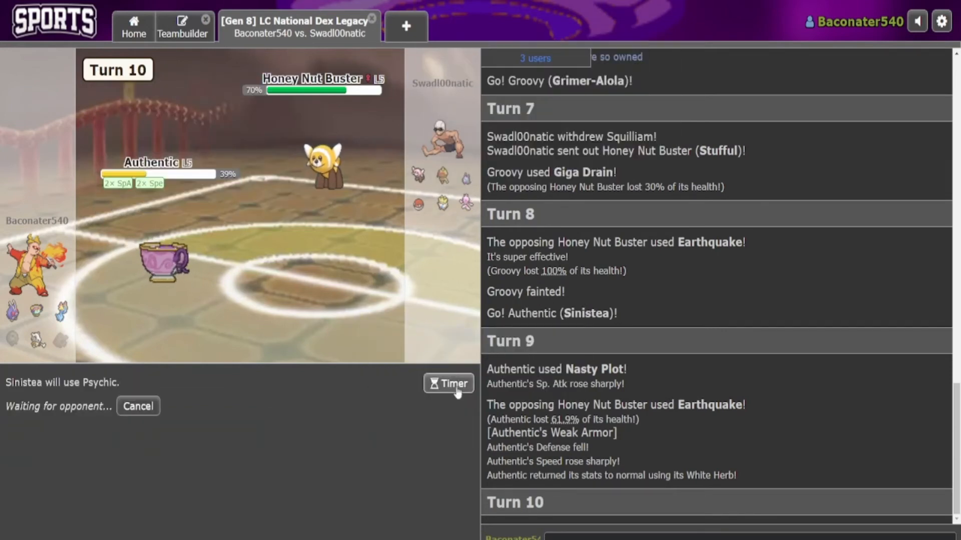
pyautogui.moveTo(418, 204)
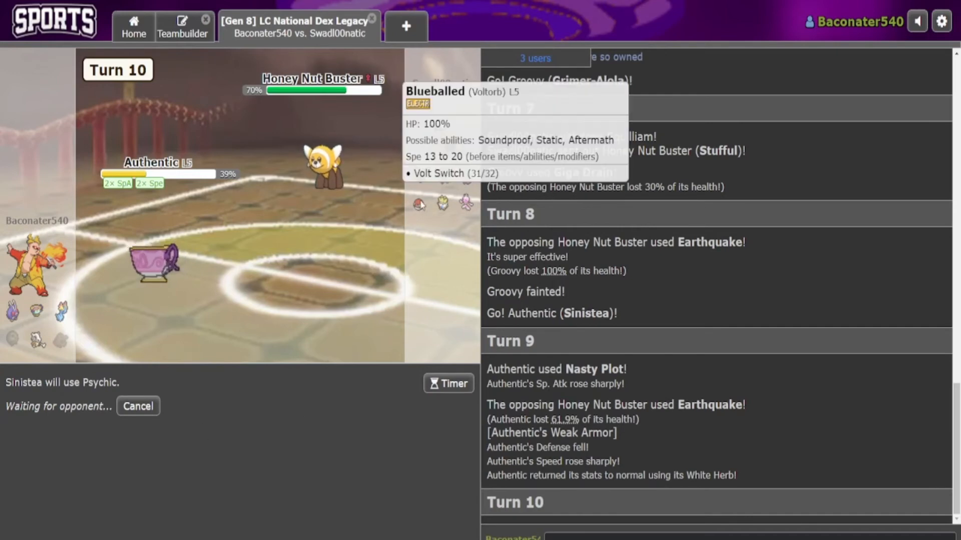
pyautogui.moveTo(148, 282)
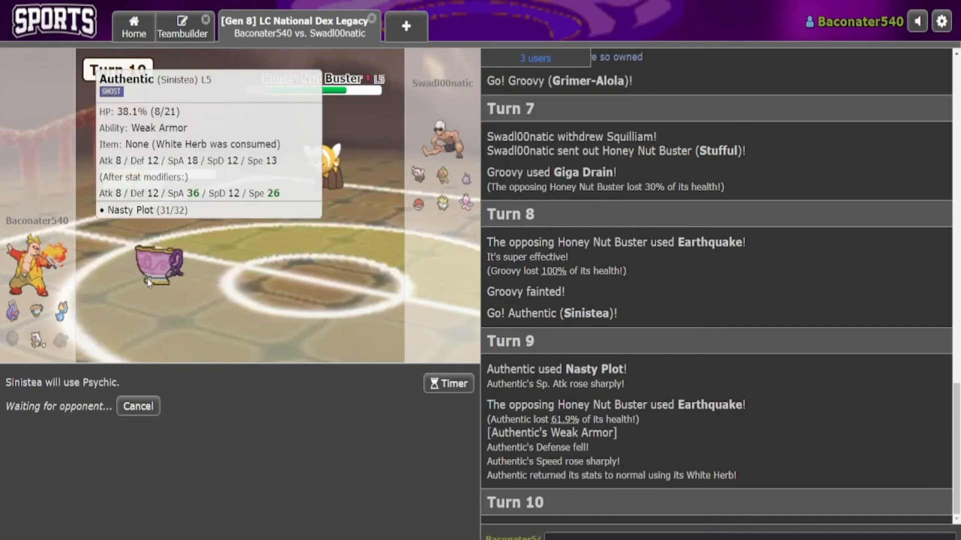
pyautogui.moveTo(329, 174)
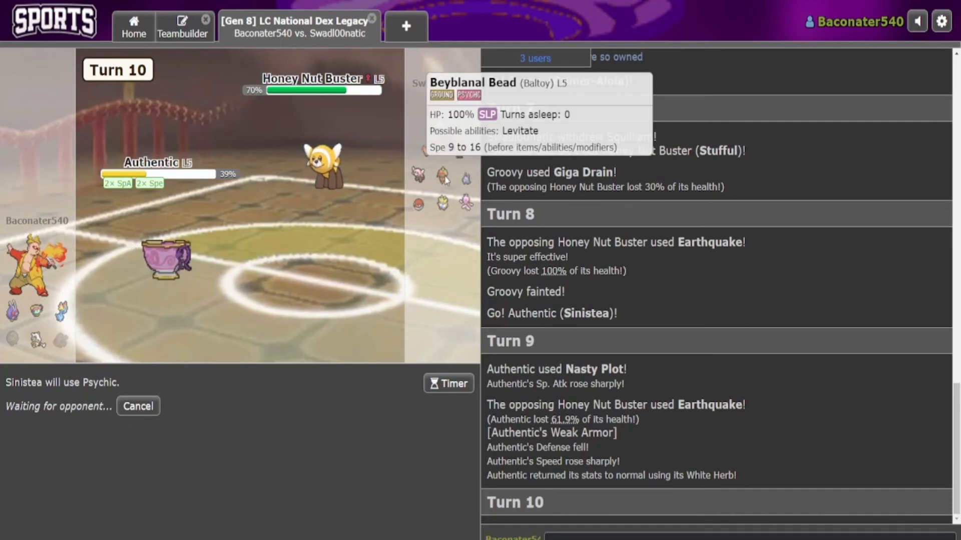
pyautogui.moveTo(417, 204)
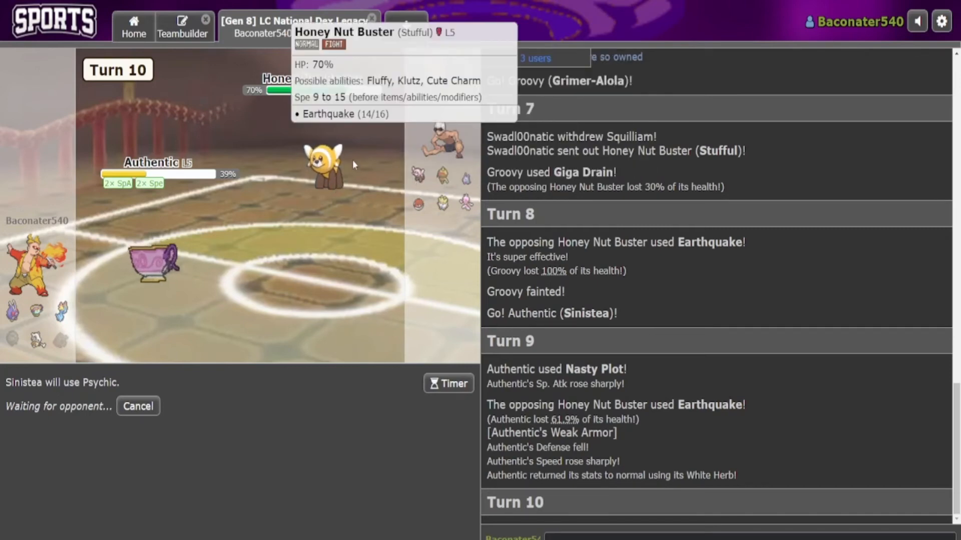
pyautogui.click(138, 406)
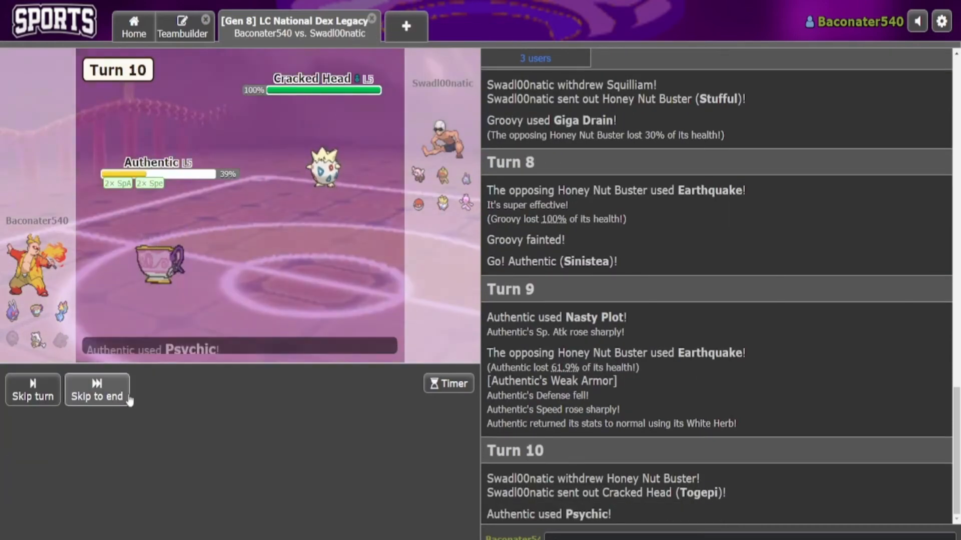
# - Skip the turn playback as Giga Drain leaves Voltorb at 5% and Thunderbolt fells Authentic
pyautogui.click(96, 397)
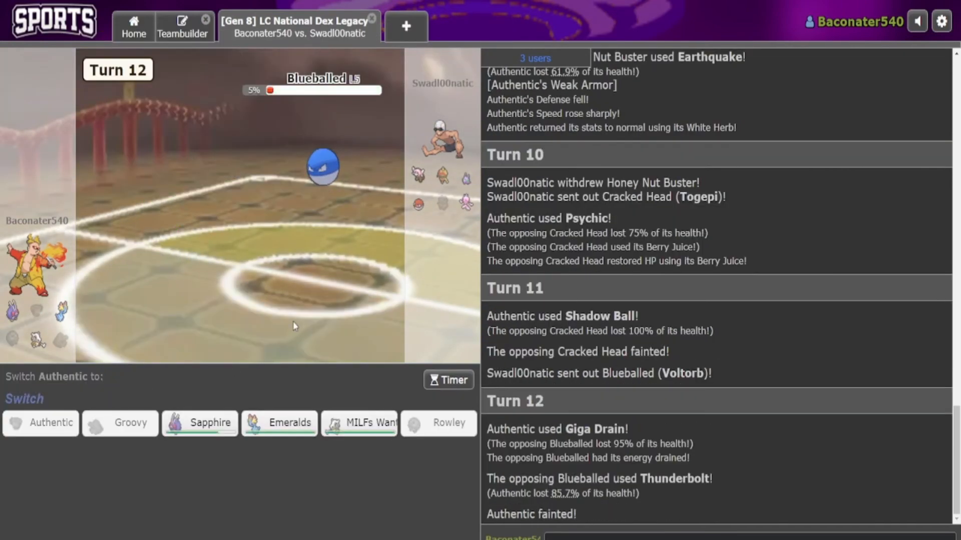
pyautogui.moveTo(279, 424)
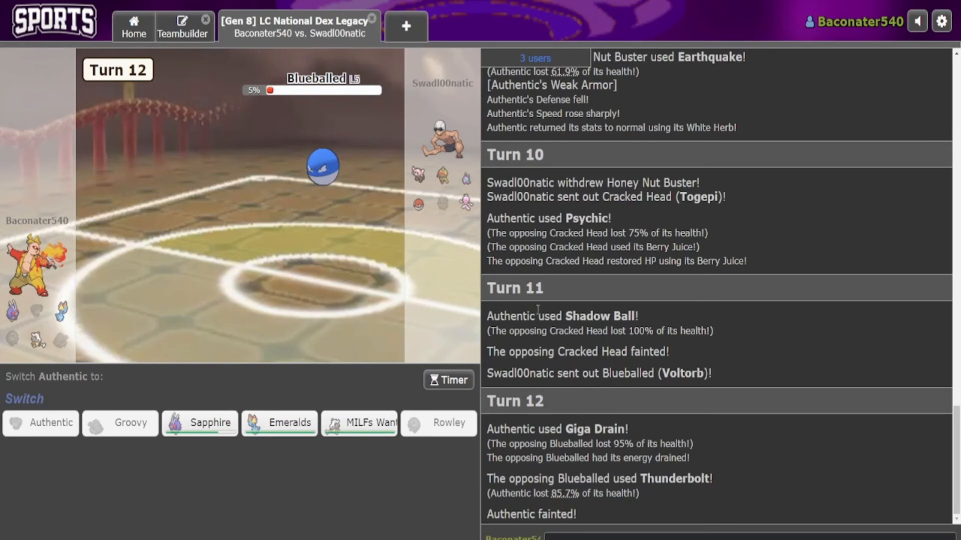
pyautogui.moveTo(323, 166)
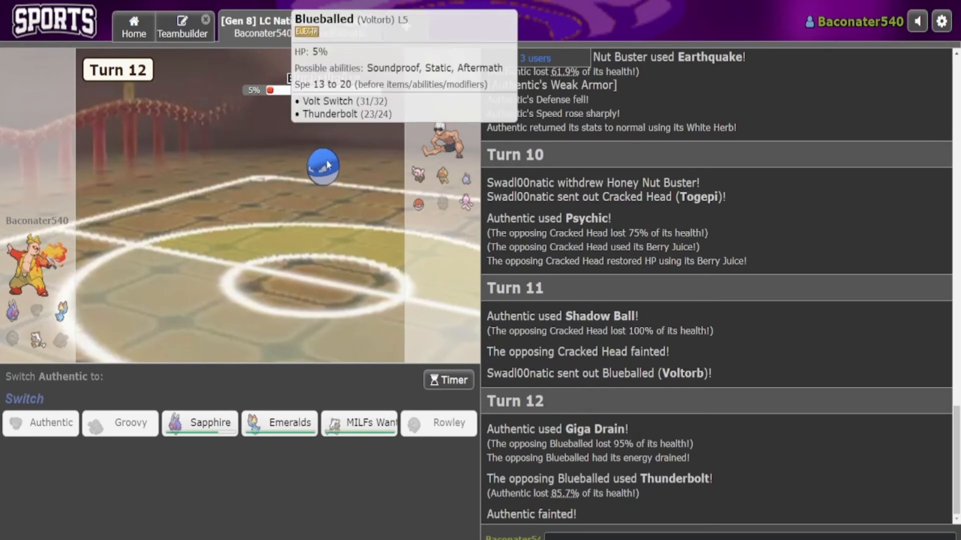
pyautogui.moveTo(359, 423)
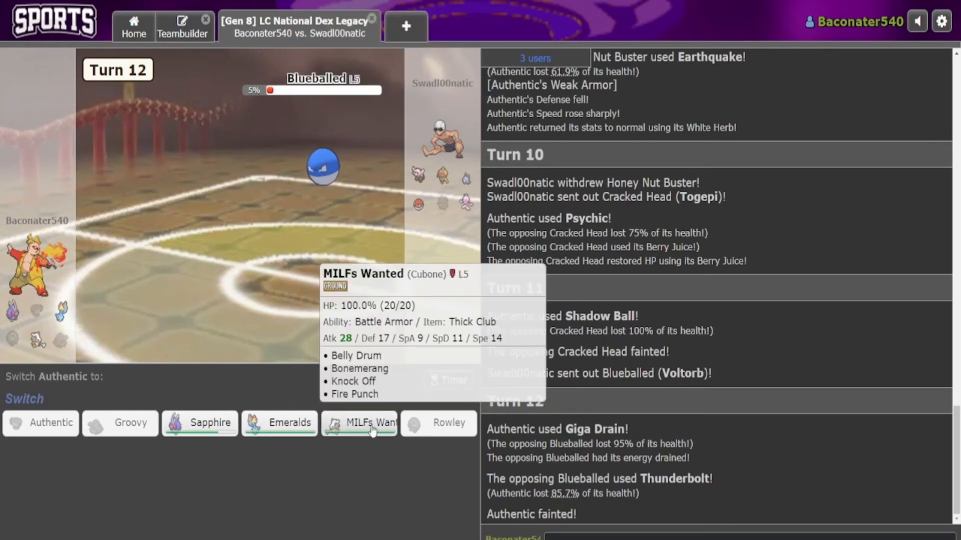
pyautogui.moveTo(439, 204)
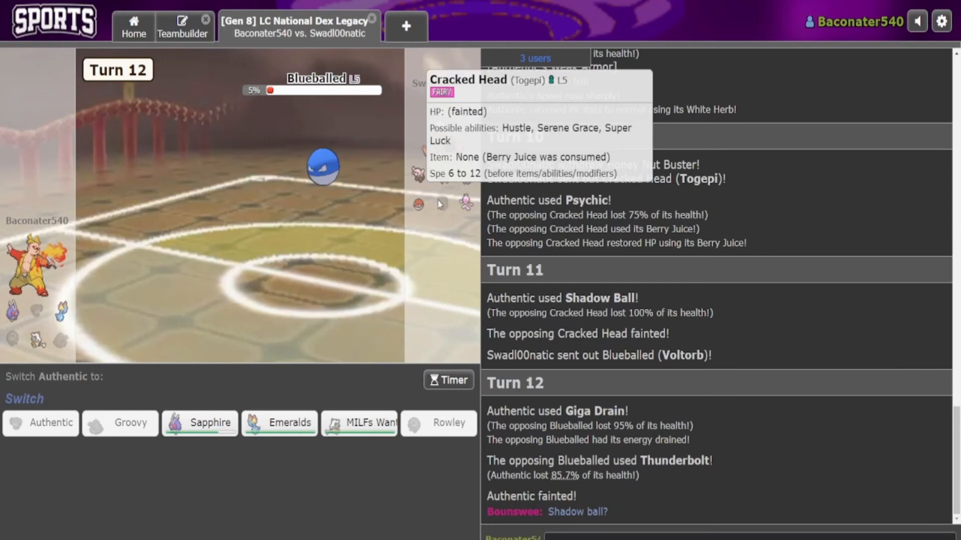
pyautogui.moveTo(637, 490)
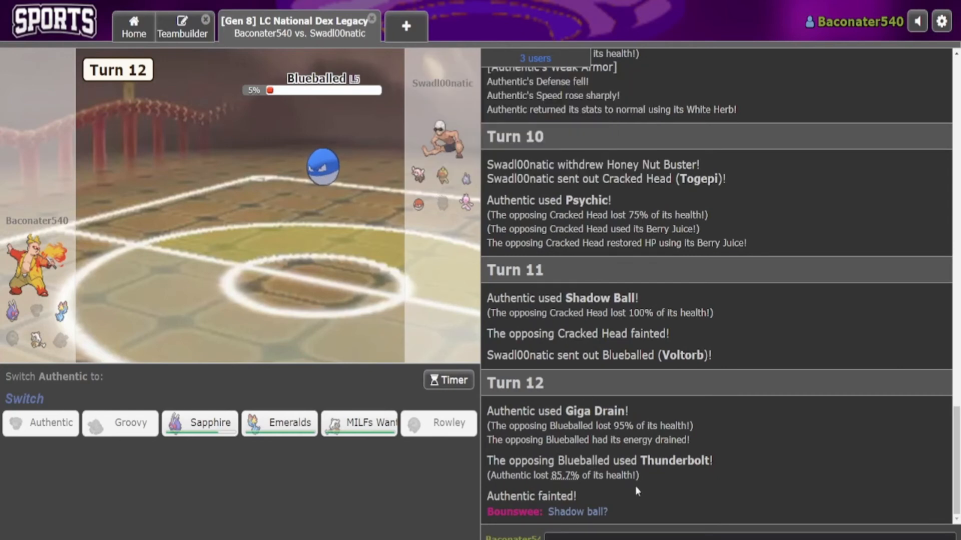
pyautogui.moveTo(279, 422)
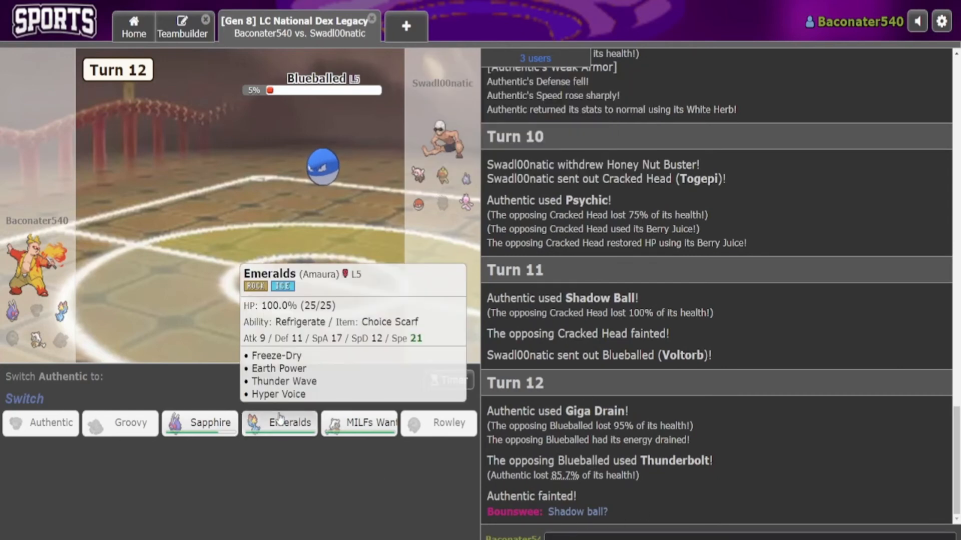
# - Send Emeralds in for the fainted Authentic and attack with Hyper Voice
pyautogui.click(279, 422)
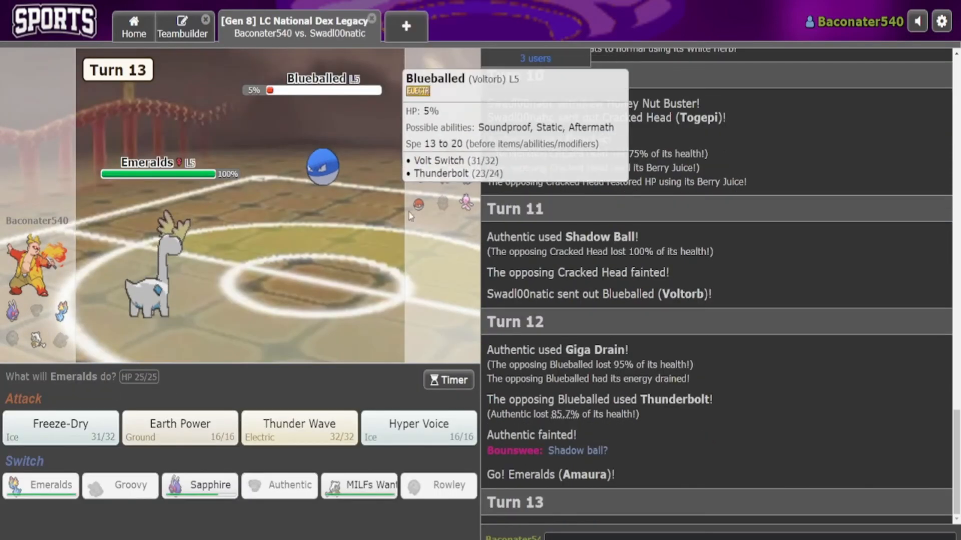
pyautogui.moveTo(466, 217)
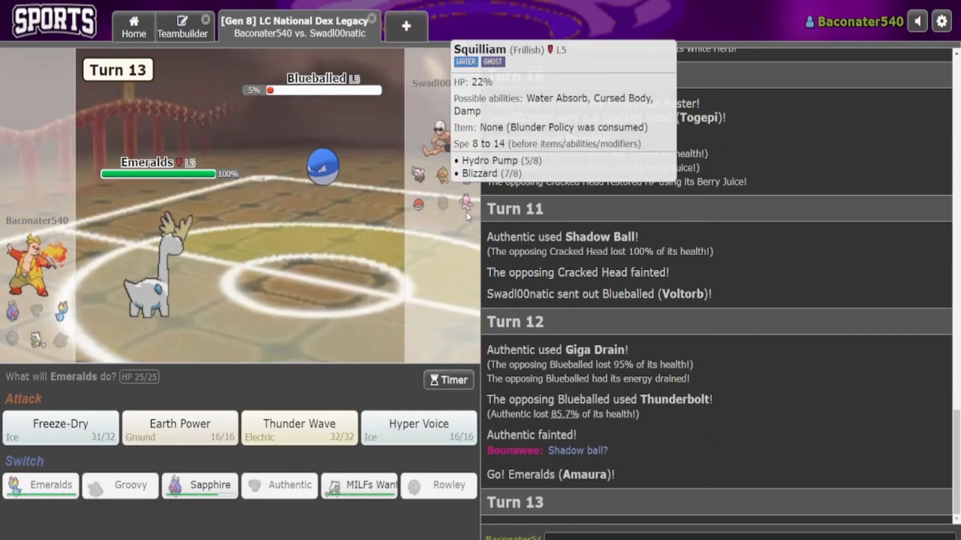
pyautogui.click(418, 427)
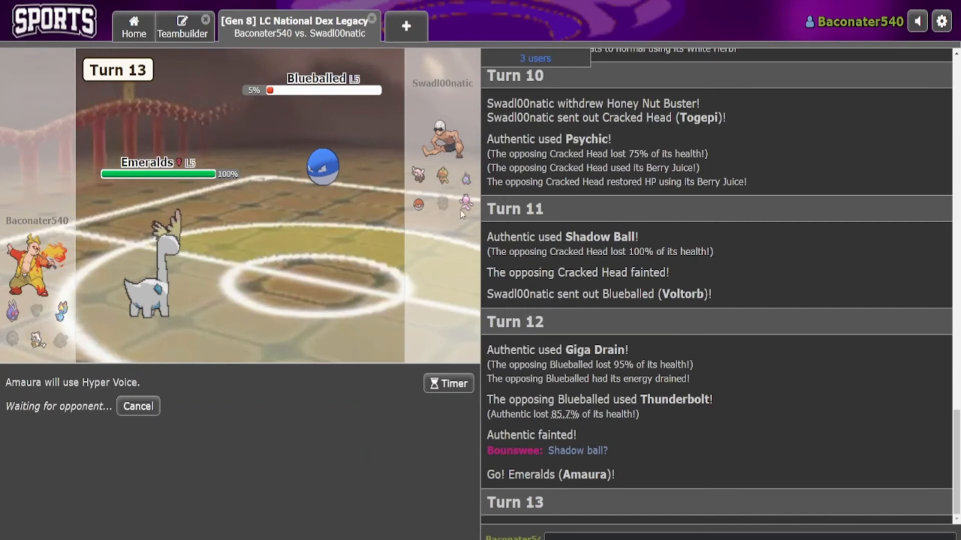
pyautogui.moveTo(463, 209)
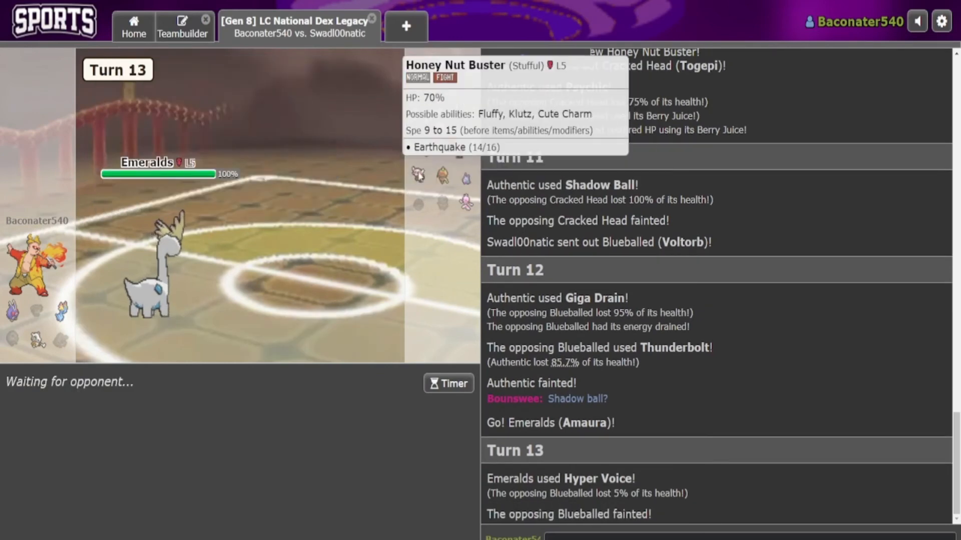
pyautogui.moveTo(413, 226)
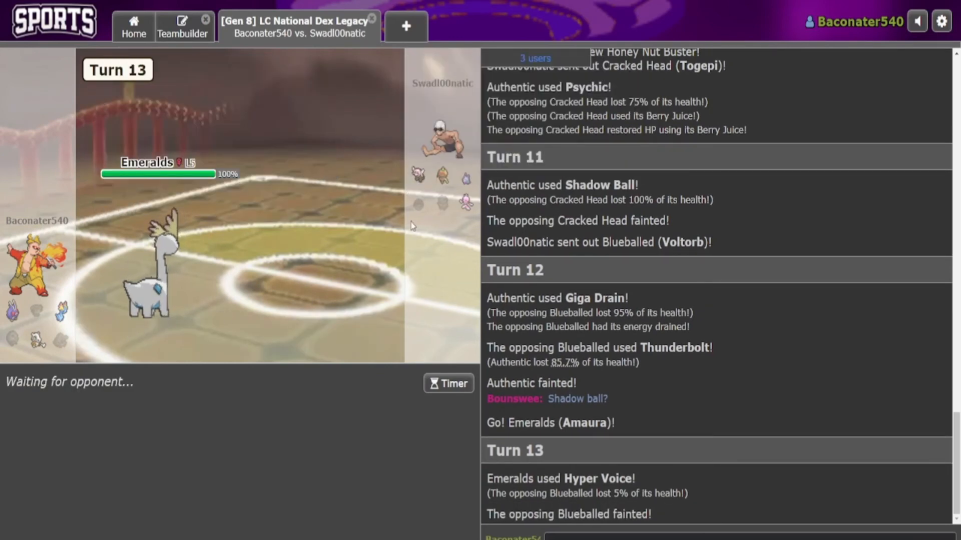
pyautogui.moveTo(423, 167)
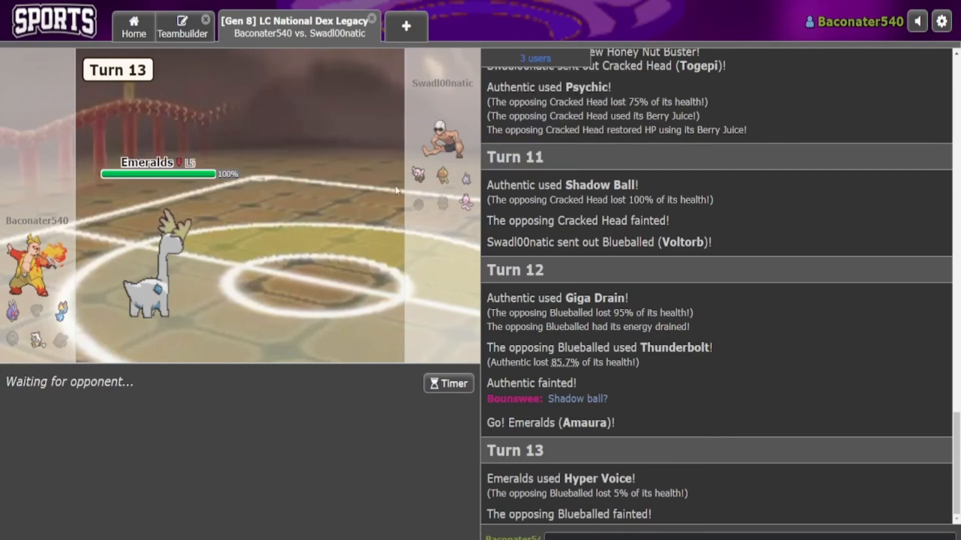
pyautogui.moveTo(147, 301)
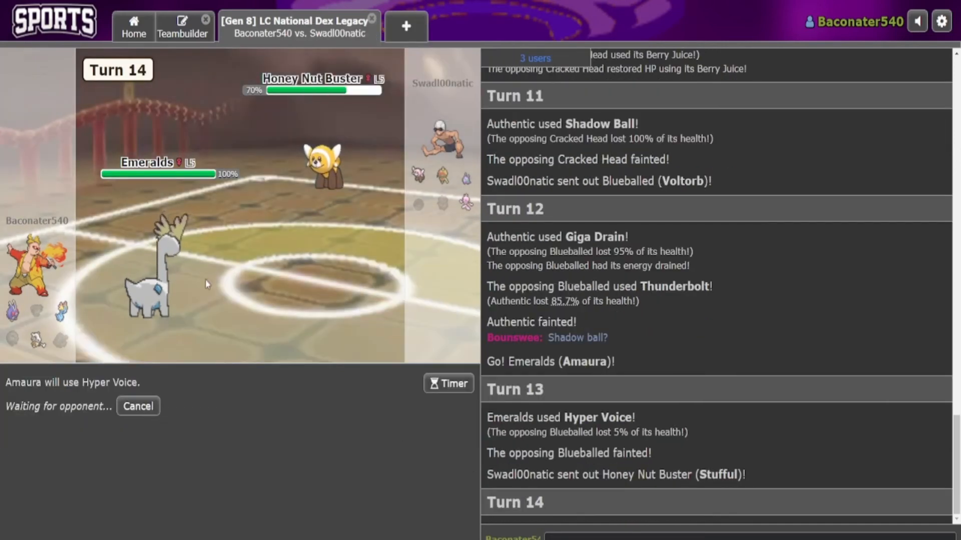
pyautogui.moveTo(324, 168)
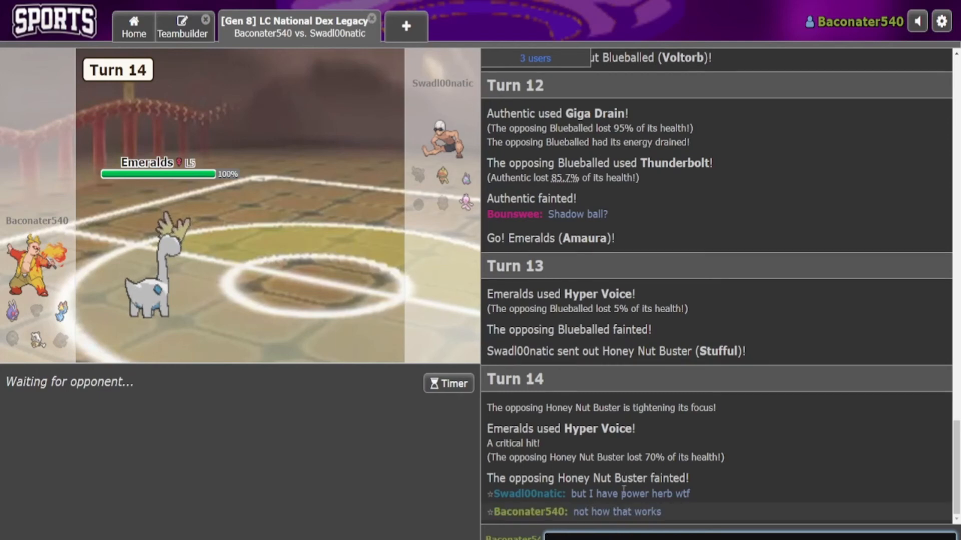
# - Write 'power herb' in the battle chat while reviewing the log
pyautogui.scroll(-3)
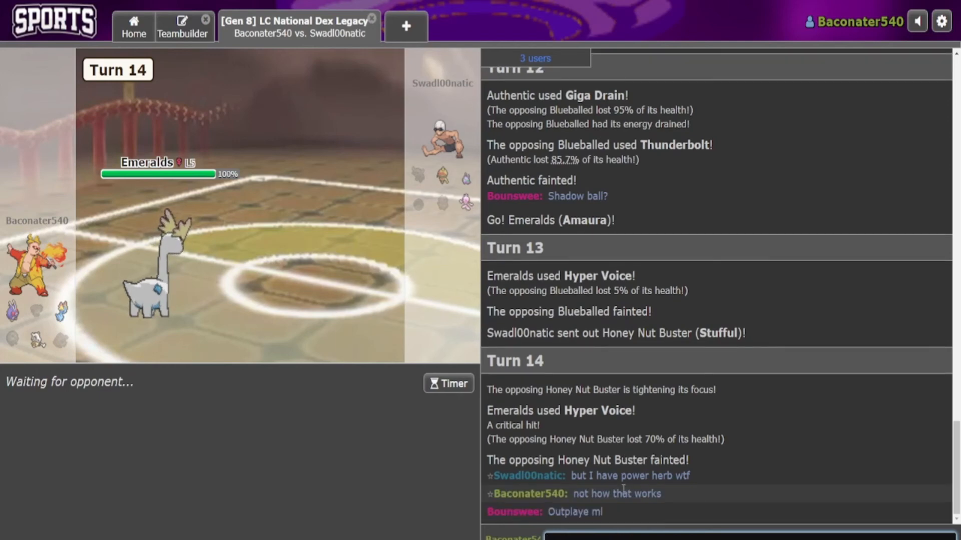
pyautogui.write('power herb')
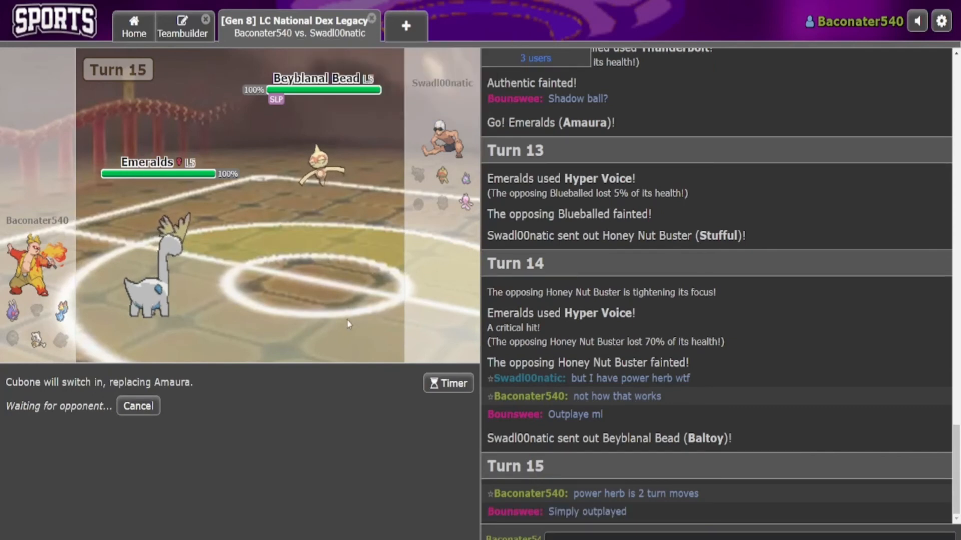
pyautogui.scroll(3)
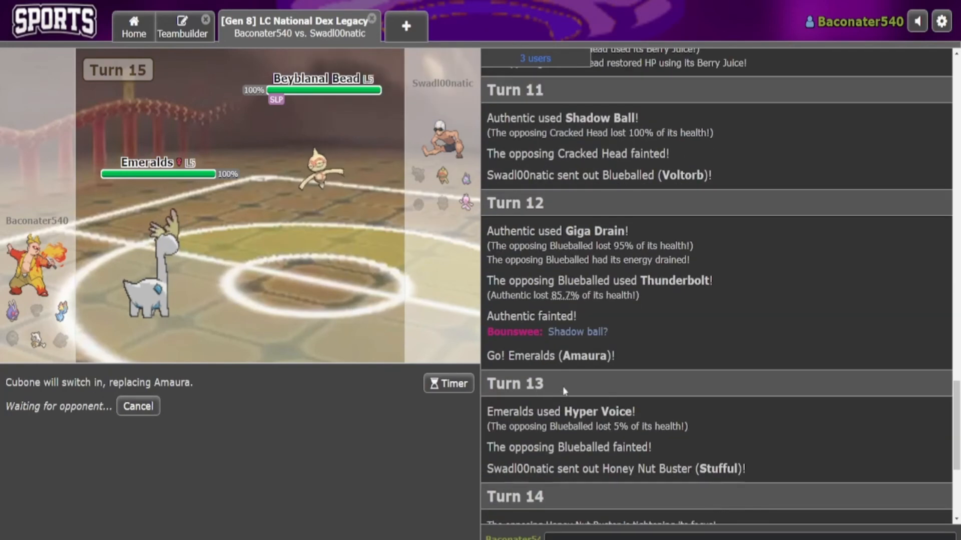
pyautogui.scroll(-3)
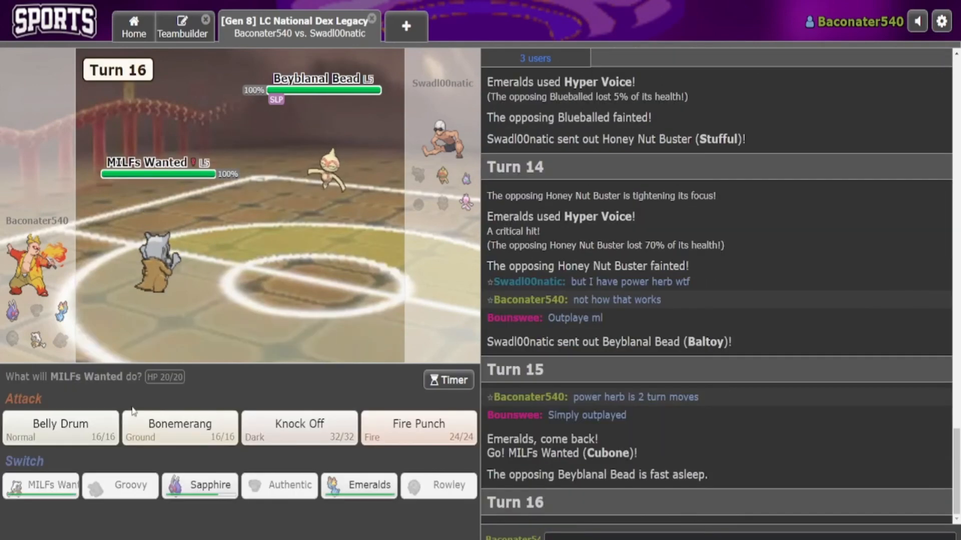
# - Max Cubone's Attack with Belly Drum, then knock out Beyblanal Bead with Knock Off
pyautogui.click(59, 427)
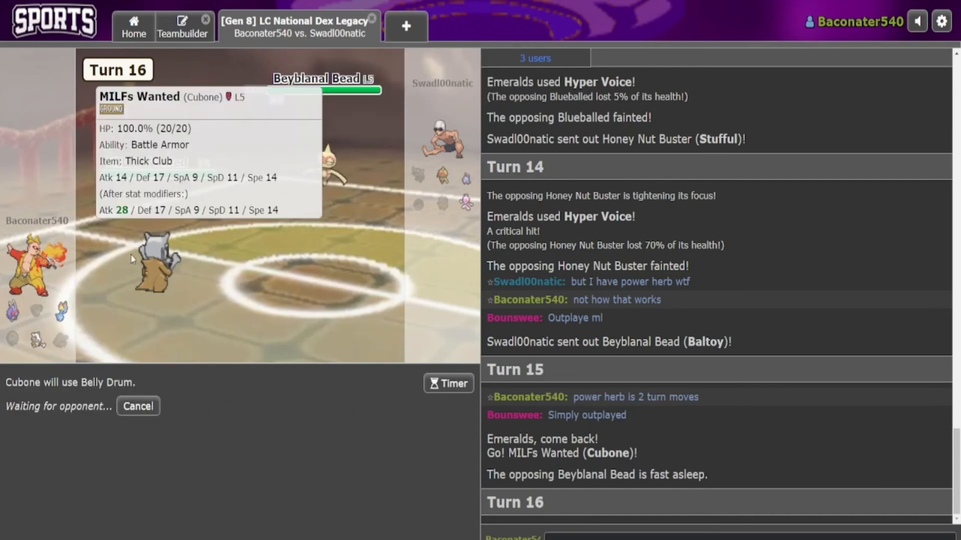
pyautogui.moveTo(216, 346)
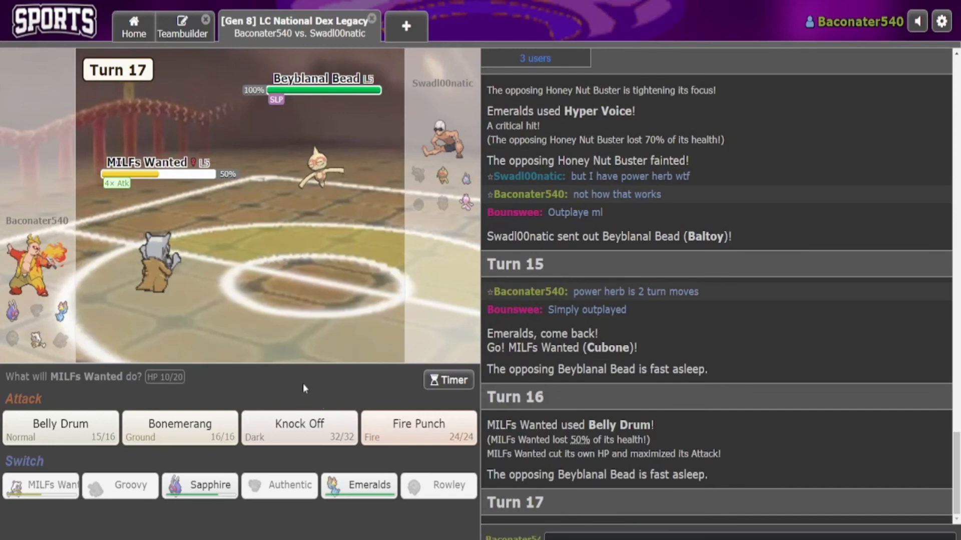
pyautogui.click(299, 427)
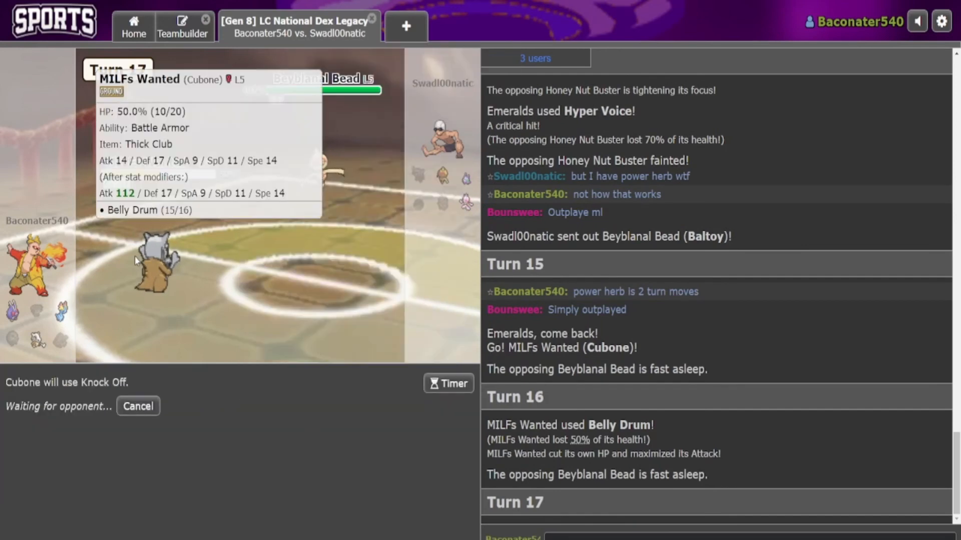
pyautogui.moveTo(300, 309)
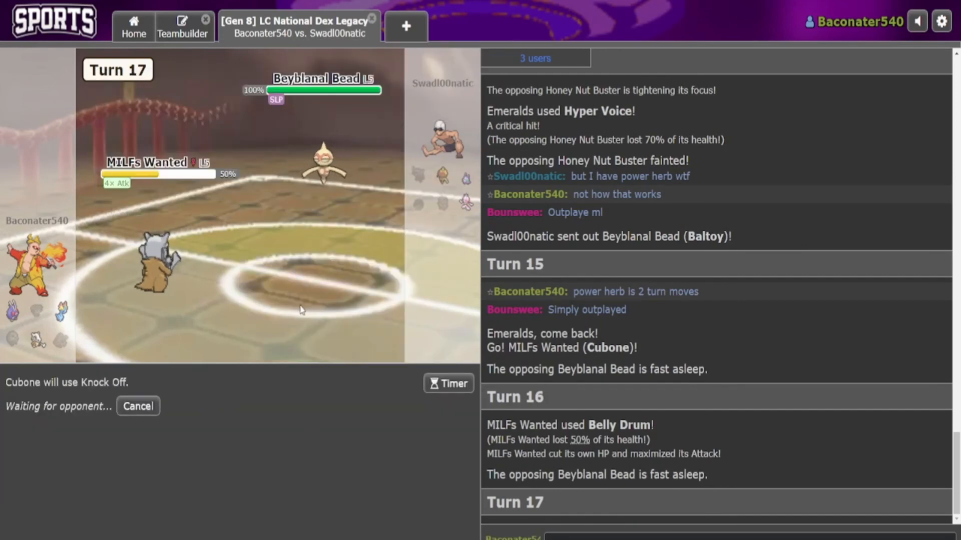
pyautogui.moveTo(325, 165)
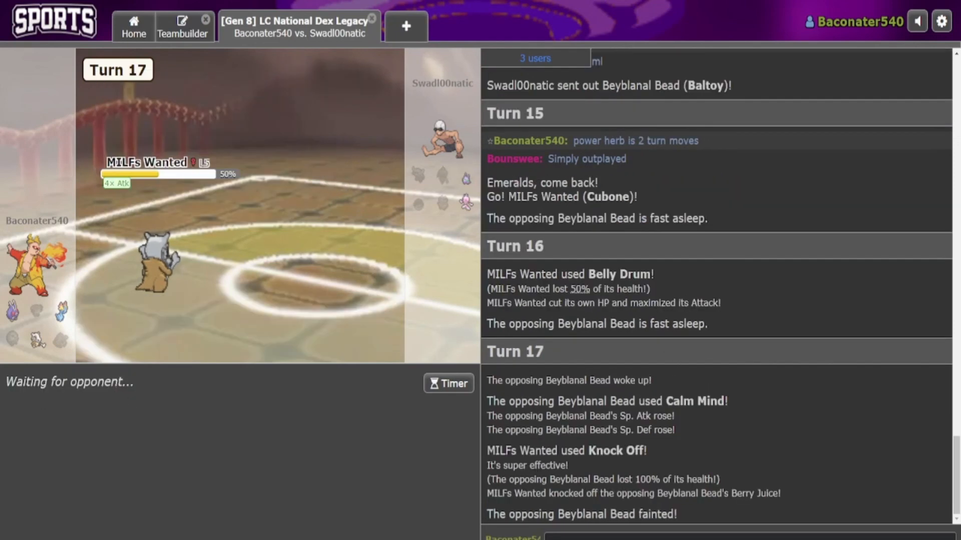
pyautogui.moveTo(474, 167)
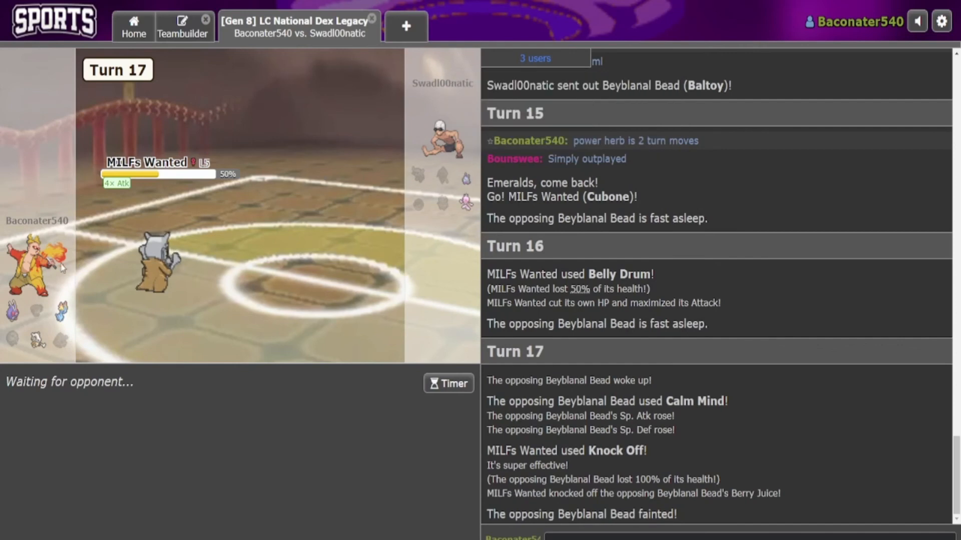
# - Chat 'my attack!' to the opponent and use Knock Off on the incoming Squilliam
pyautogui.click(705, 536)
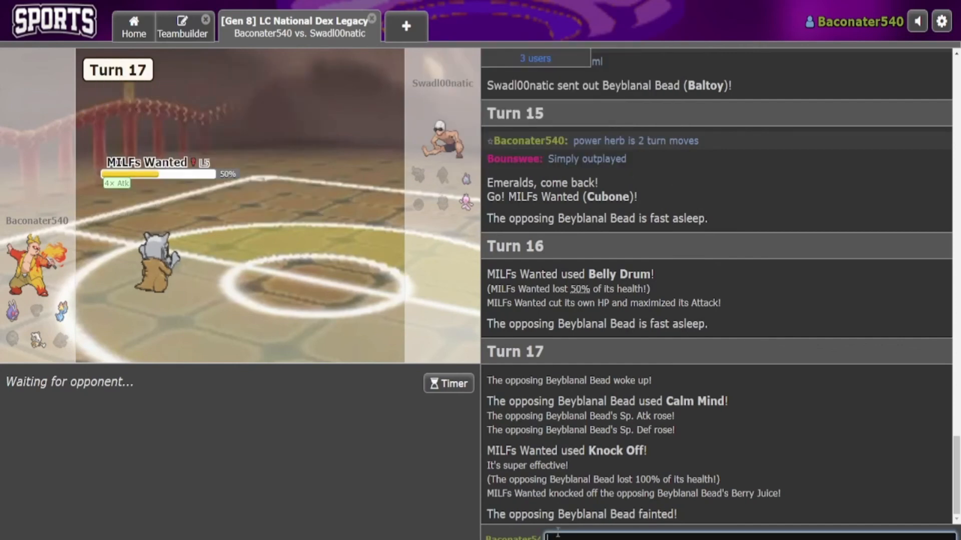
pyautogui.write('my attack!')
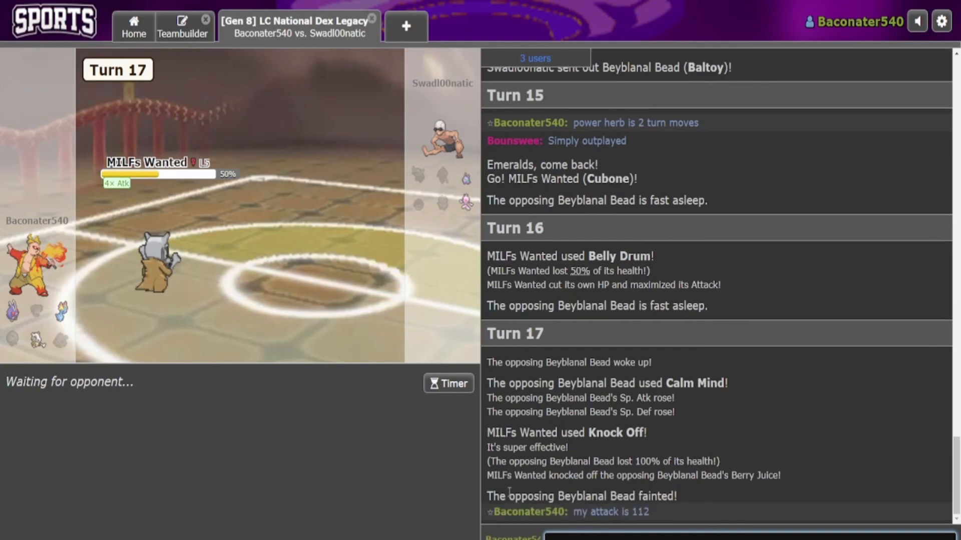
pyautogui.moveTo(158, 272)
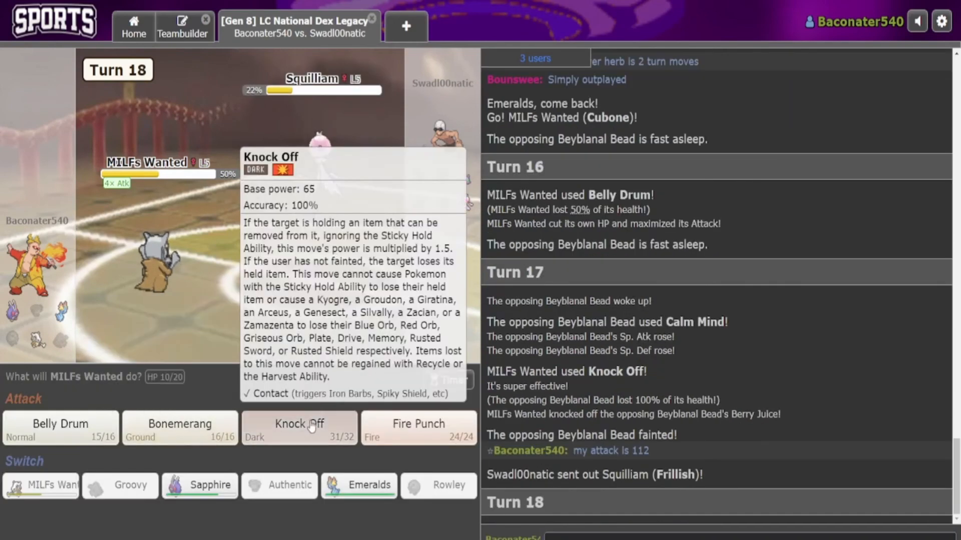
pyautogui.click(300, 428)
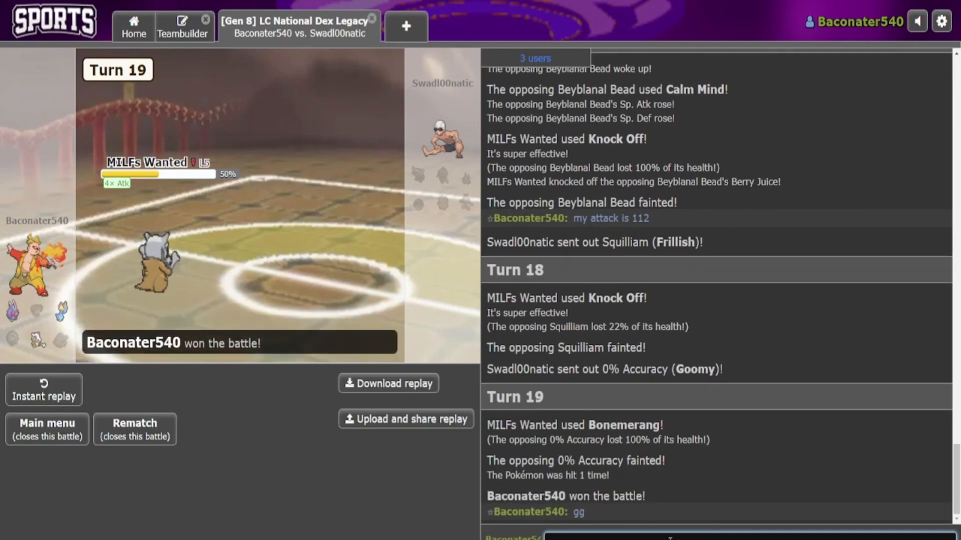
pyautogui.moveTo(204, 509)
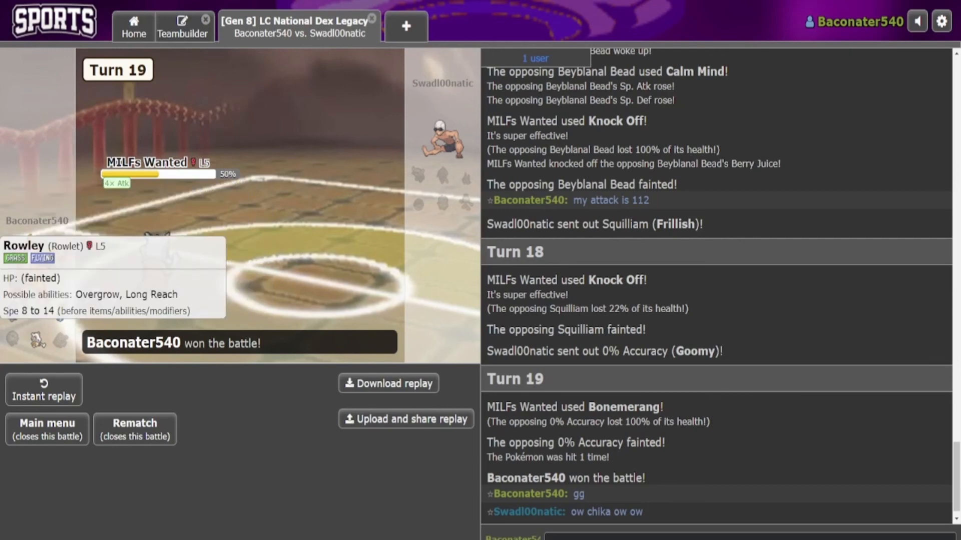
pyautogui.moveTo(10, 315)
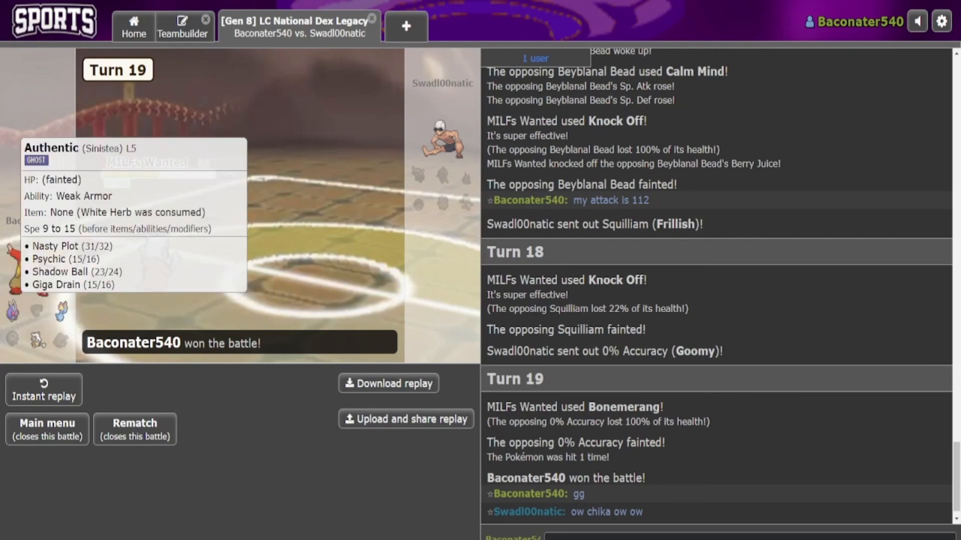